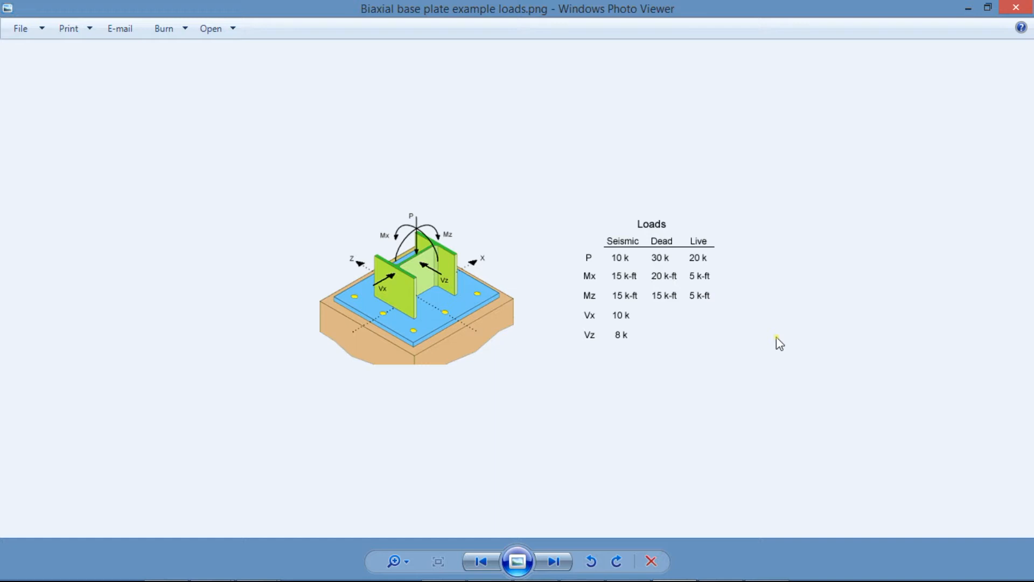
mouse_move(633, 244)
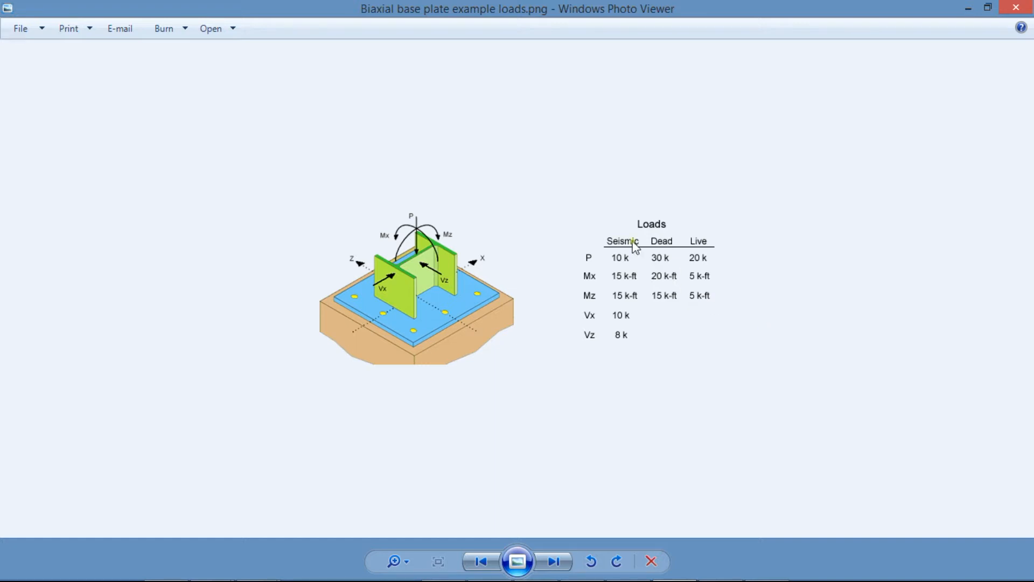
mouse_move(579, 374)
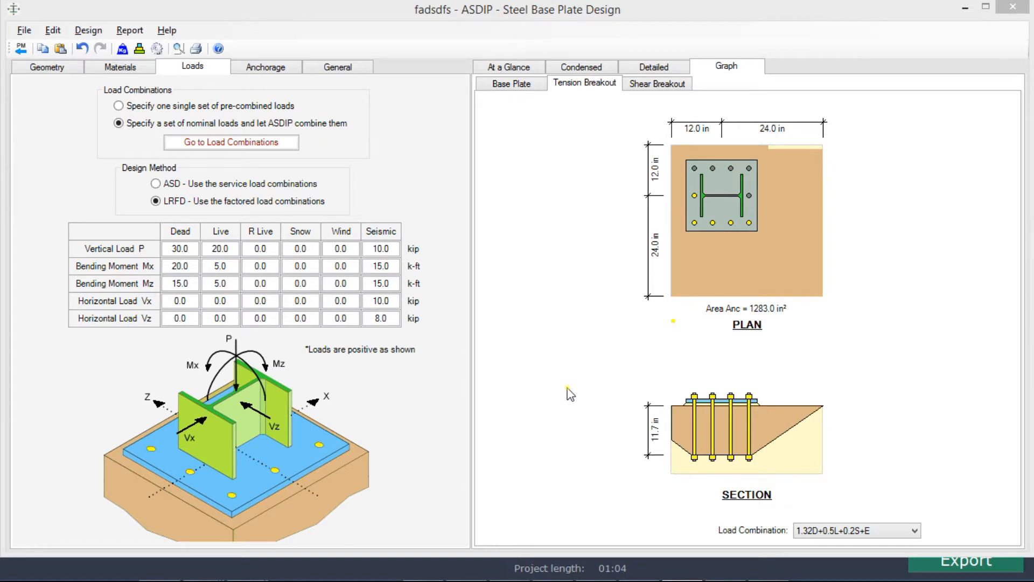
mouse_move(565, 383)
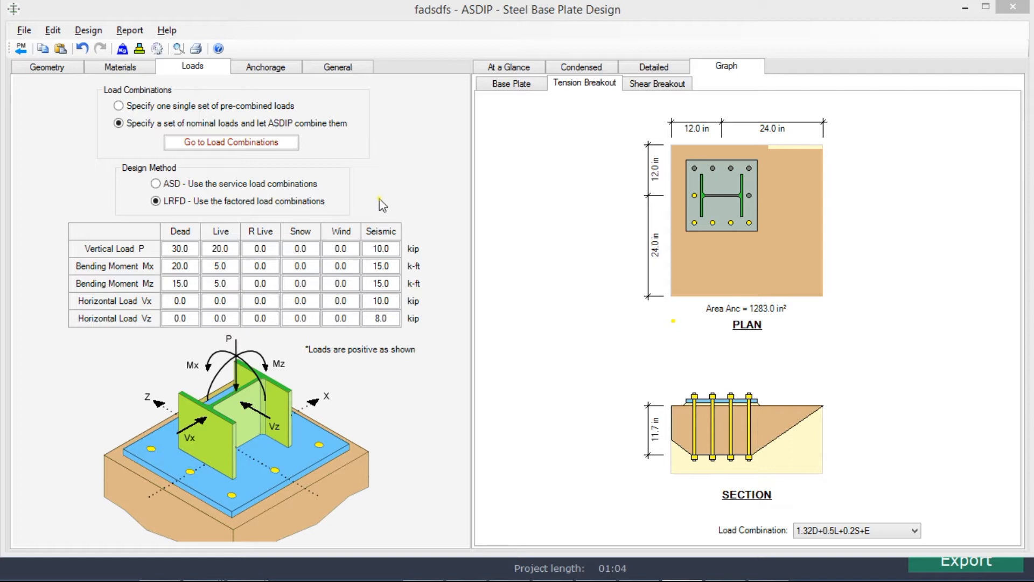
mouse_move(344, 201)
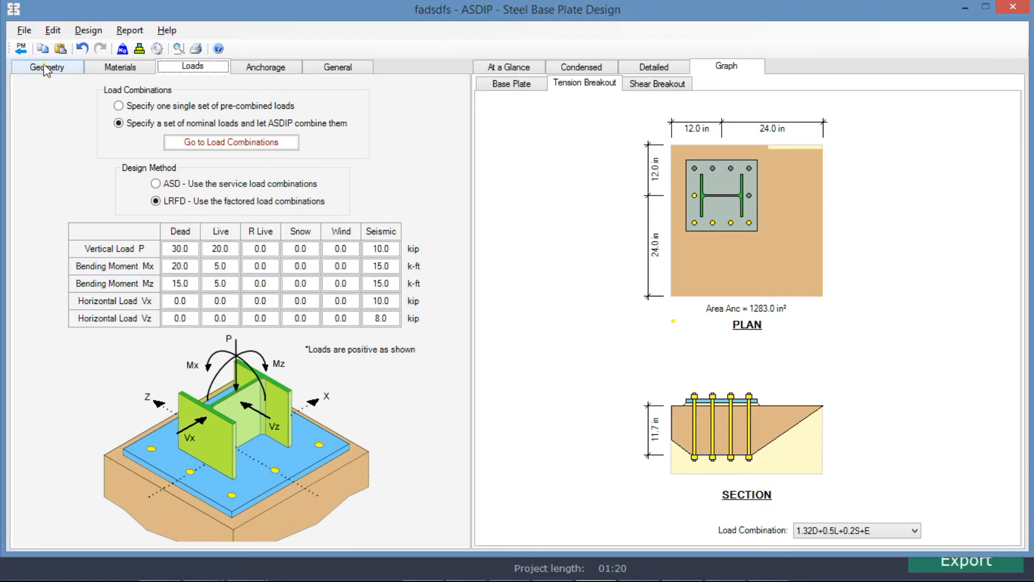
Show the Geometry inputs for the W10X49 column, plate, 18 in support and 2 in rod edges
click(48, 67)
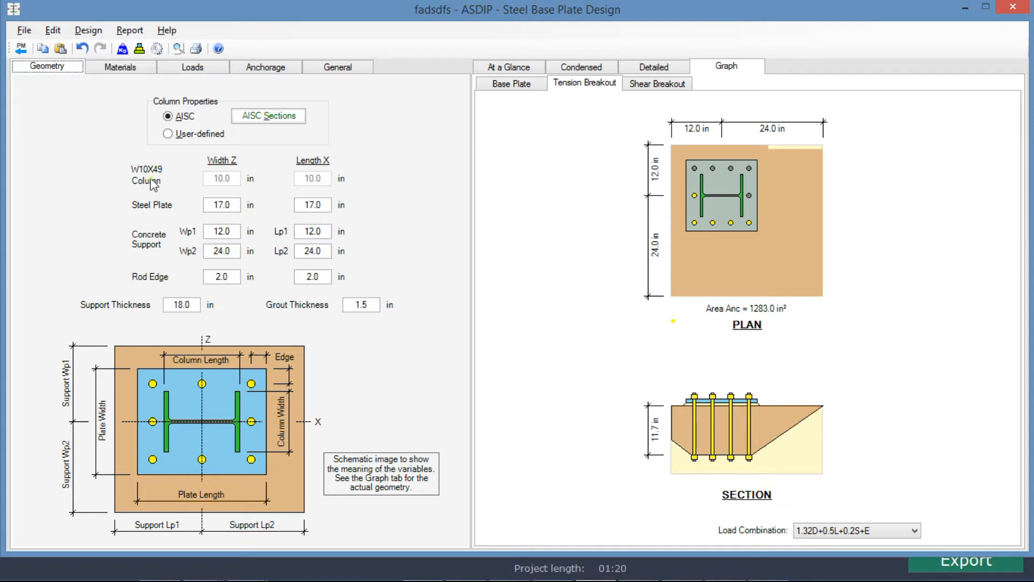
mouse_move(205, 217)
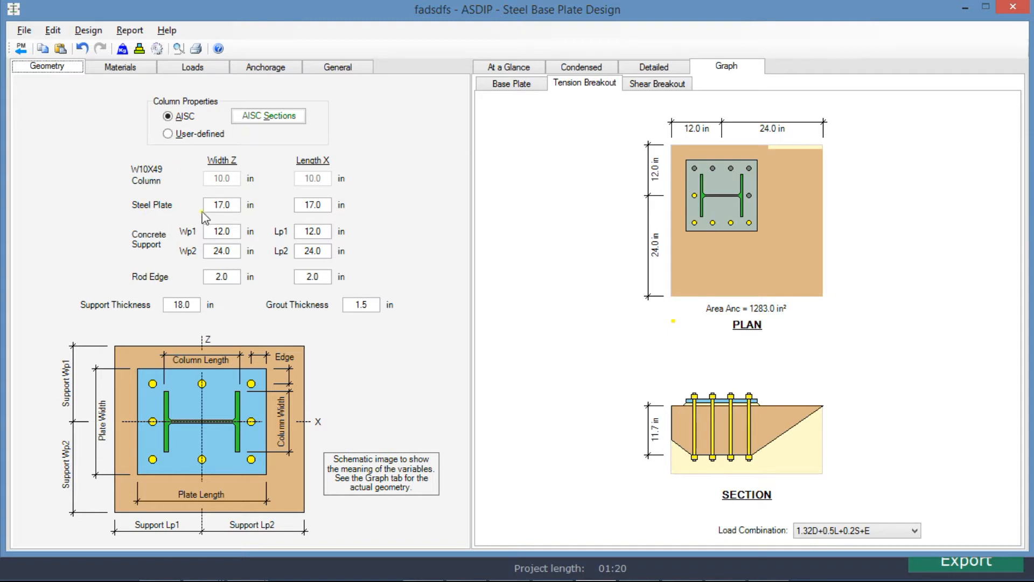
click(312, 205)
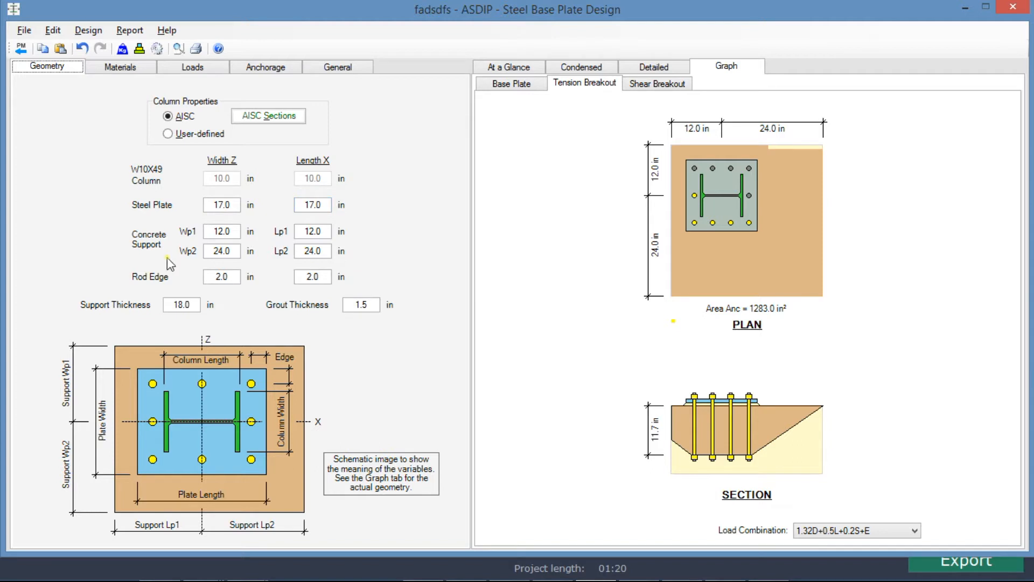
mouse_move(175, 259)
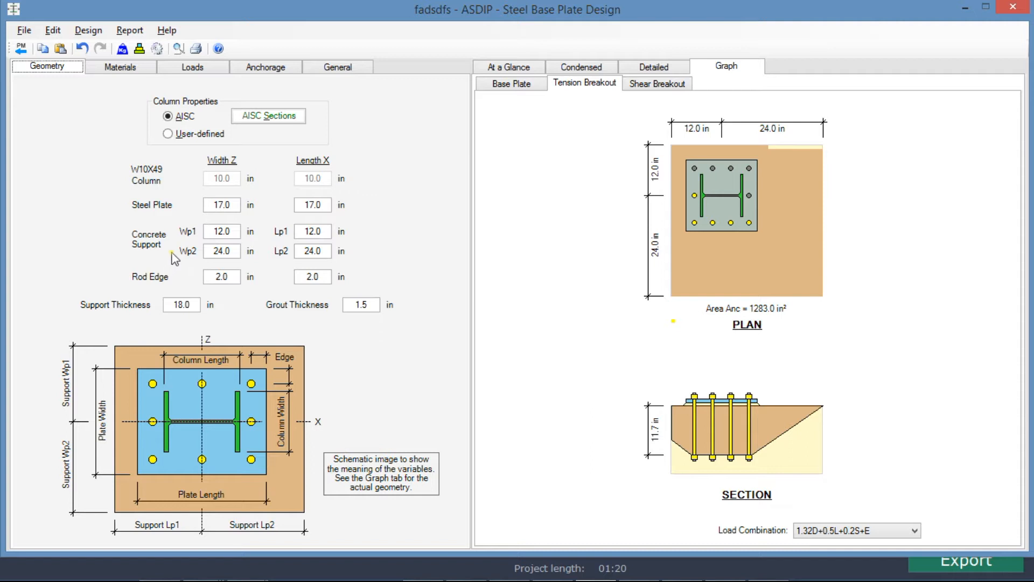
mouse_move(207, 238)
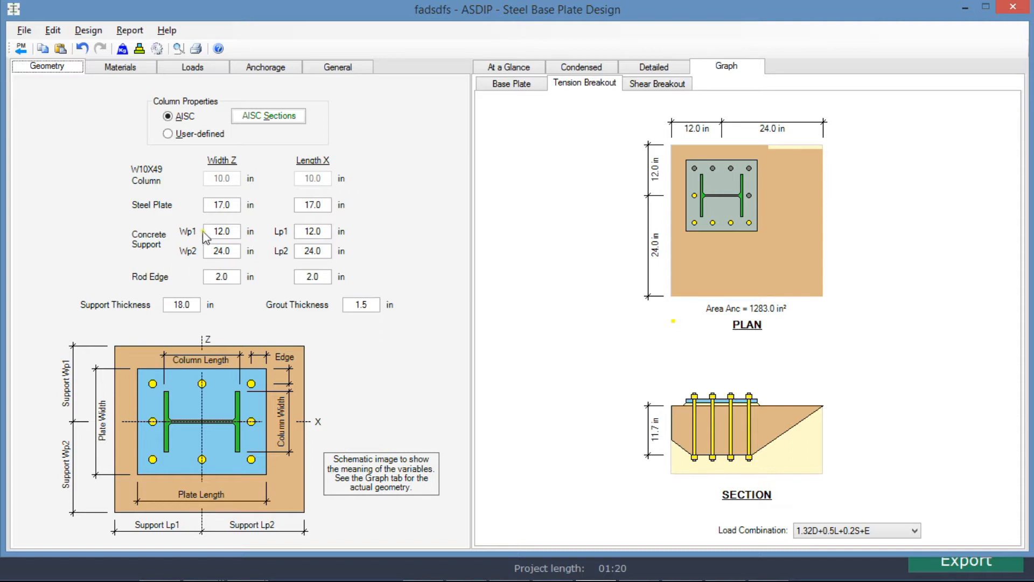
mouse_move(351, 237)
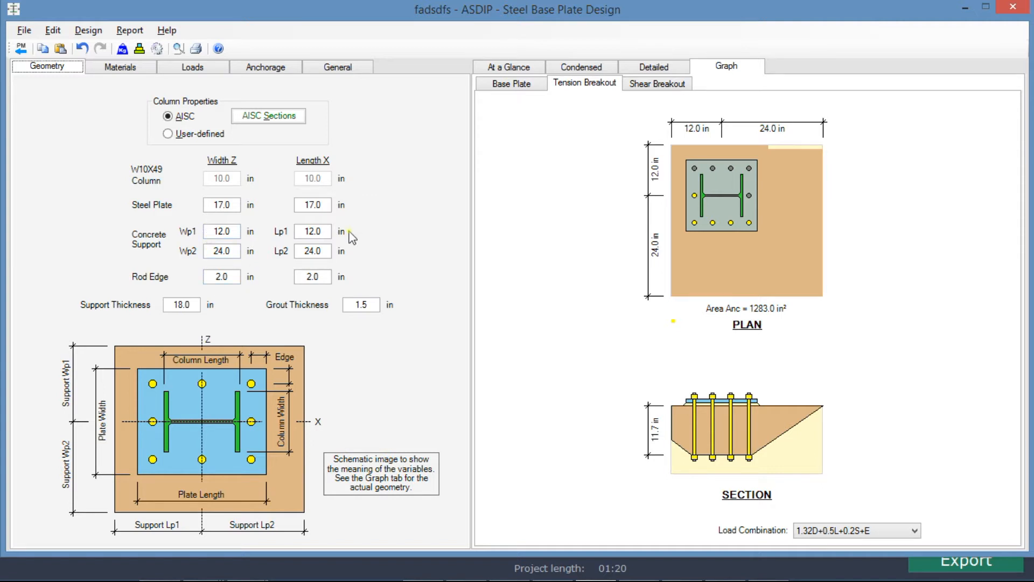
mouse_move(636, 269)
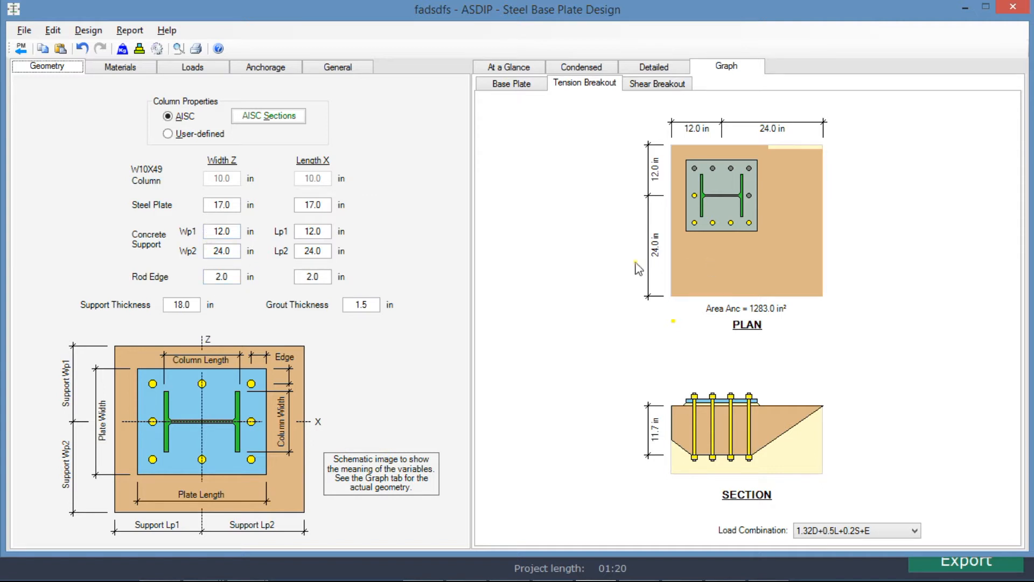
mouse_move(711, 330)
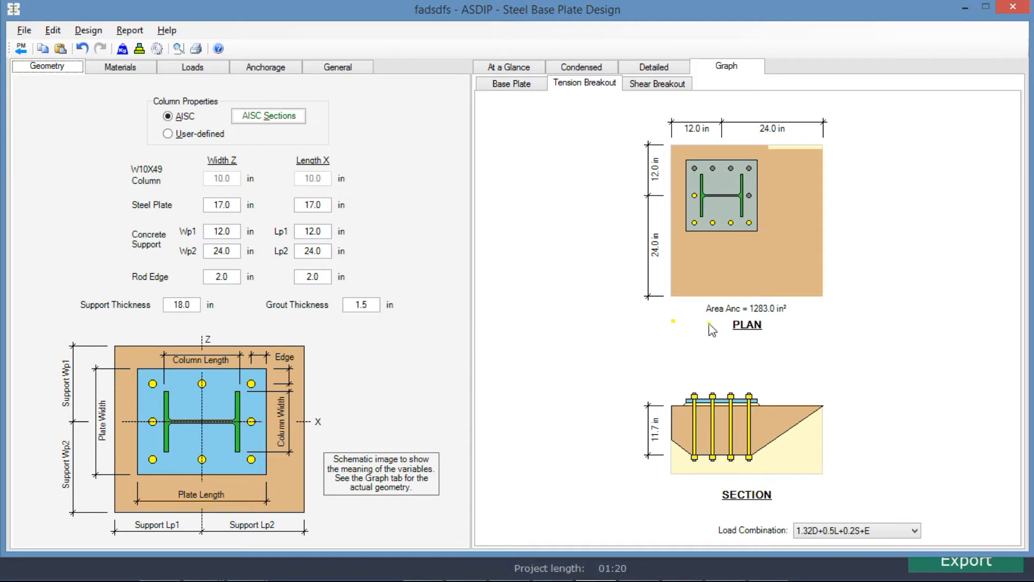
mouse_move(732, 201)
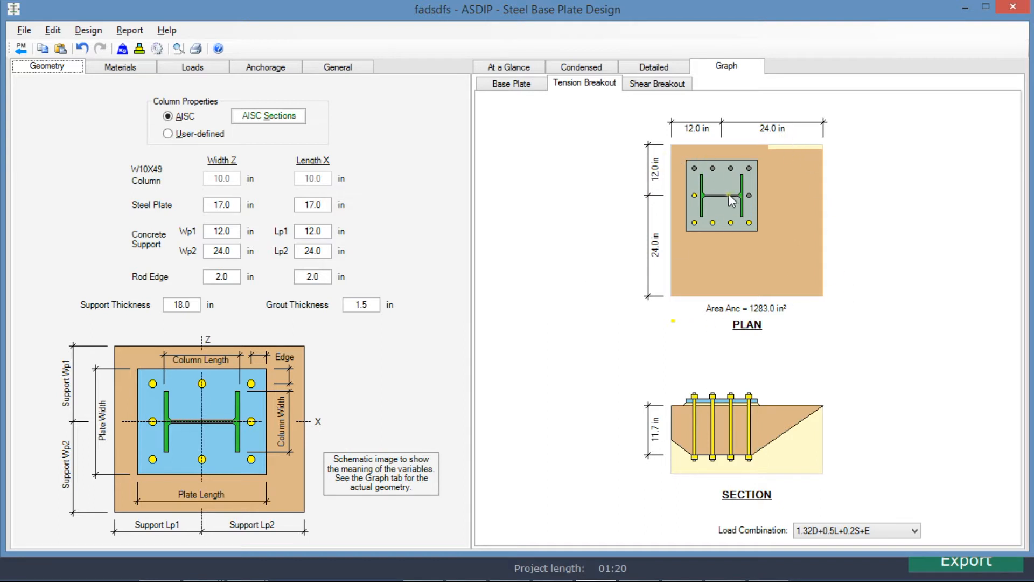
mouse_move(719, 199)
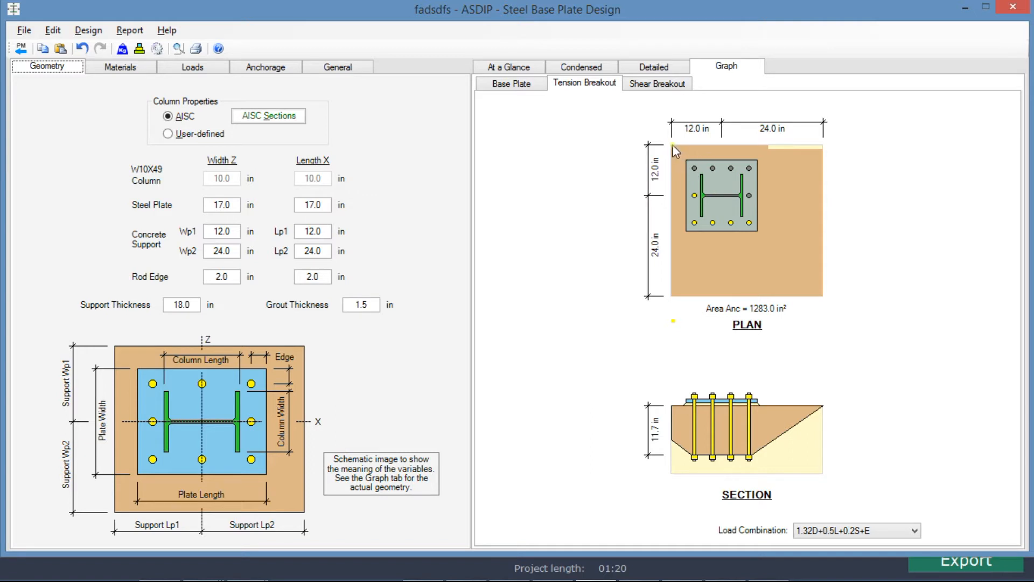
mouse_move(125, 67)
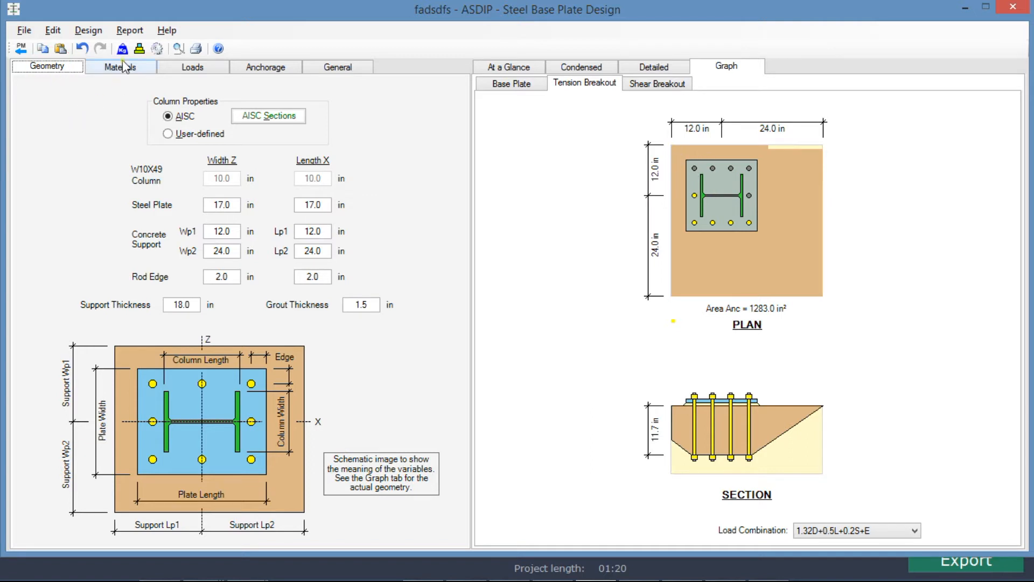
Show the Materials inputs: seismic provisions on, 3 ksi concrete, 36 ksi steel, 1" F1554-36 rods
click(120, 66)
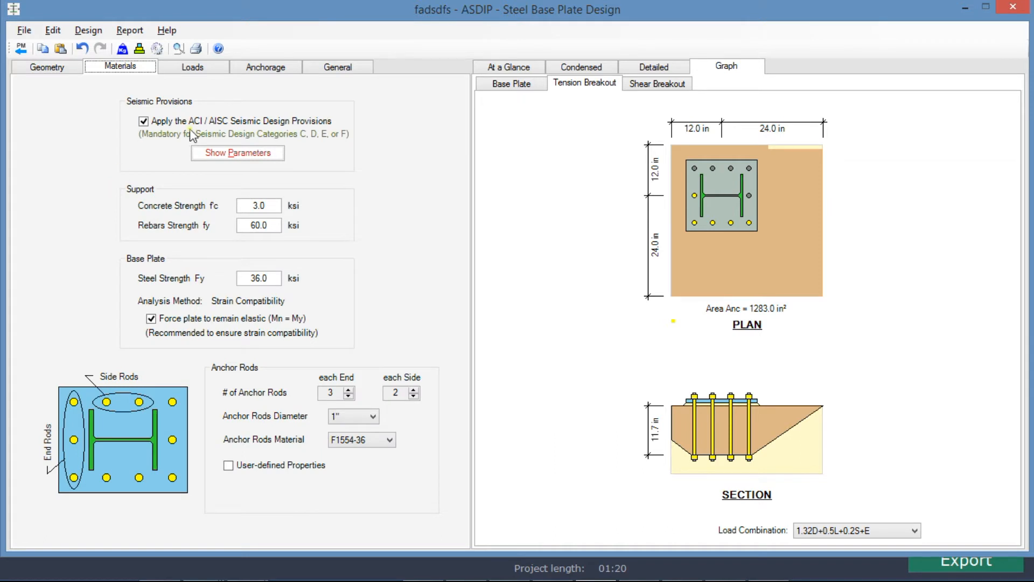
mouse_move(142, 118)
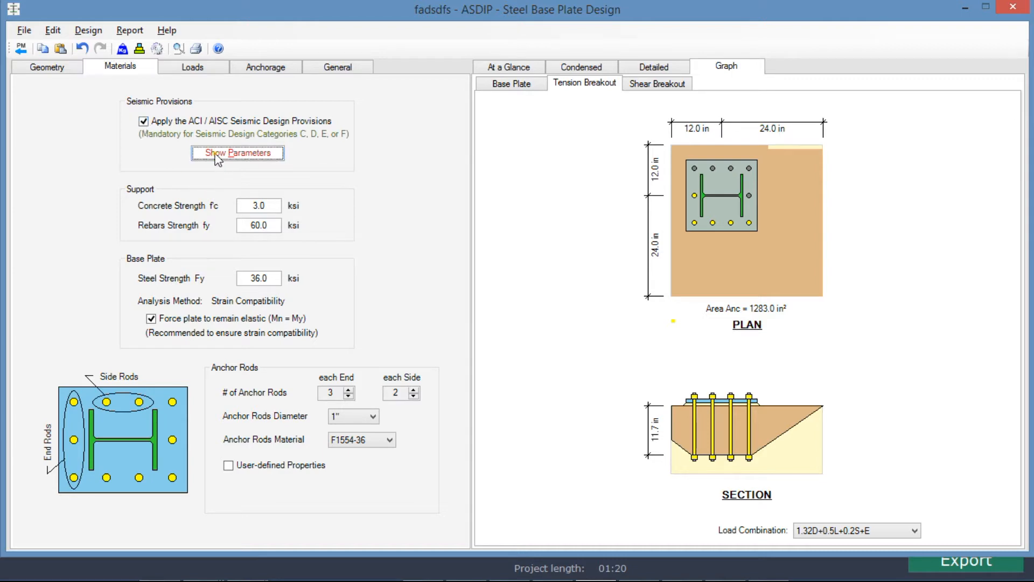
Review the Seismic Parameters dialog with Sds 0.60 and overstrength factor 3.00, then return to Materials
click(238, 153)
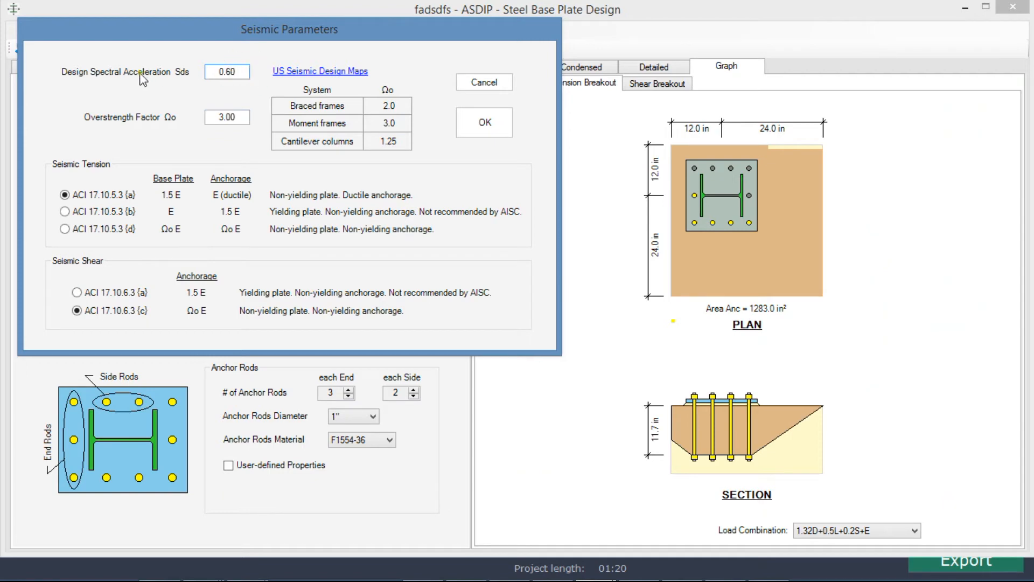
mouse_move(80, 93)
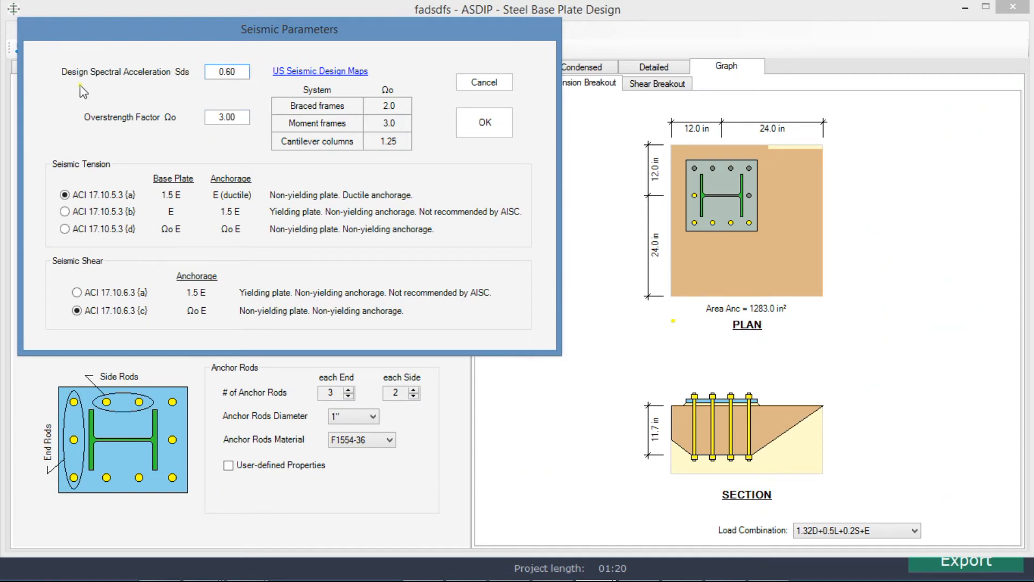
click(228, 72)
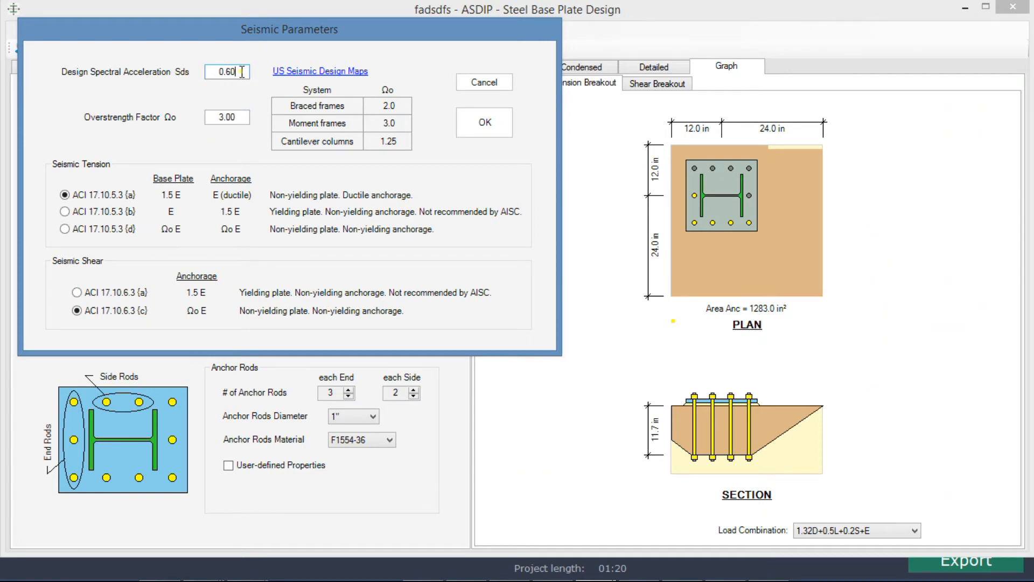
mouse_move(178, 135)
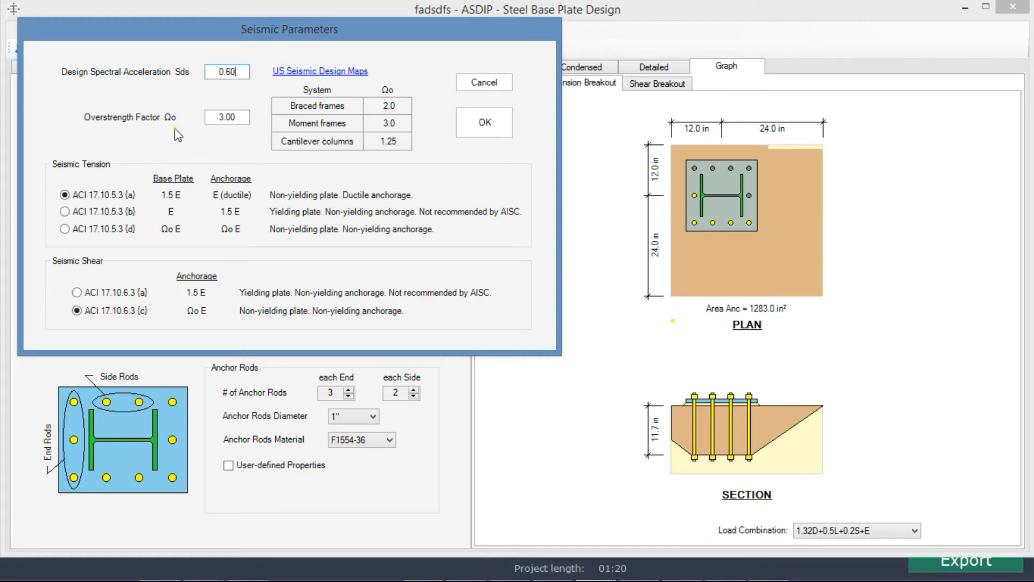
mouse_move(197, 257)
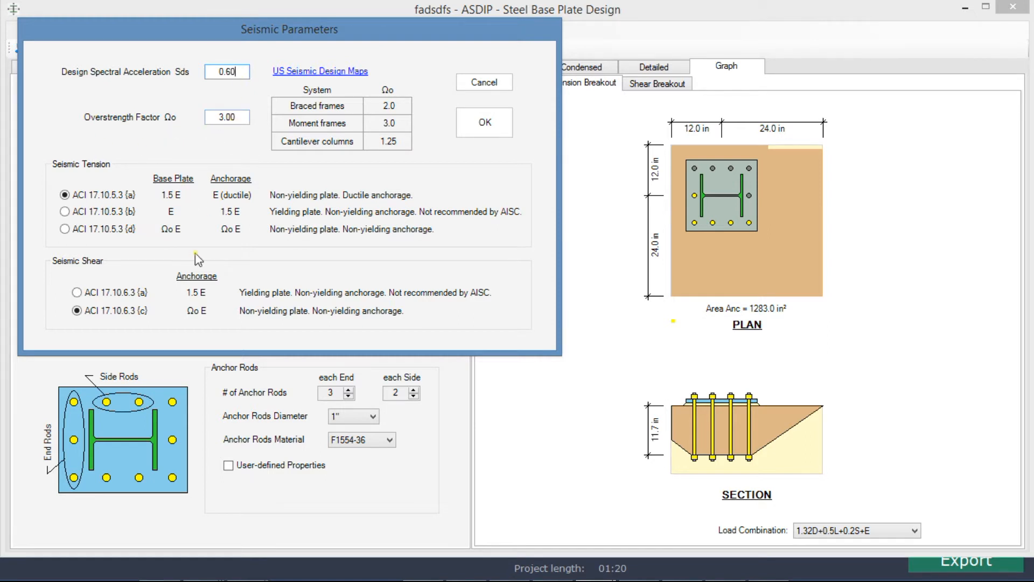
mouse_move(241, 264)
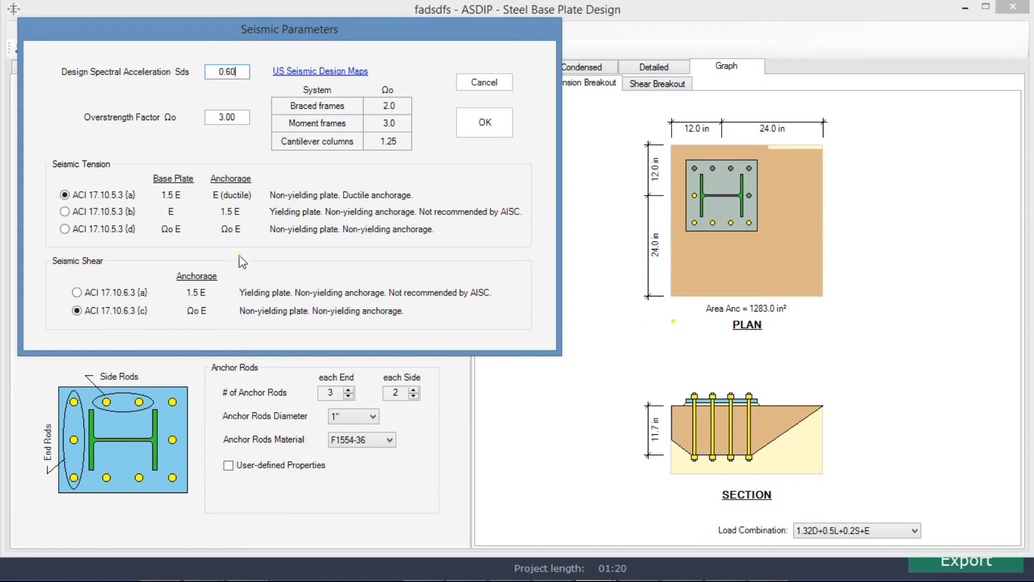
mouse_move(247, 221)
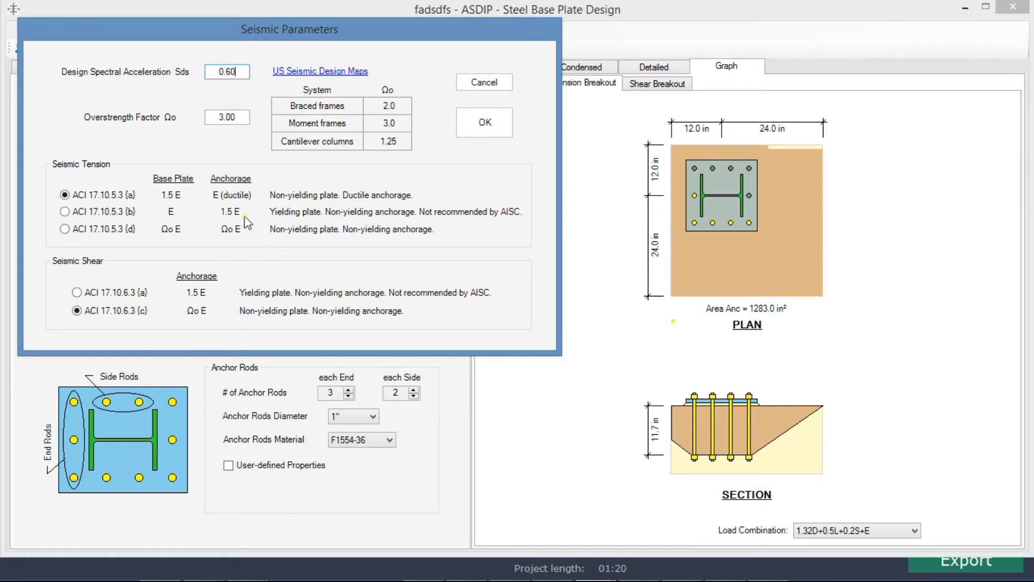
mouse_move(379, 203)
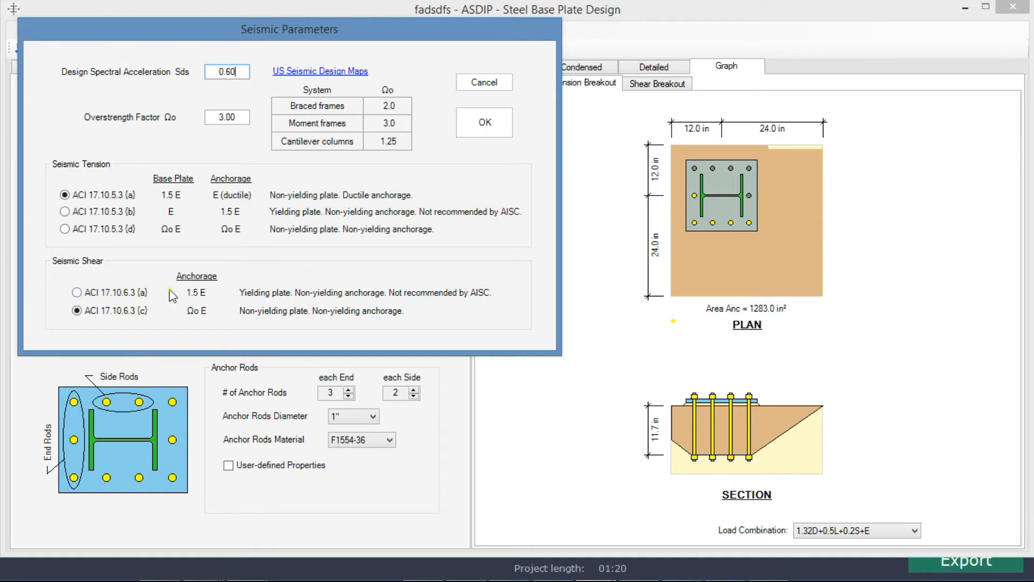
mouse_move(345, 324)
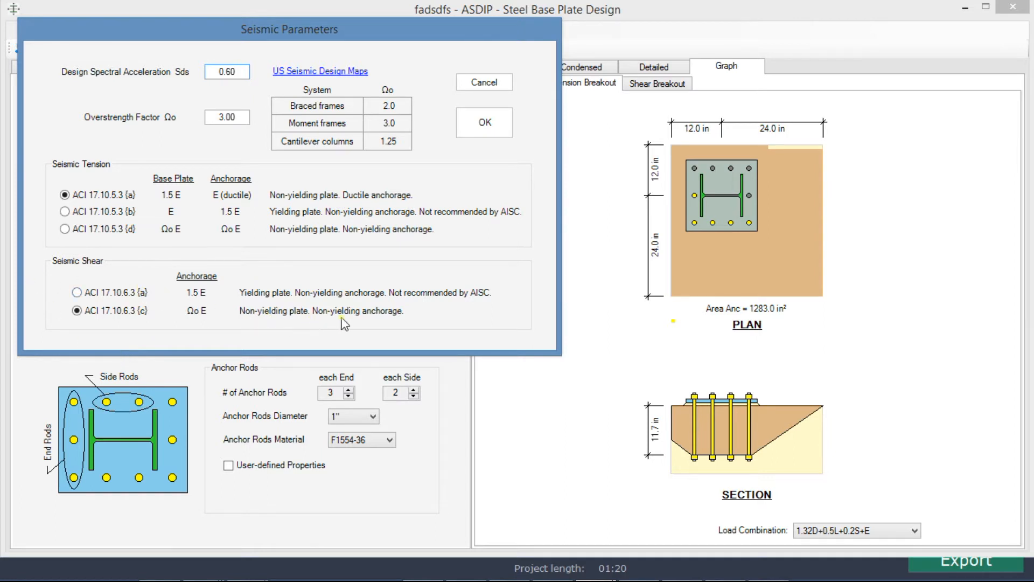
click(484, 122)
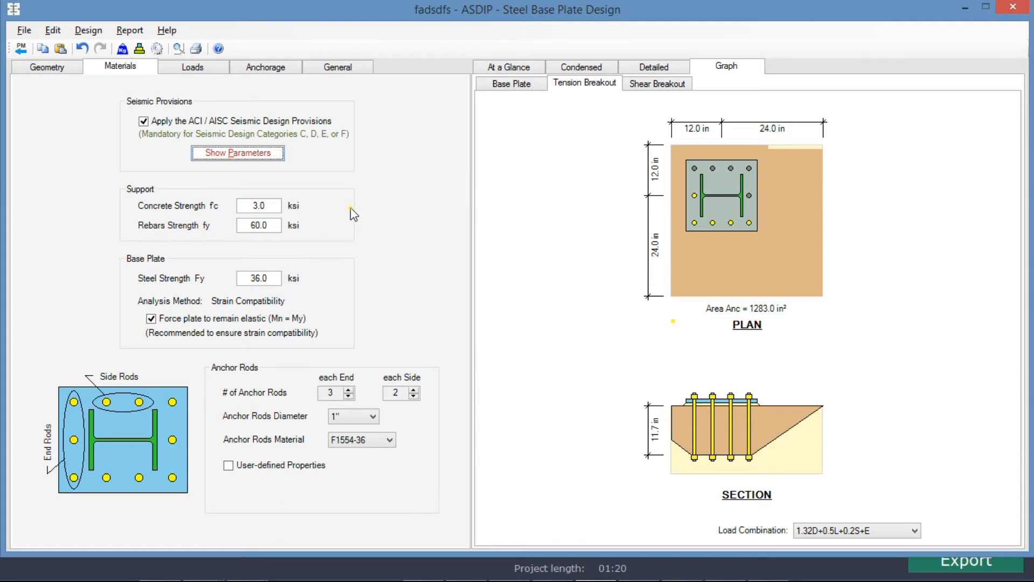
mouse_move(318, 298)
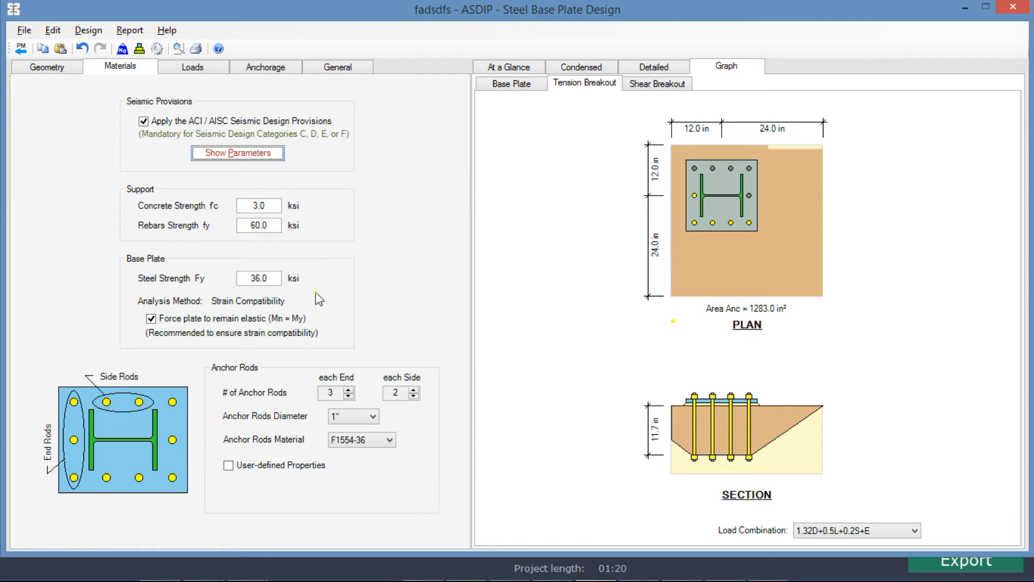
mouse_move(338, 330)
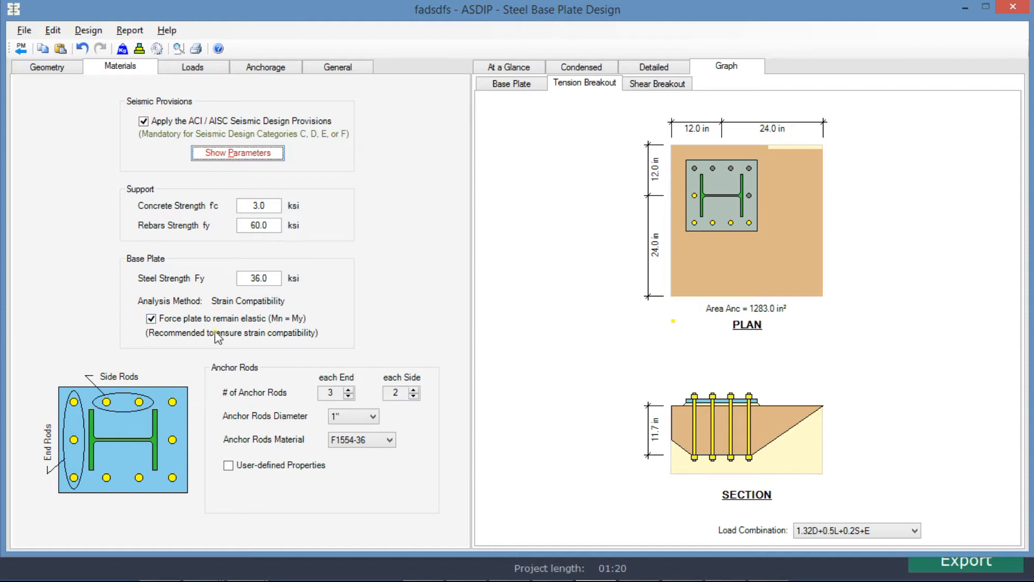
mouse_move(310, 357)
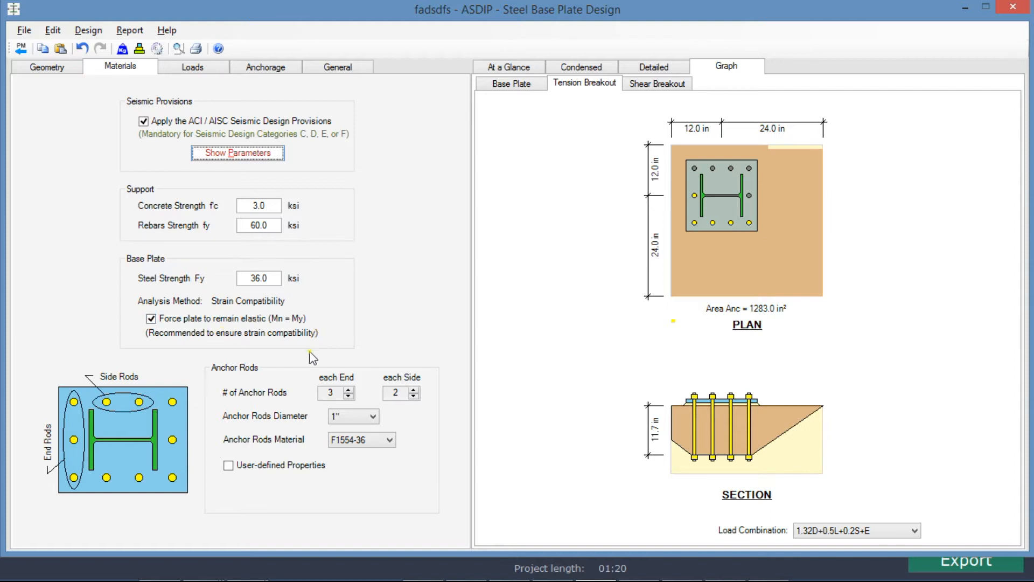
mouse_move(284, 346)
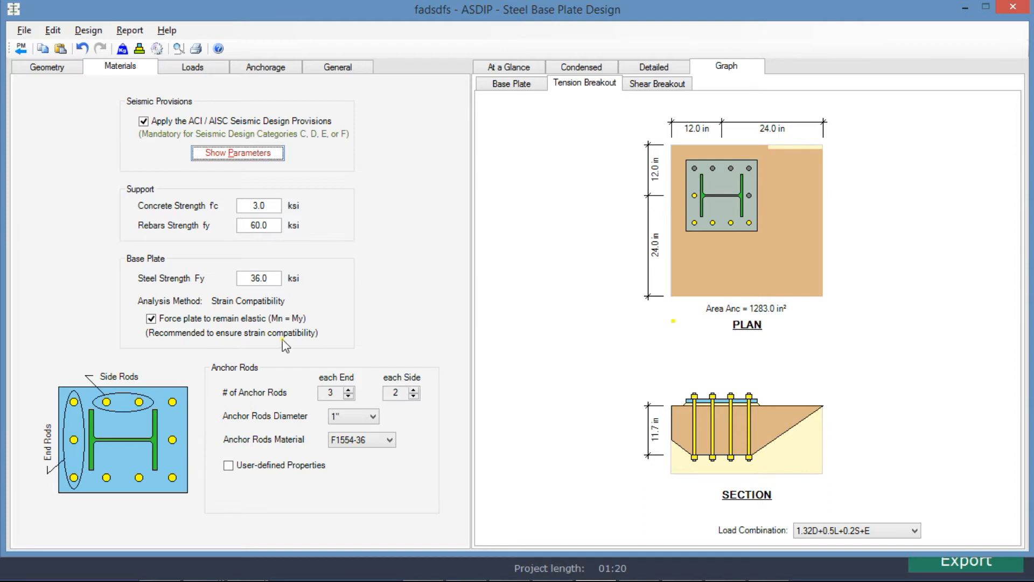
mouse_move(316, 343)
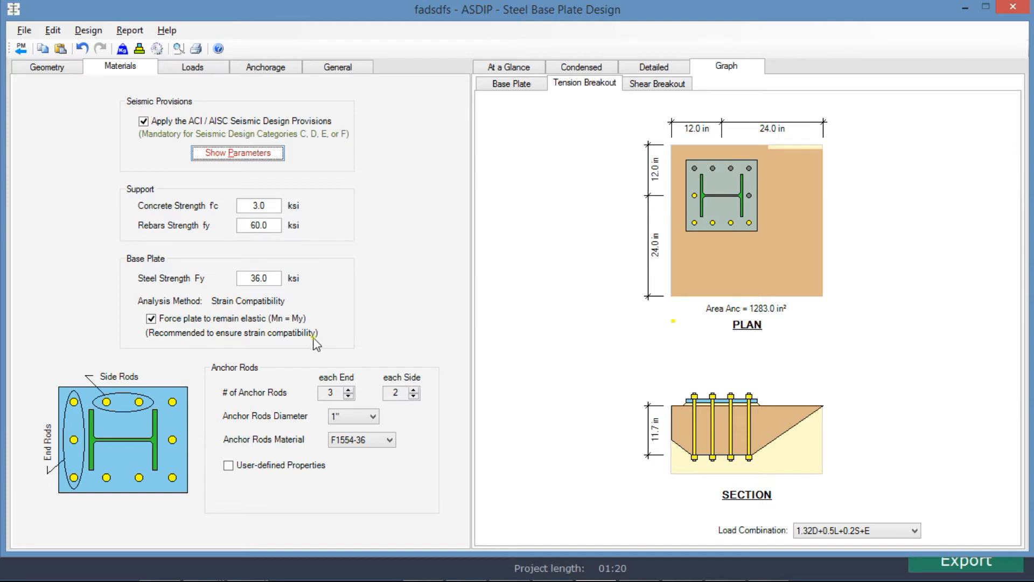
mouse_move(326, 345)
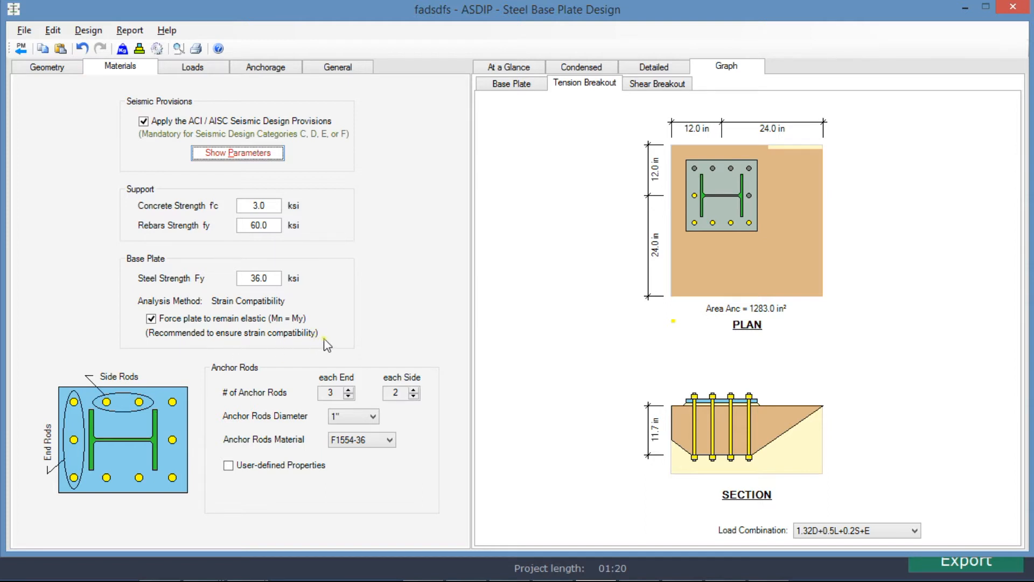
mouse_move(133, 478)
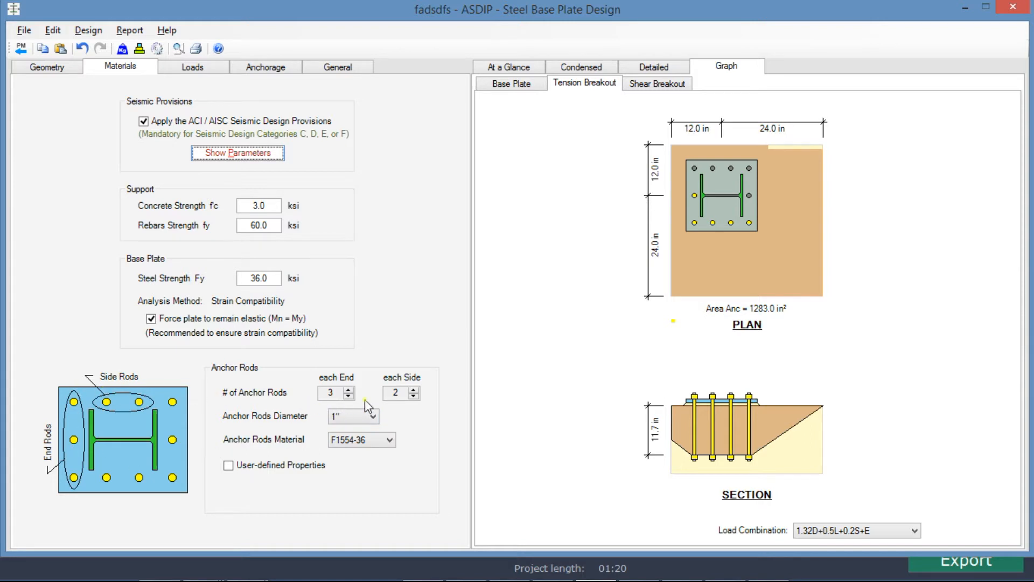
mouse_move(75, 414)
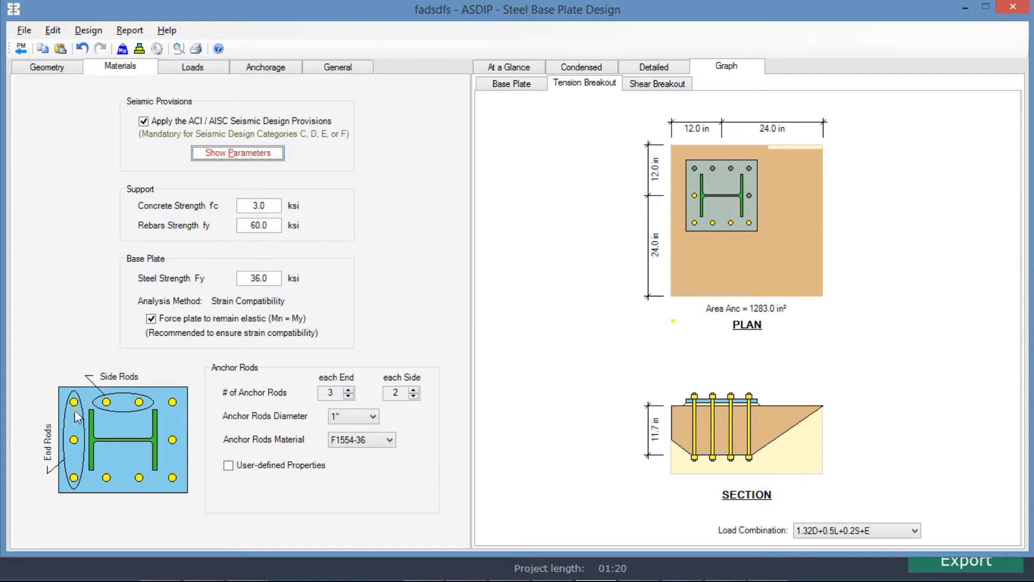
mouse_move(202, 463)
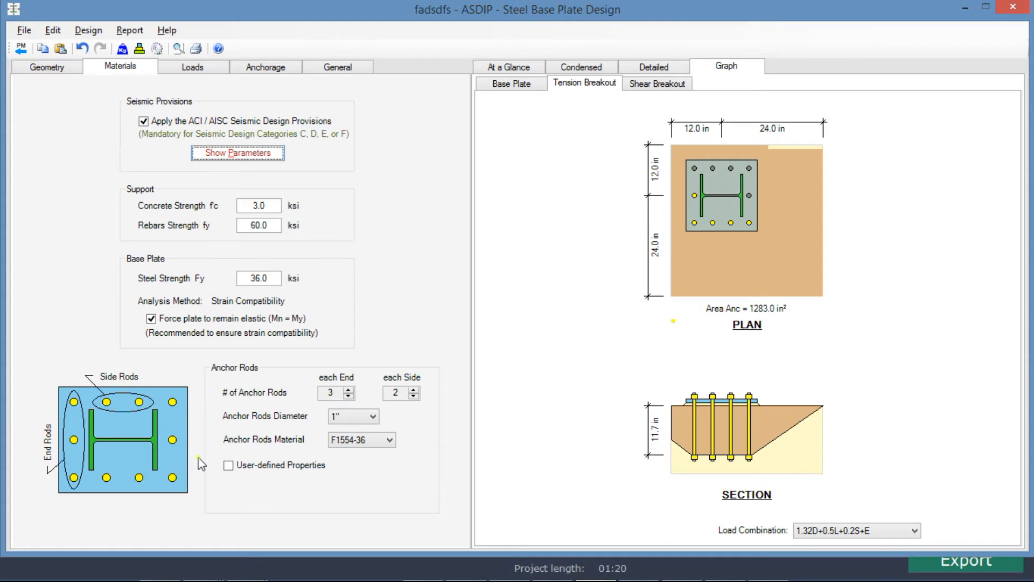
mouse_move(120, 413)
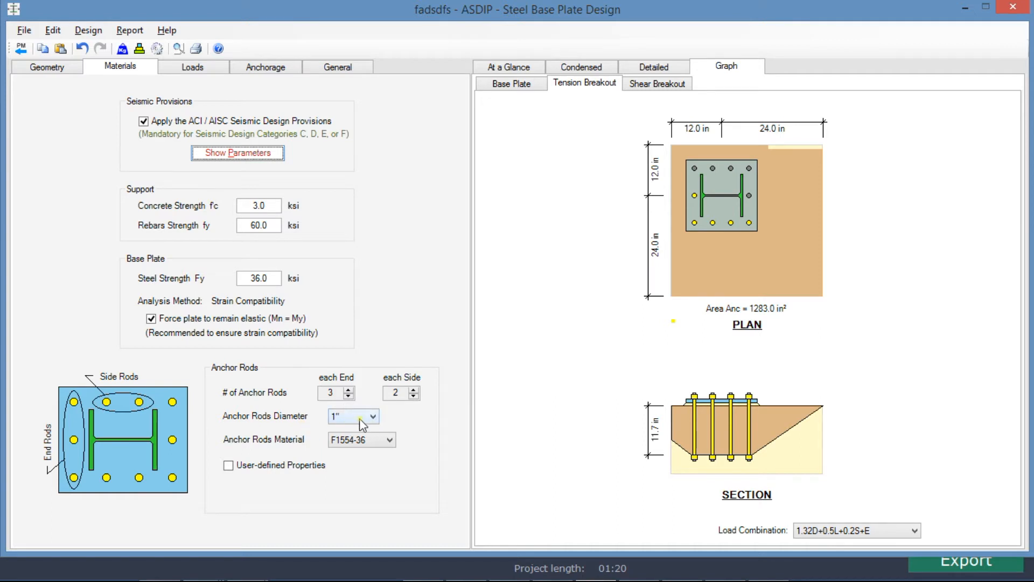
Show the At a Glance summary with shear ratio 1.06 and combined 1.24 failing anchorage
click(509, 66)
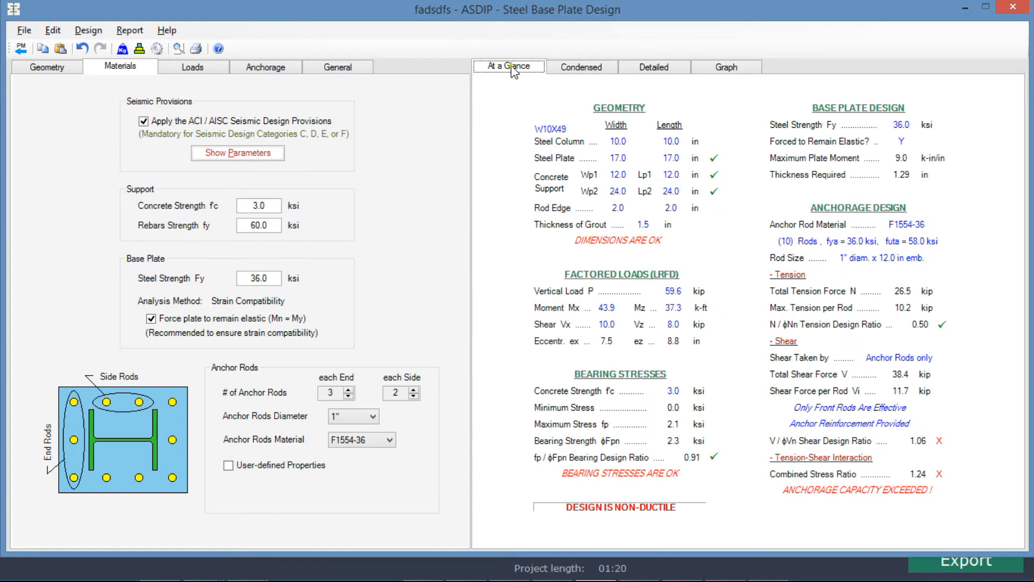
mouse_move(729, 271)
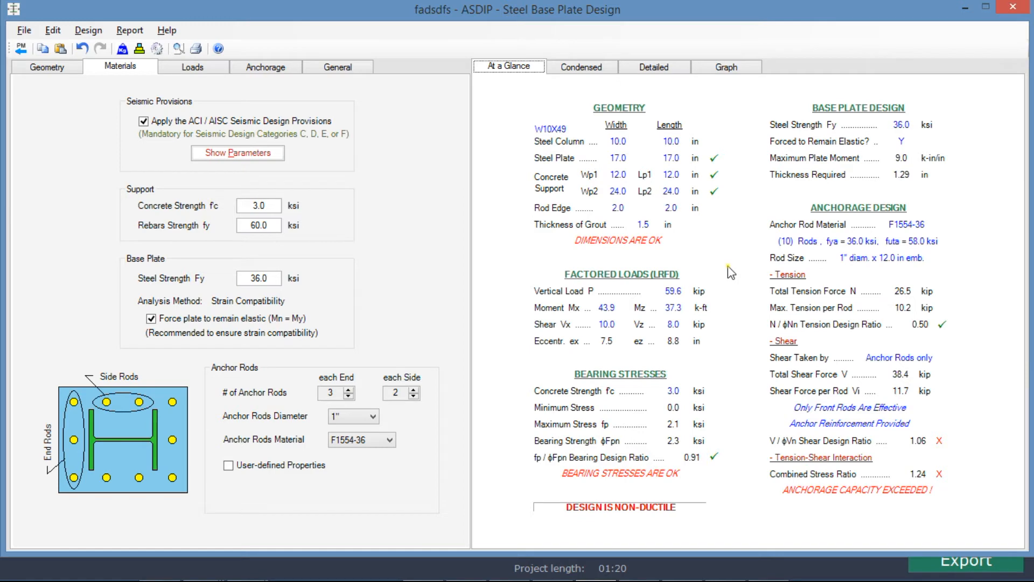
mouse_move(715, 153)
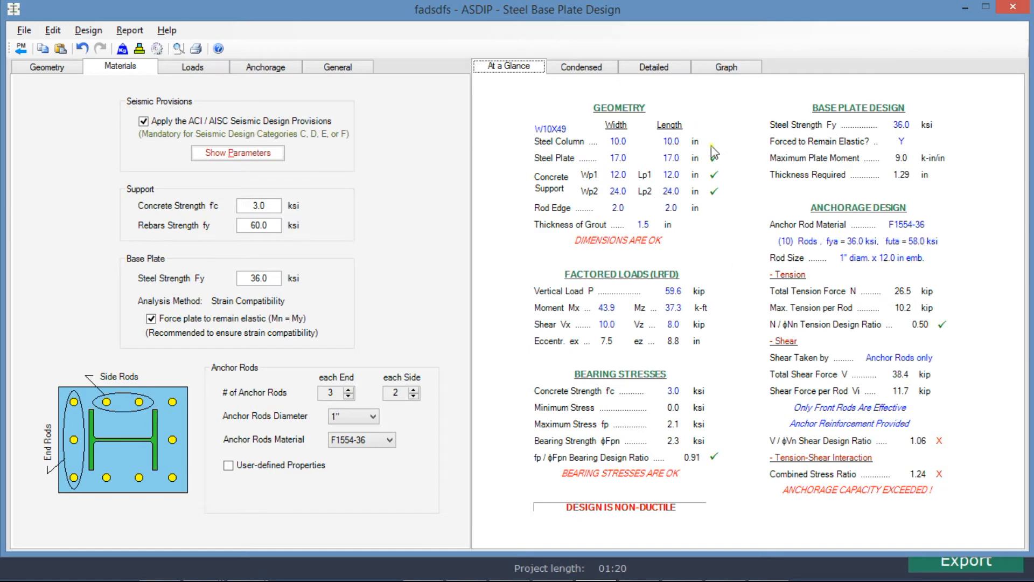
mouse_move(950, 230)
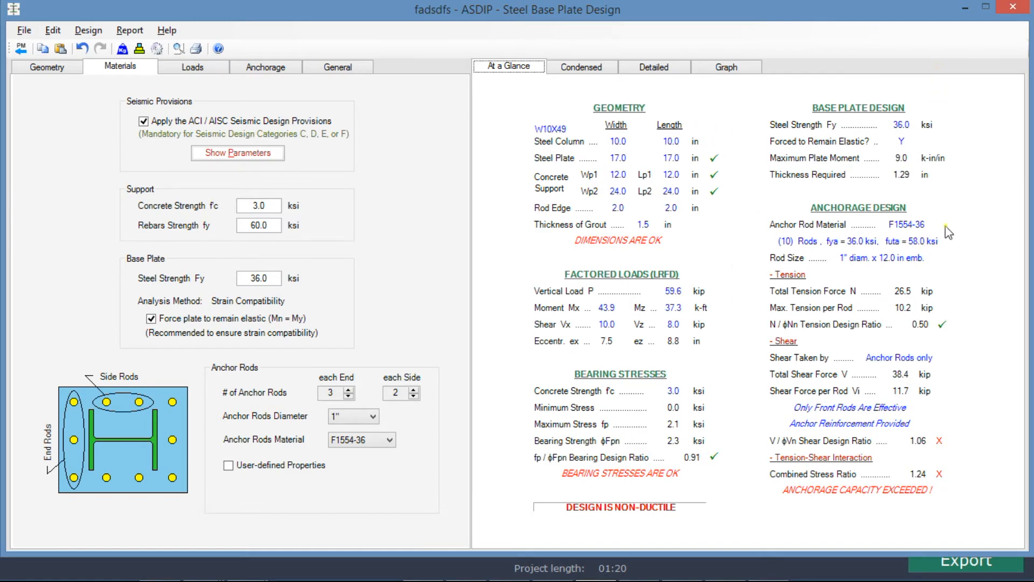
mouse_move(954, 414)
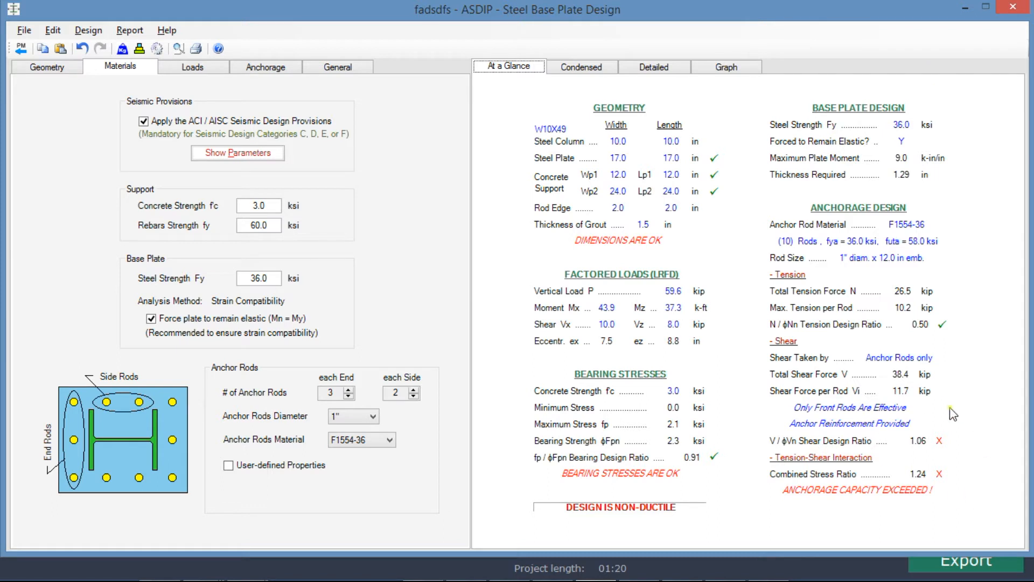
mouse_move(783, 445)
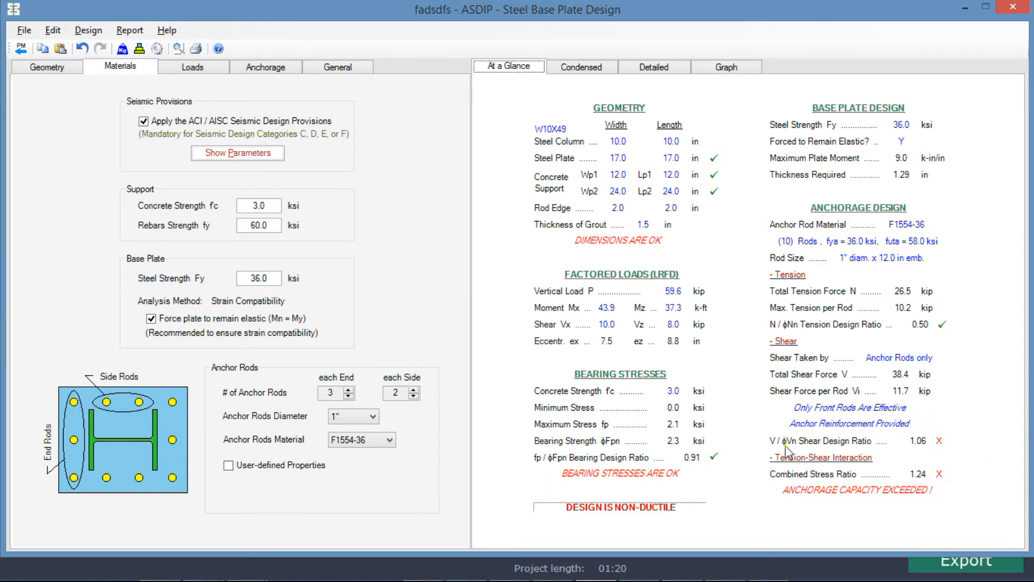
mouse_move(933, 450)
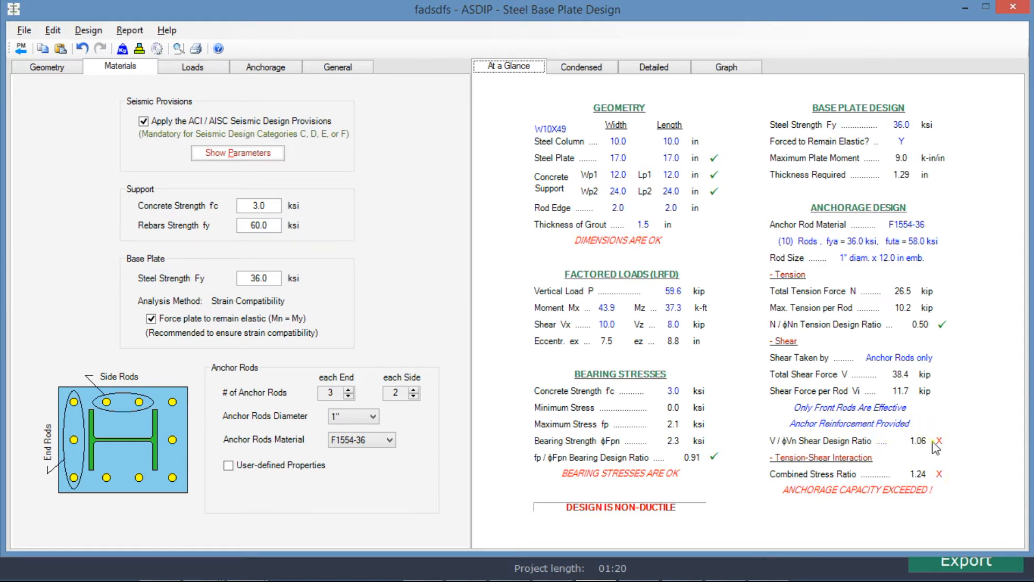
mouse_move(876, 481)
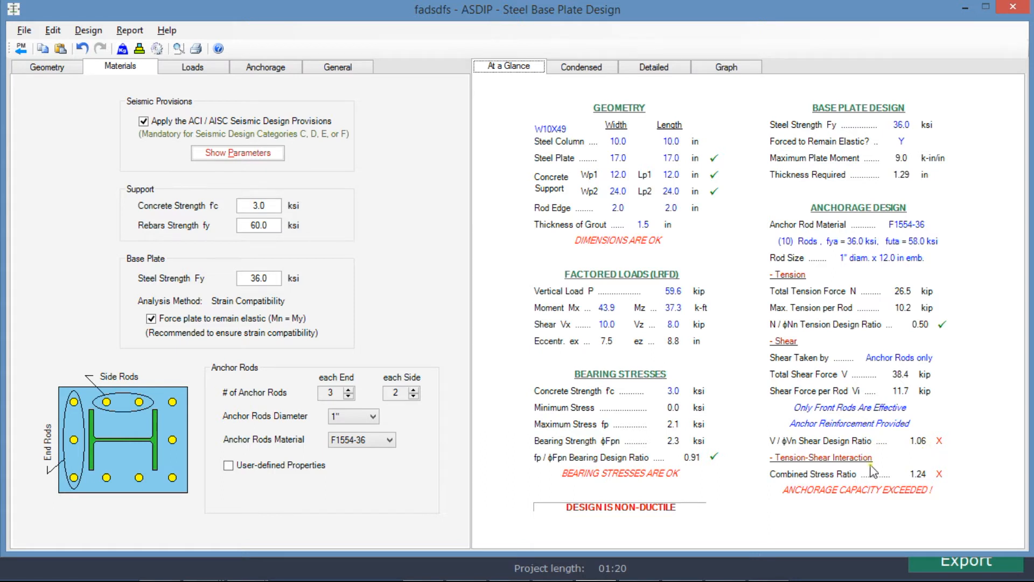
mouse_move(877, 480)
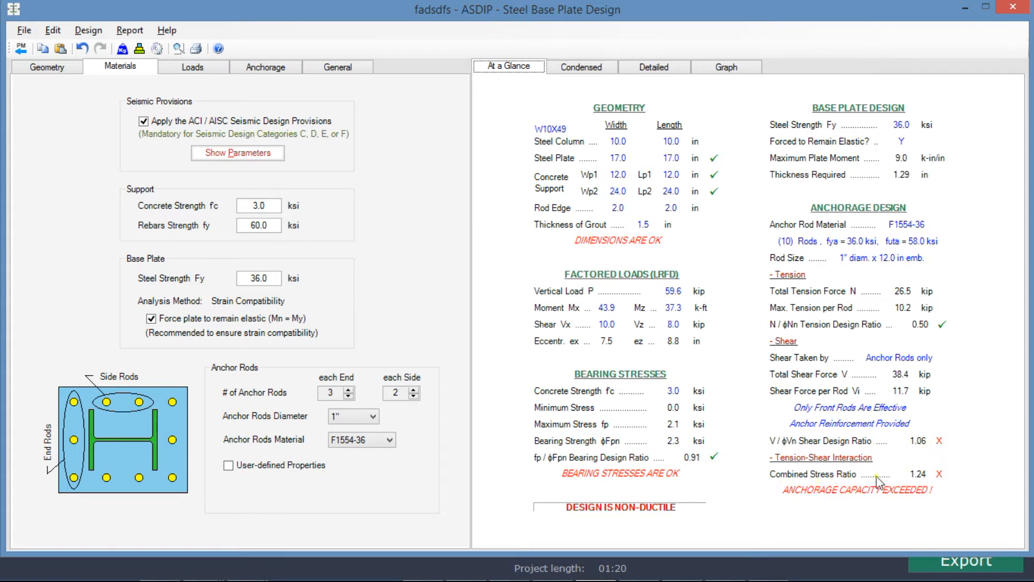
mouse_move(946, 501)
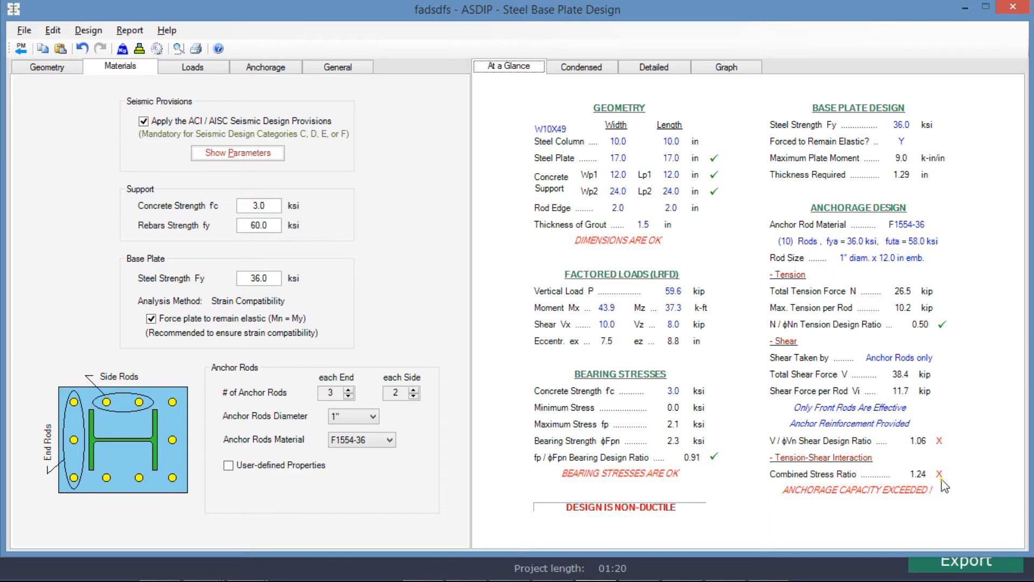
mouse_move(973, 496)
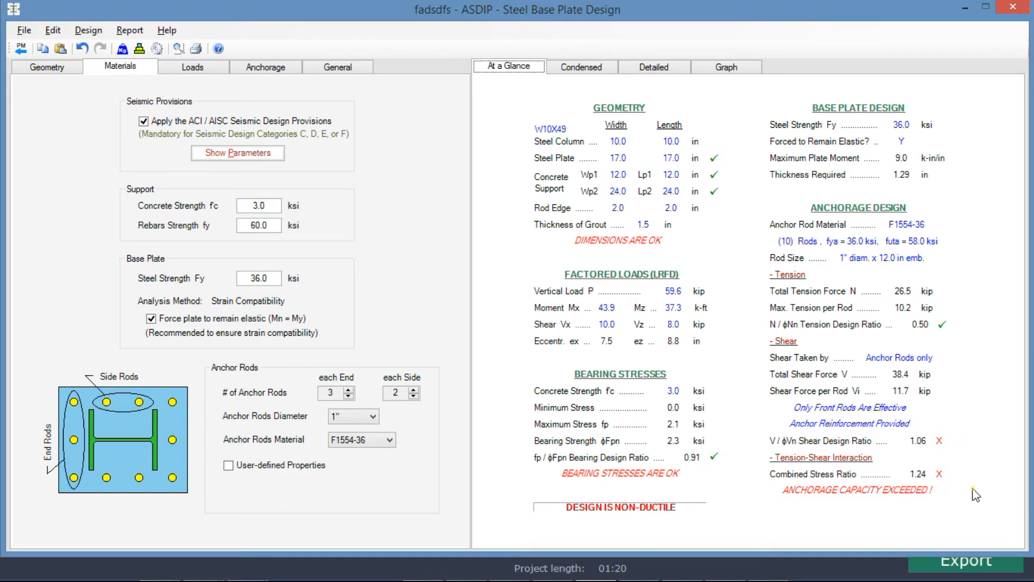
Show the Anchorage tension inputs: 12 in embedment, cracked concrete, one #5 bar per rod
click(266, 67)
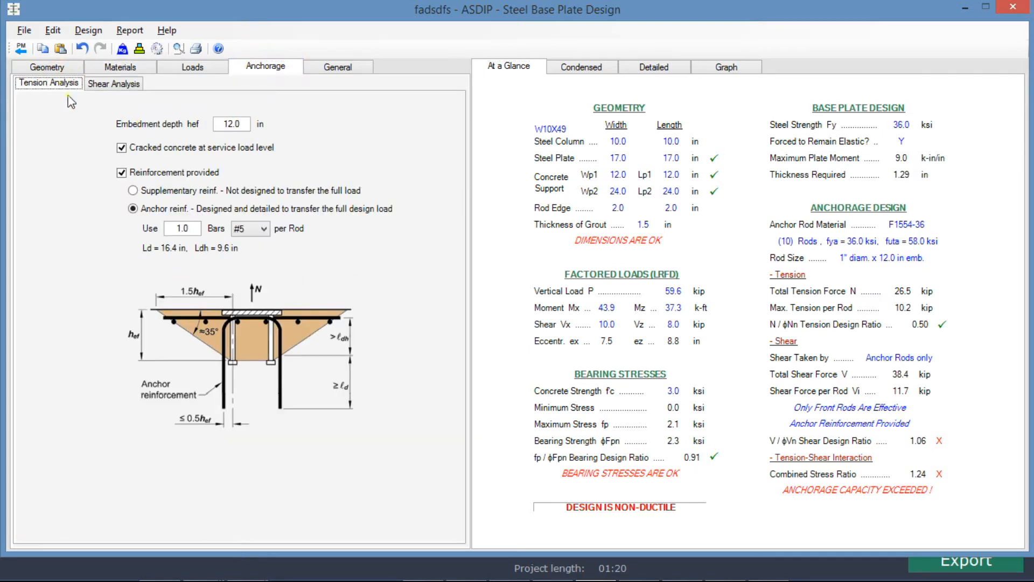
mouse_move(189, 204)
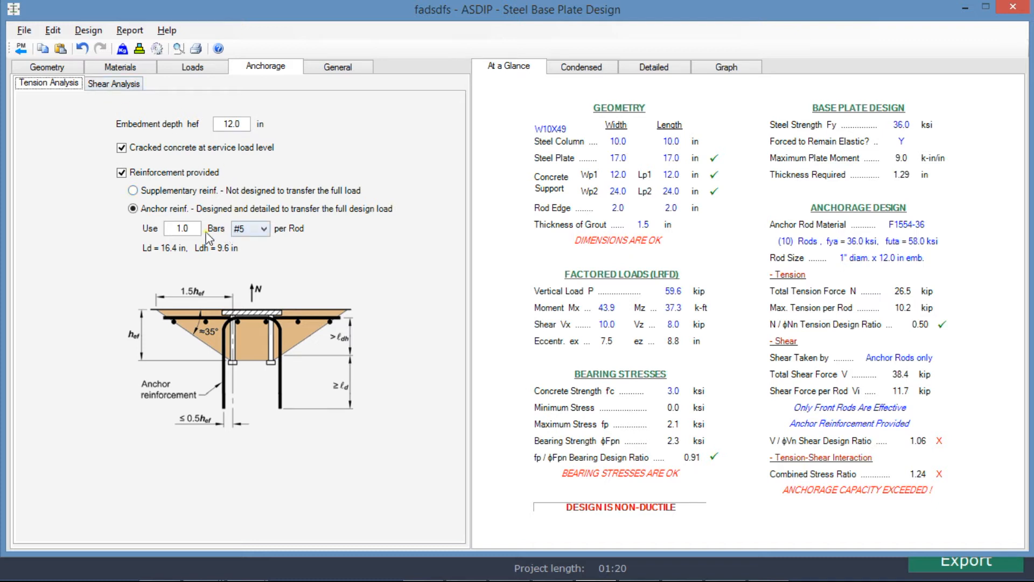
click(182, 229)
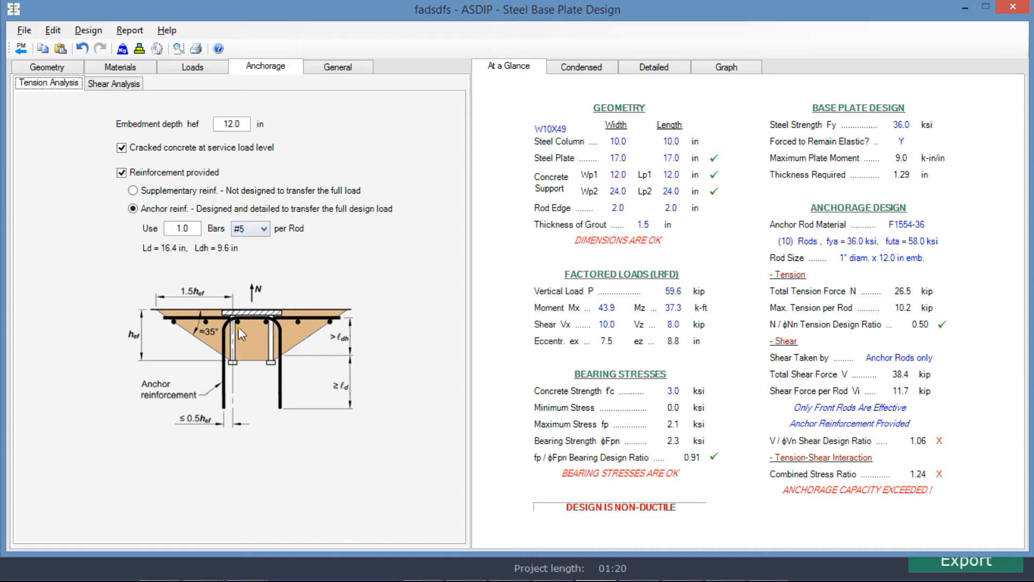
mouse_move(239, 377)
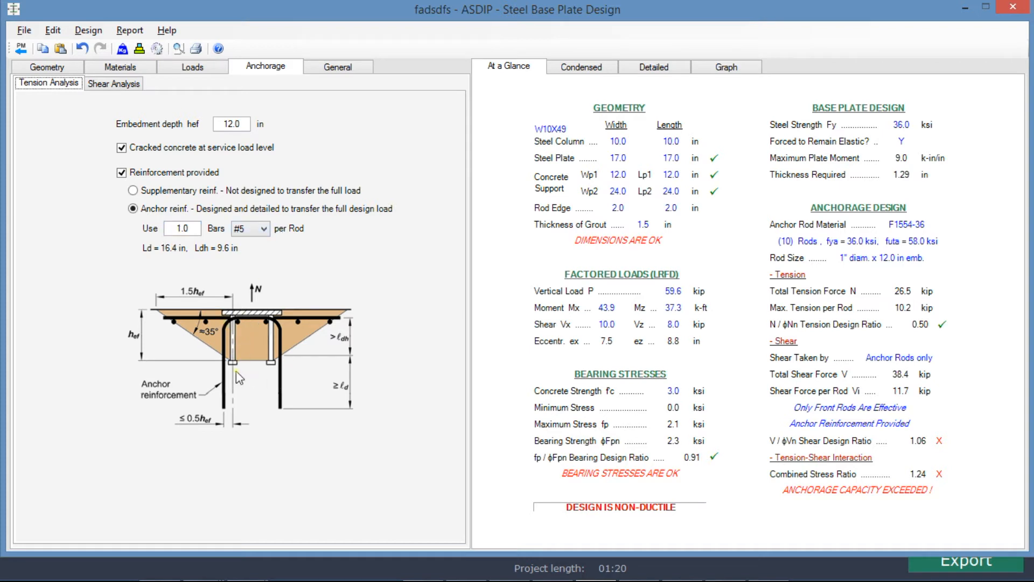
mouse_move(253, 424)
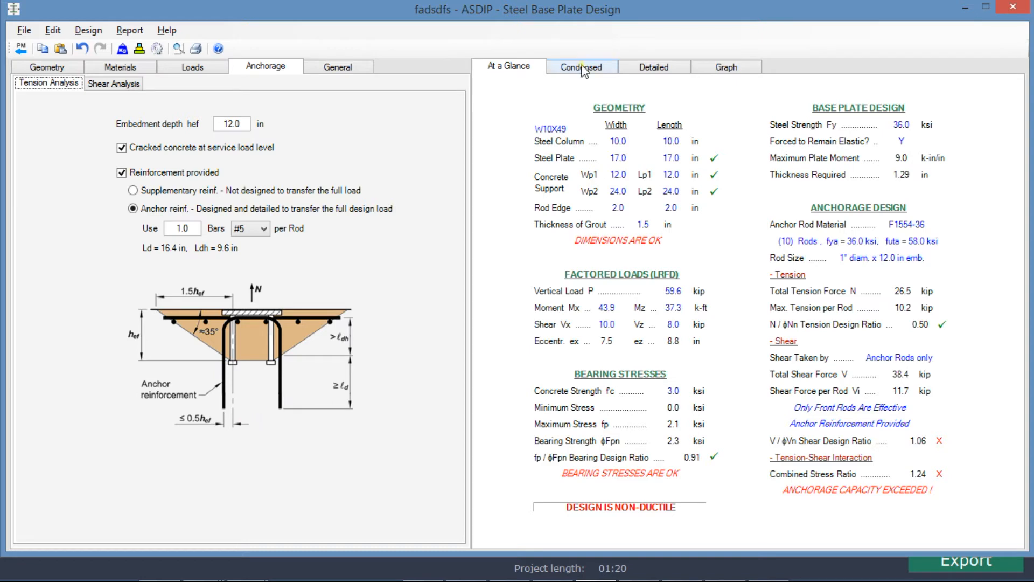
click(581, 67)
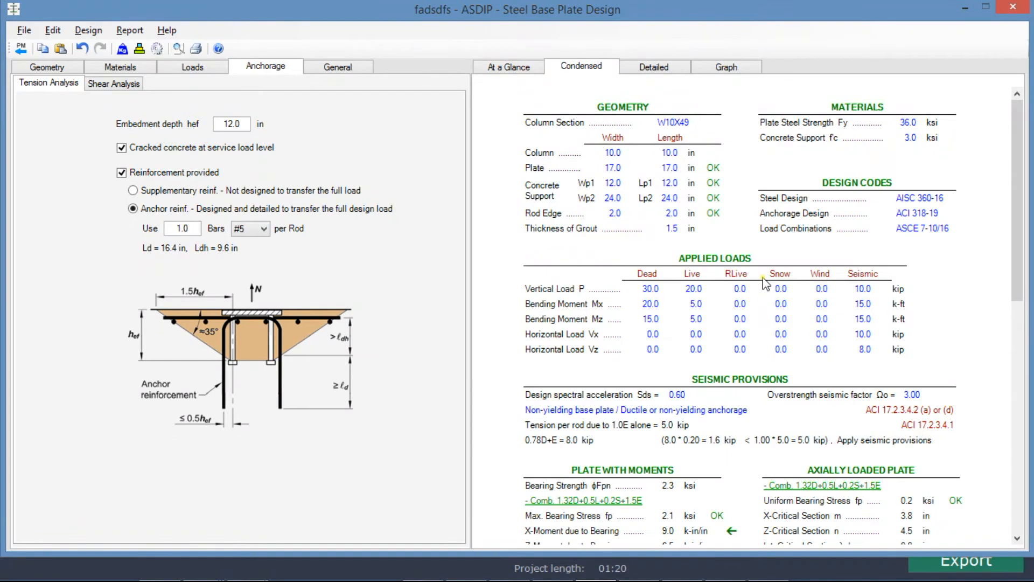
scroll(down, 3)
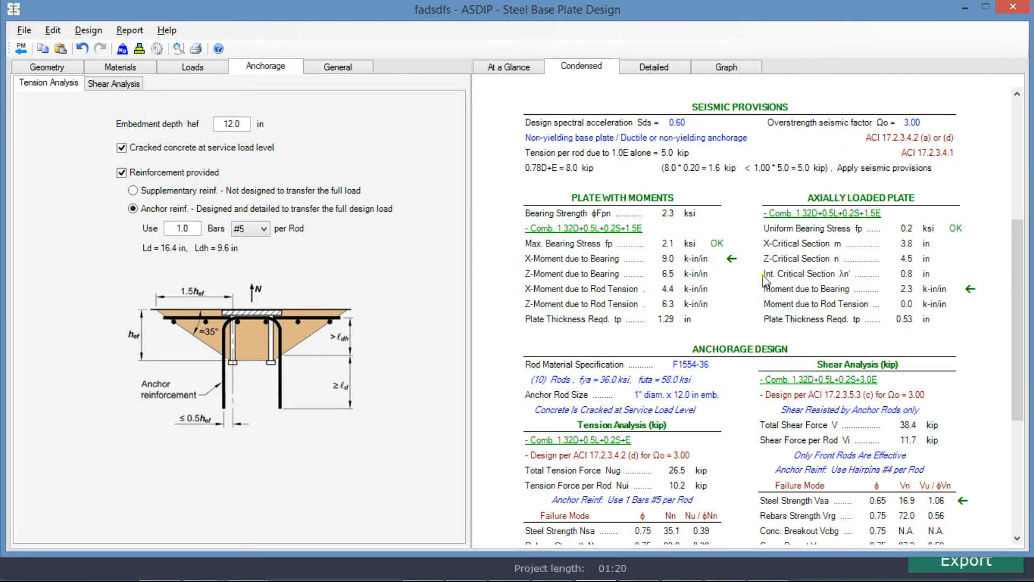
mouse_move(762, 243)
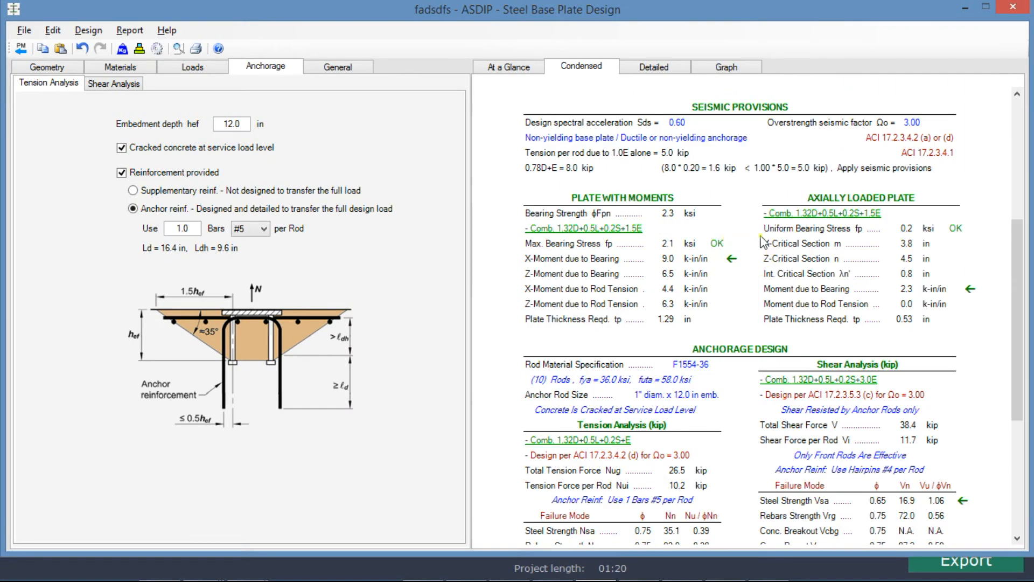
scroll(down, 3)
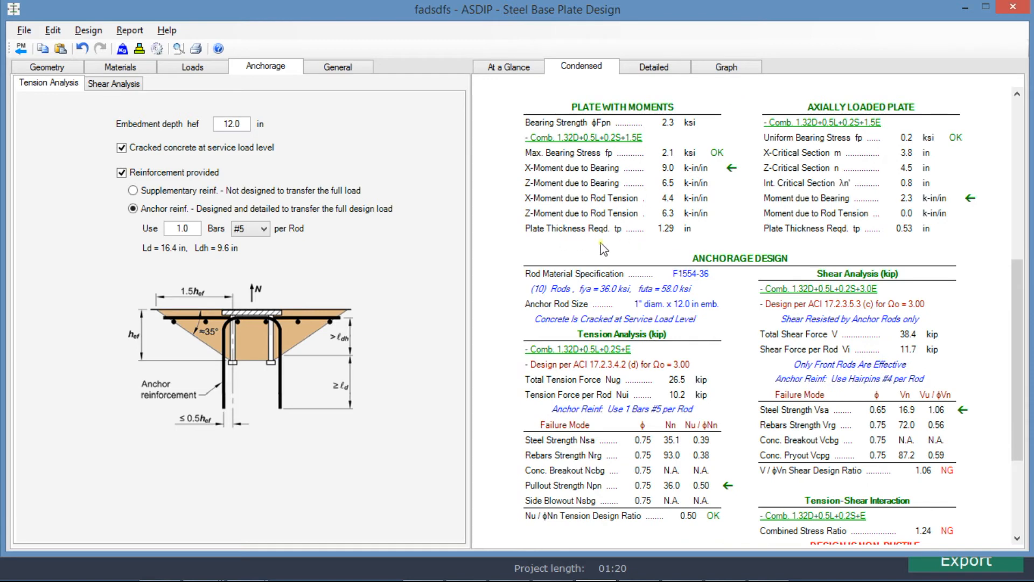
mouse_move(677, 240)
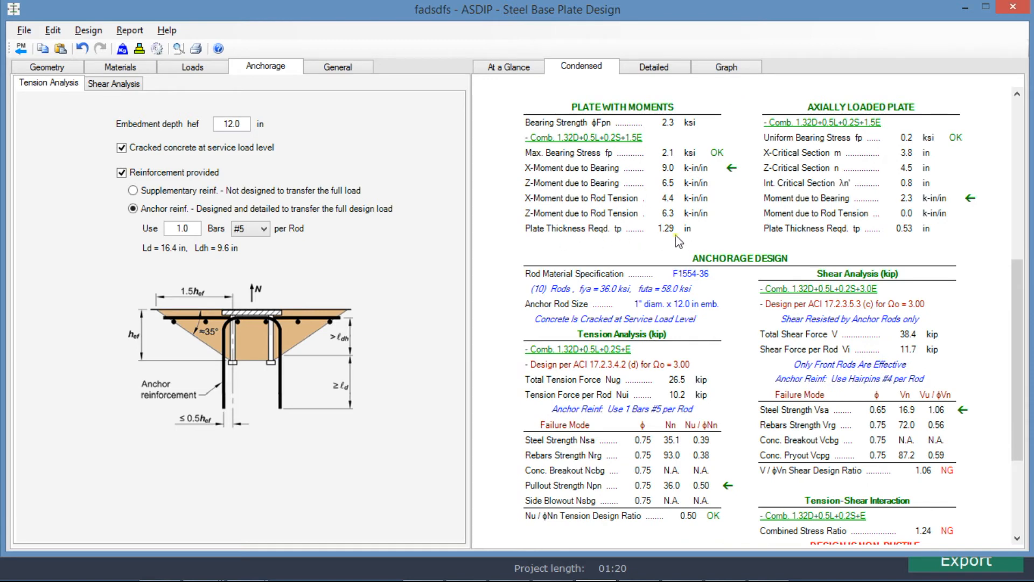
mouse_move(669, 264)
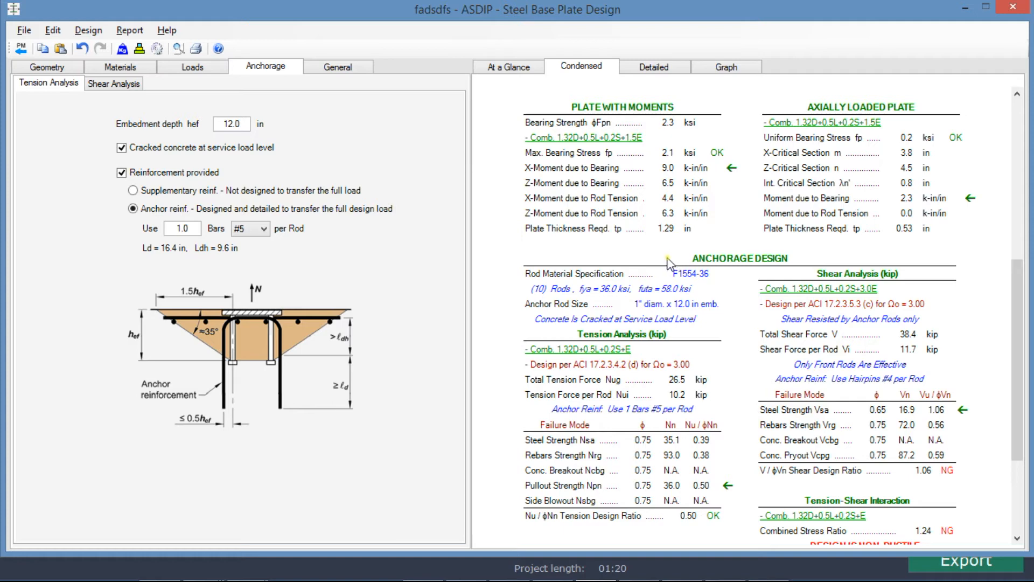
scroll(down, 3)
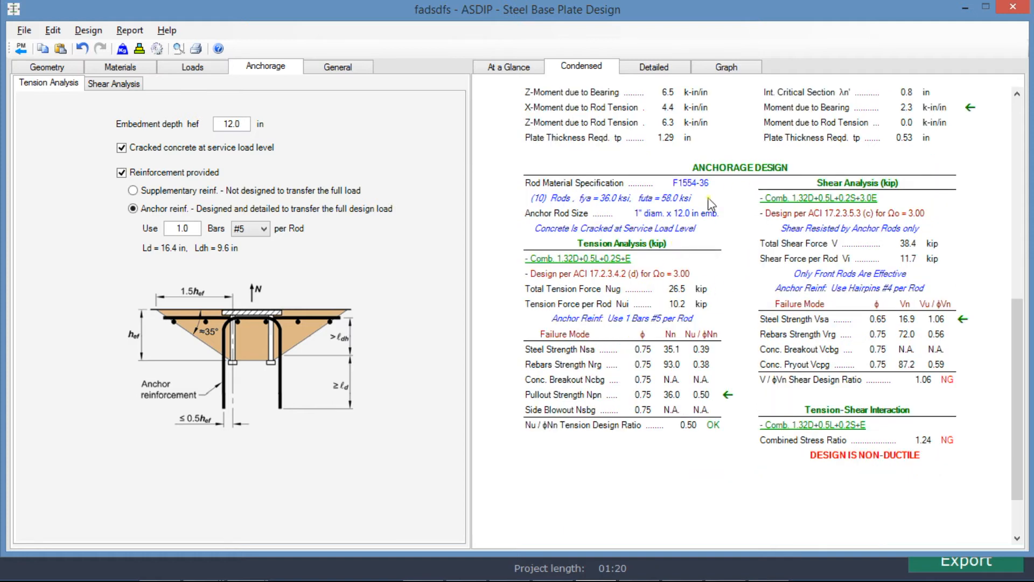
mouse_move(636, 254)
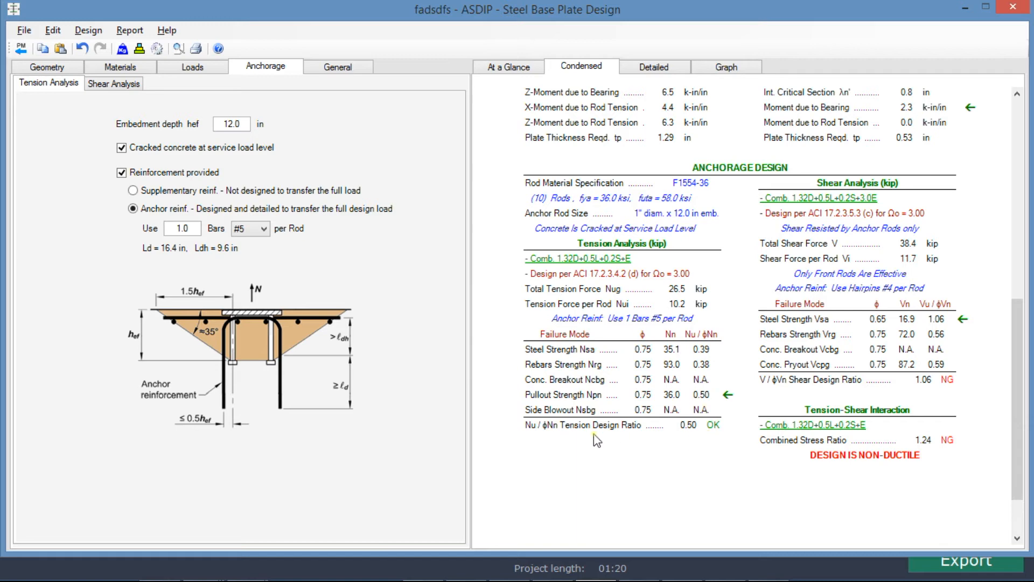
mouse_move(828, 221)
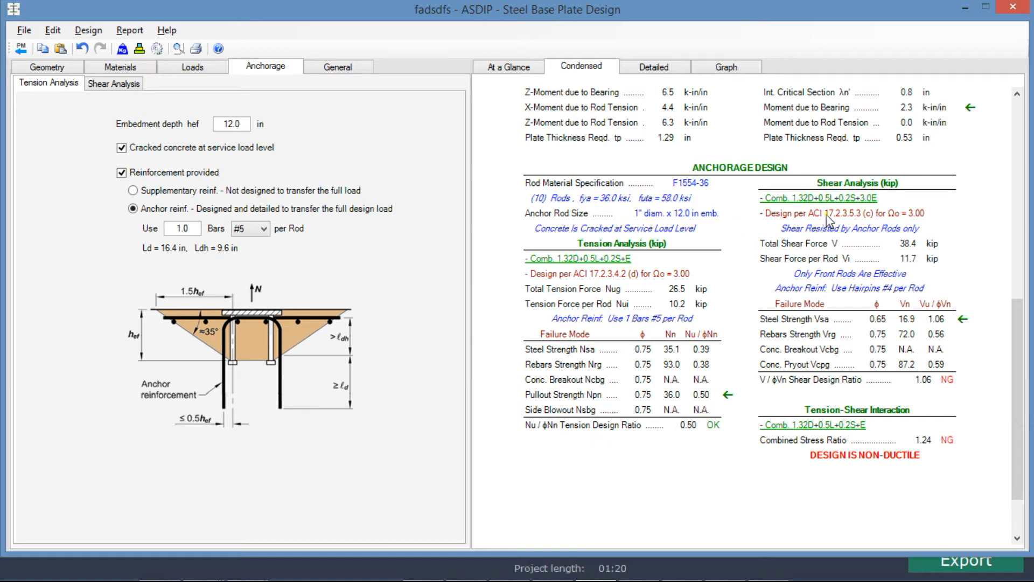
mouse_move(914, 273)
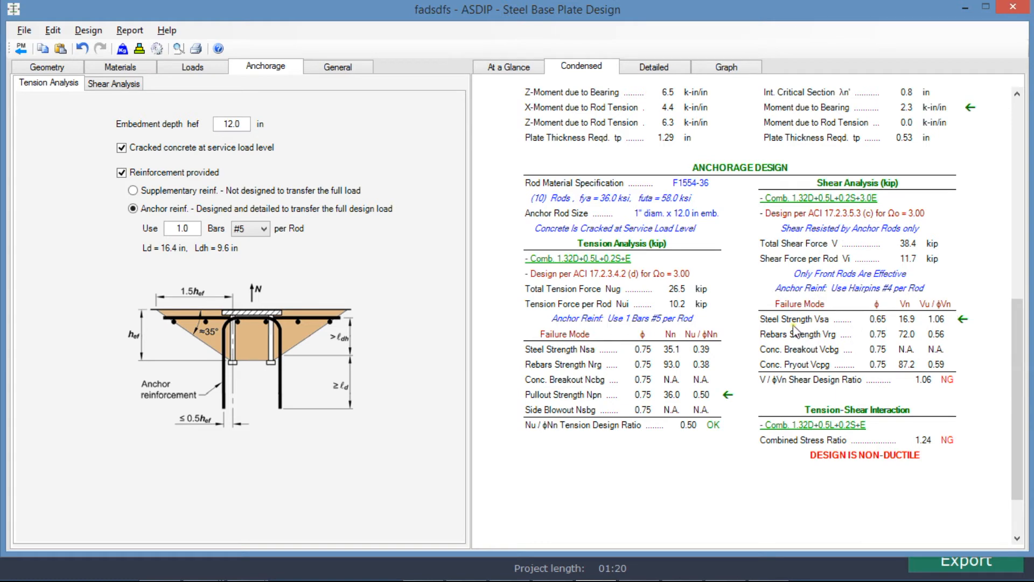
mouse_move(935, 324)
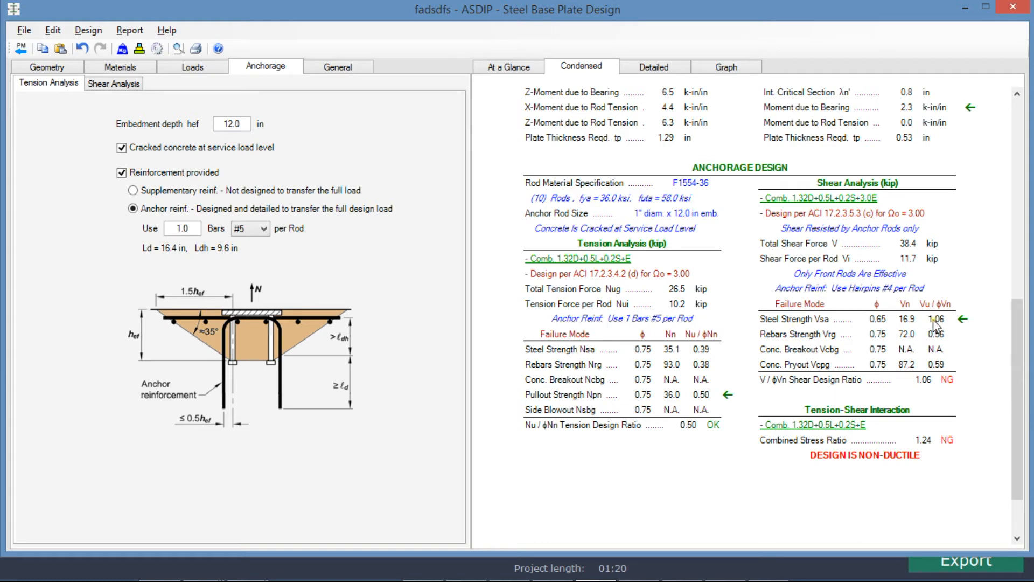
mouse_move(949, 329)
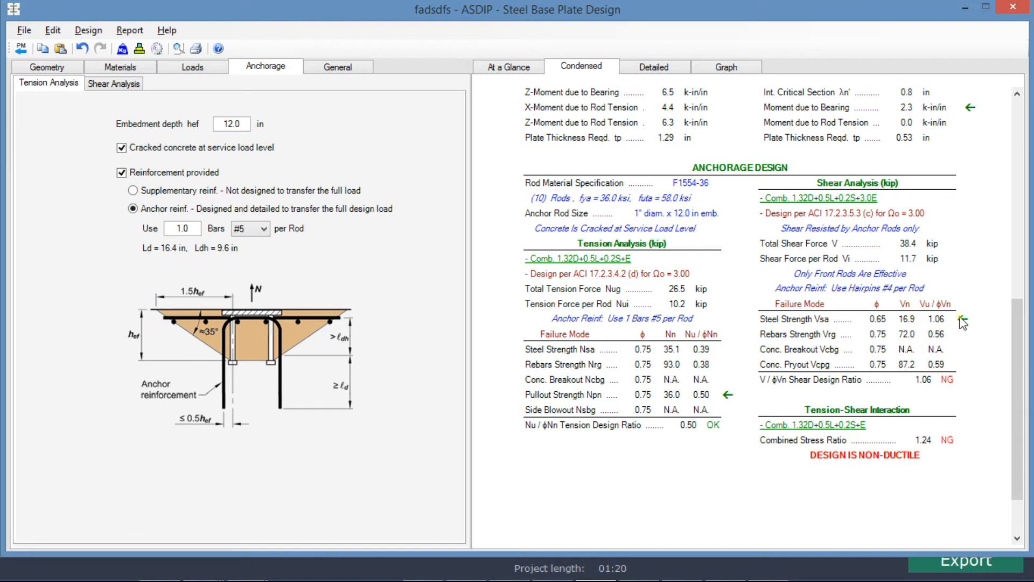
mouse_move(968, 337)
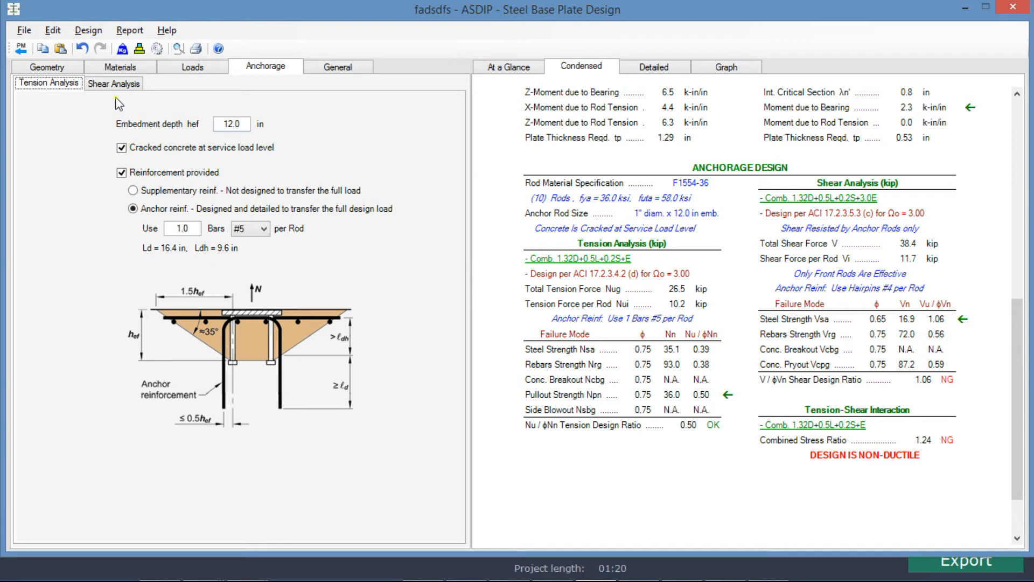
In Shear Analysis, set washers welded to the base plate so shear ratio becomes 0.58 OK
click(114, 83)
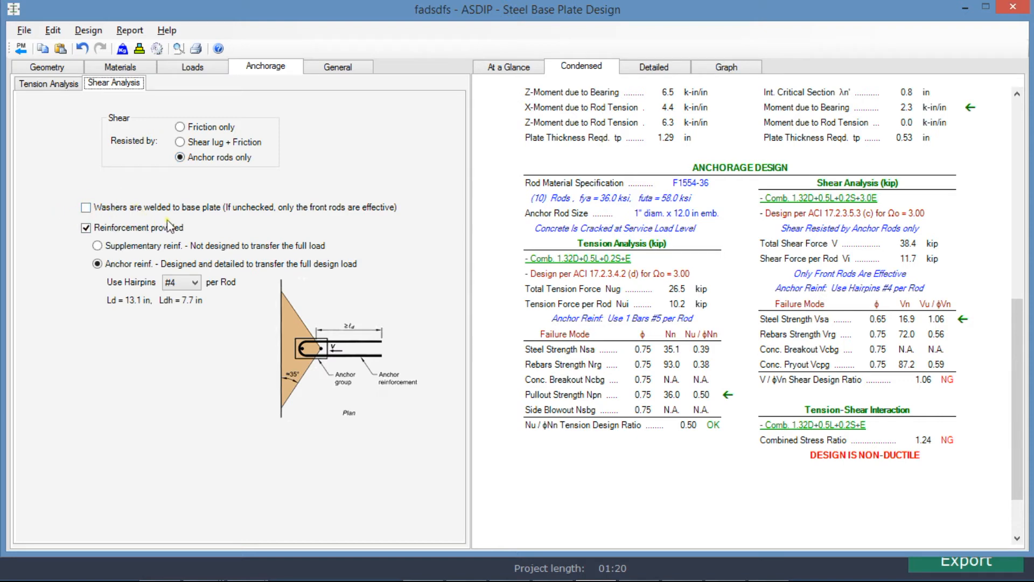
mouse_move(239, 227)
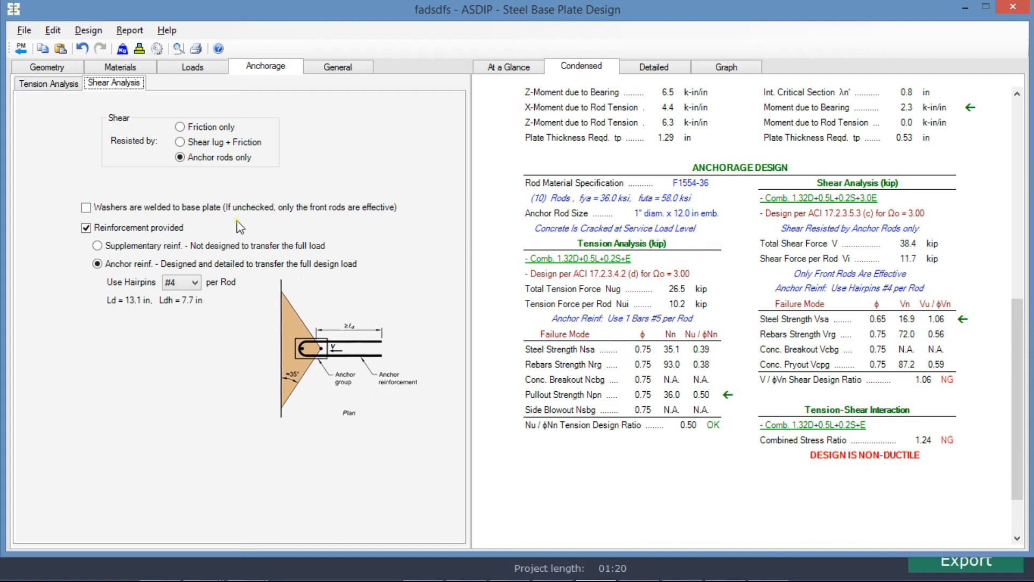
mouse_move(85, 208)
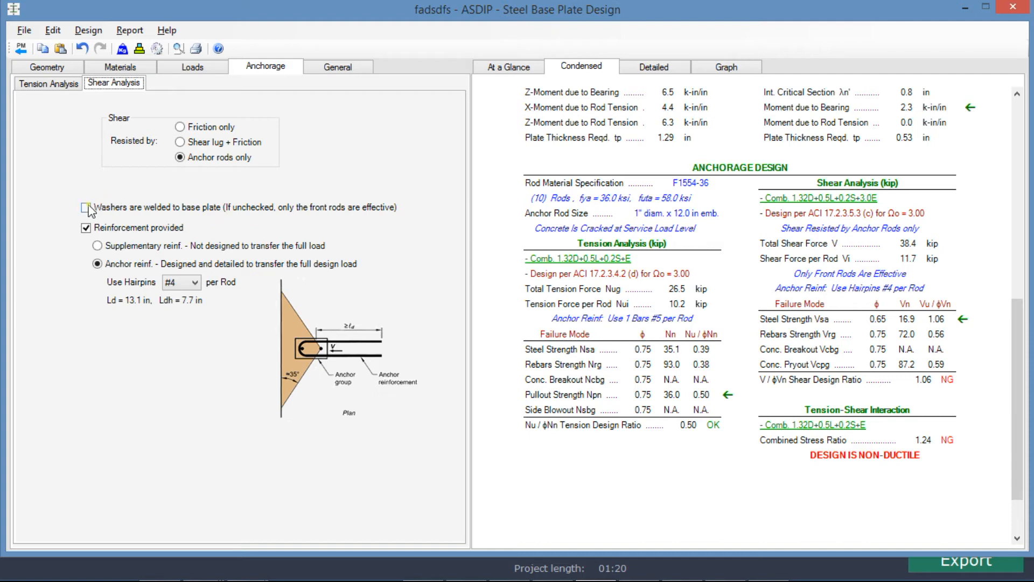
click(84, 209)
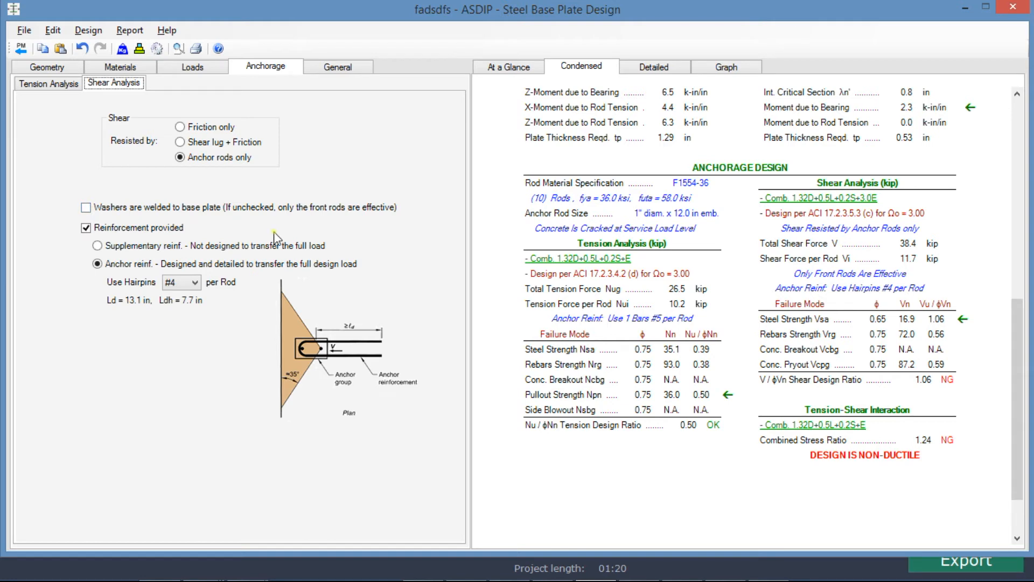
mouse_move(302, 236)
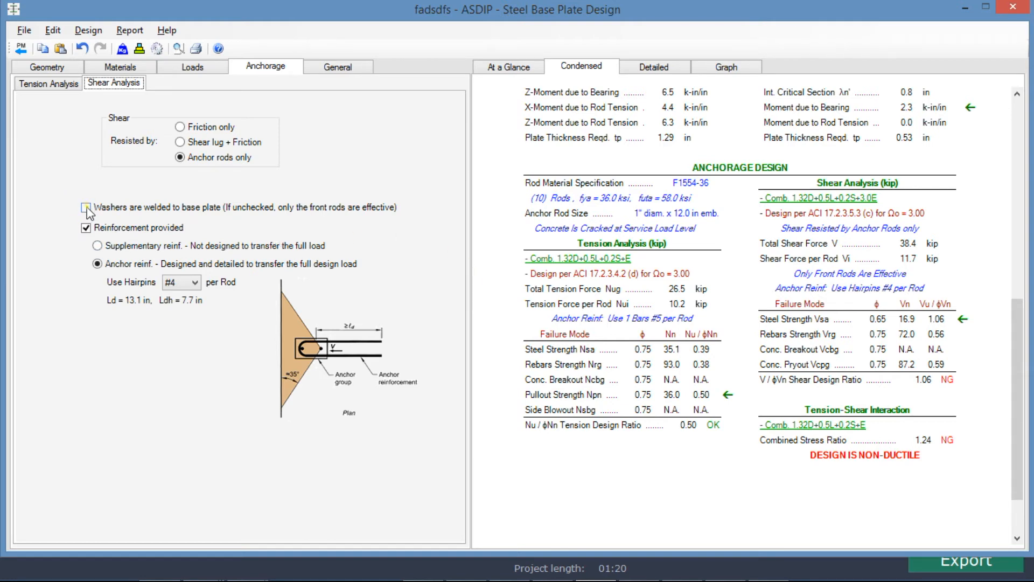
click(85, 207)
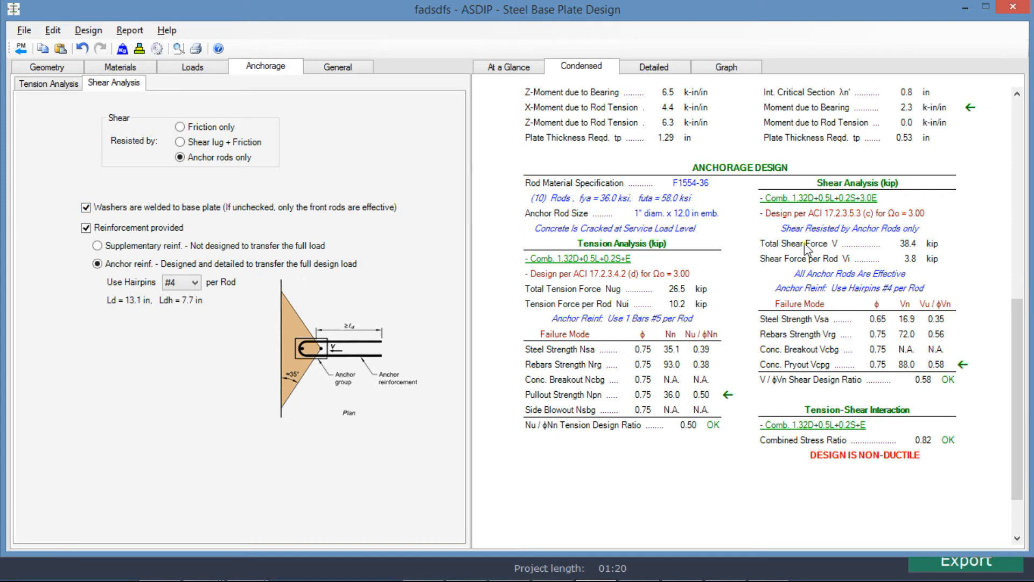
mouse_move(827, 319)
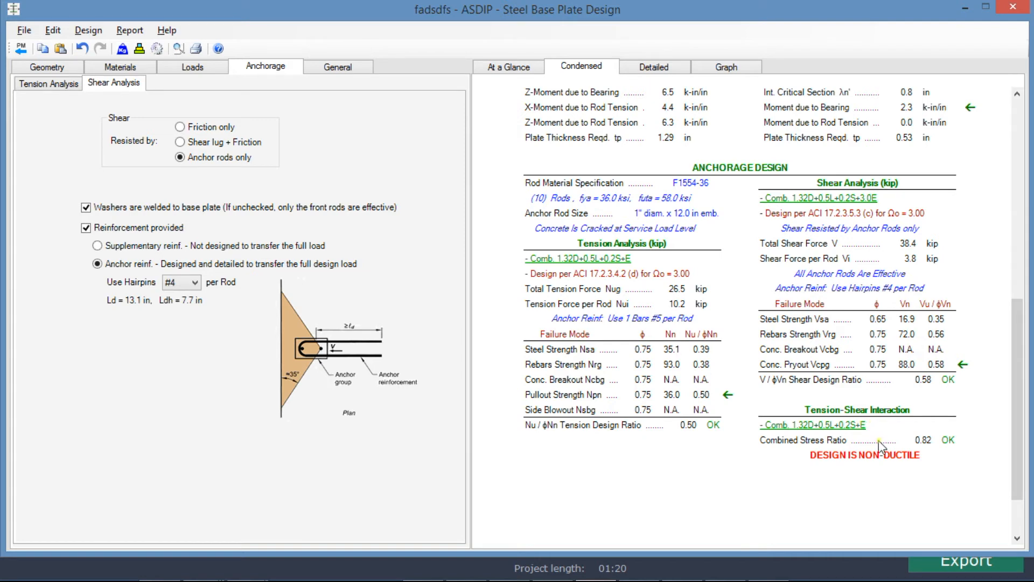
click(655, 66)
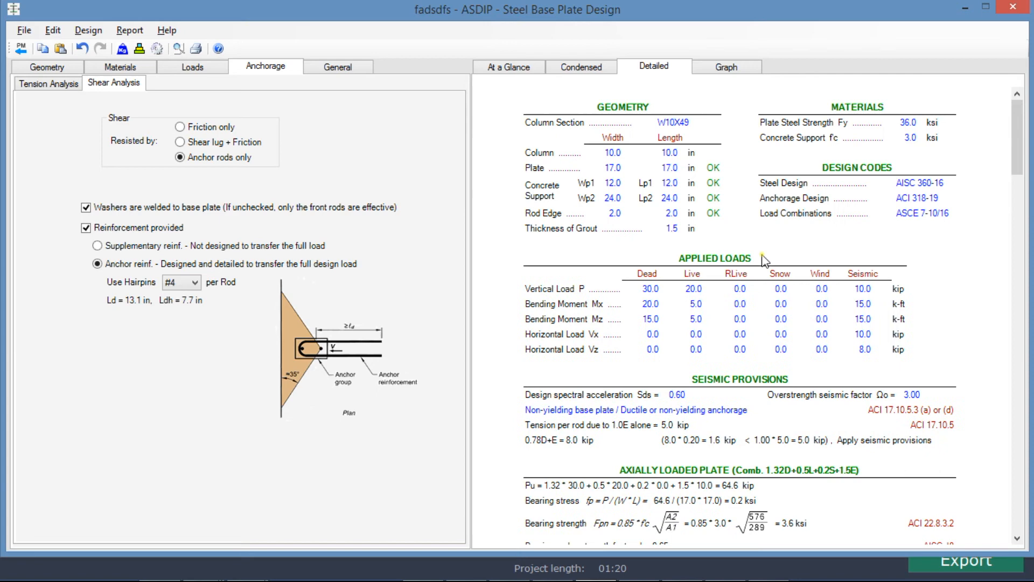
scroll(down, 3)
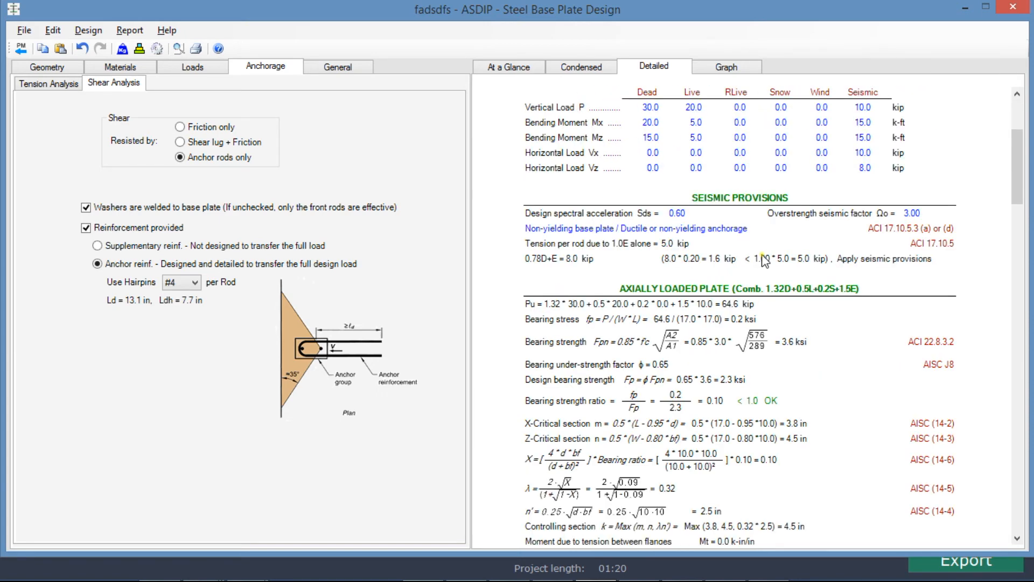
scroll(down, 3)
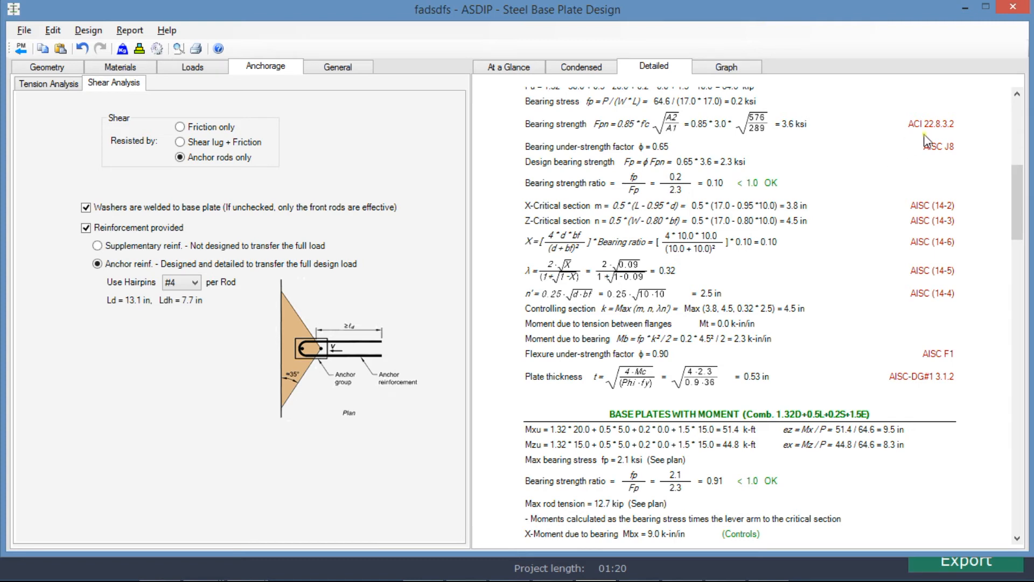
mouse_move(875, 249)
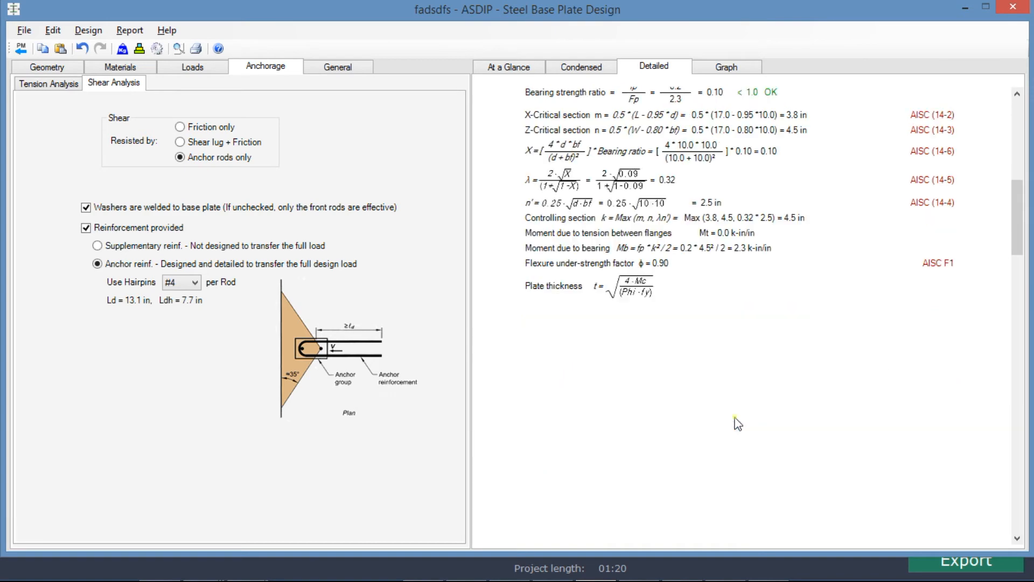
scroll(down, 3)
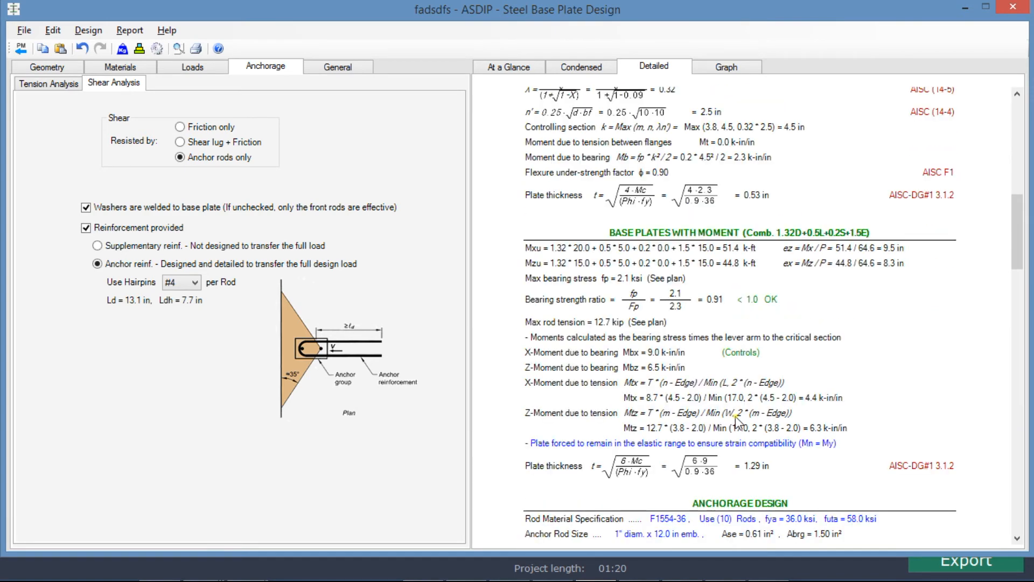
scroll(down, 3)
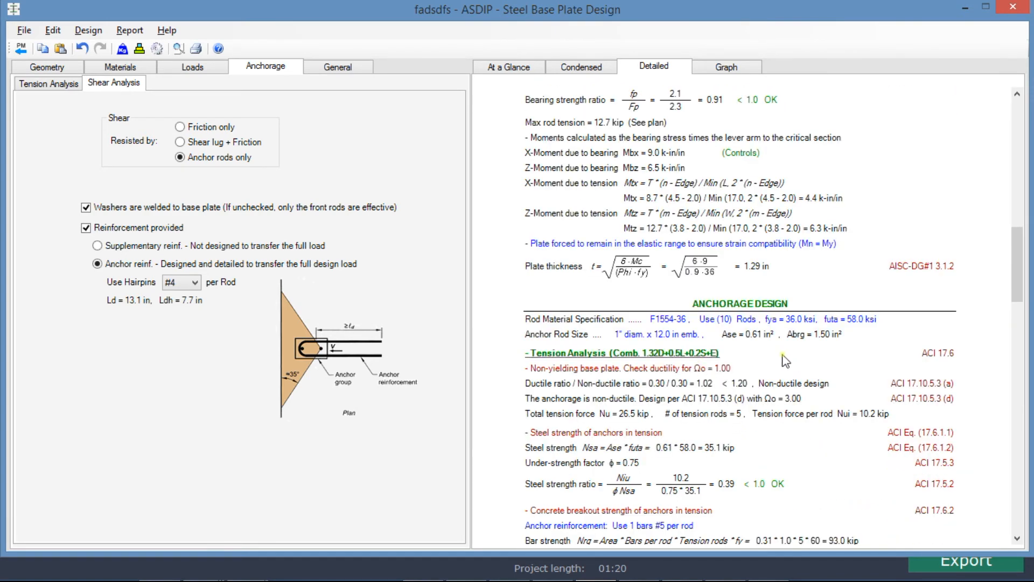
scroll(down, 3)
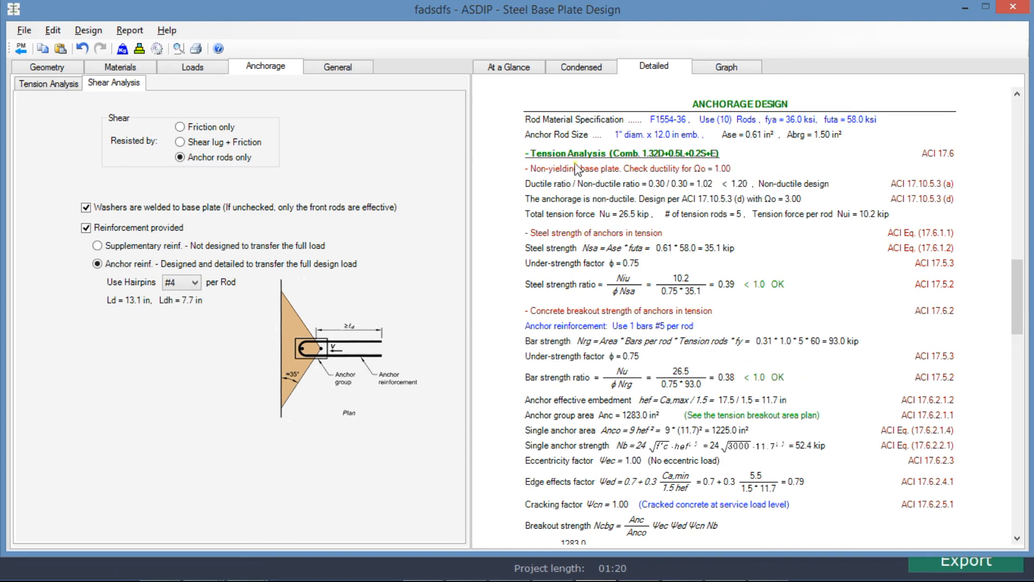
mouse_move(713, 165)
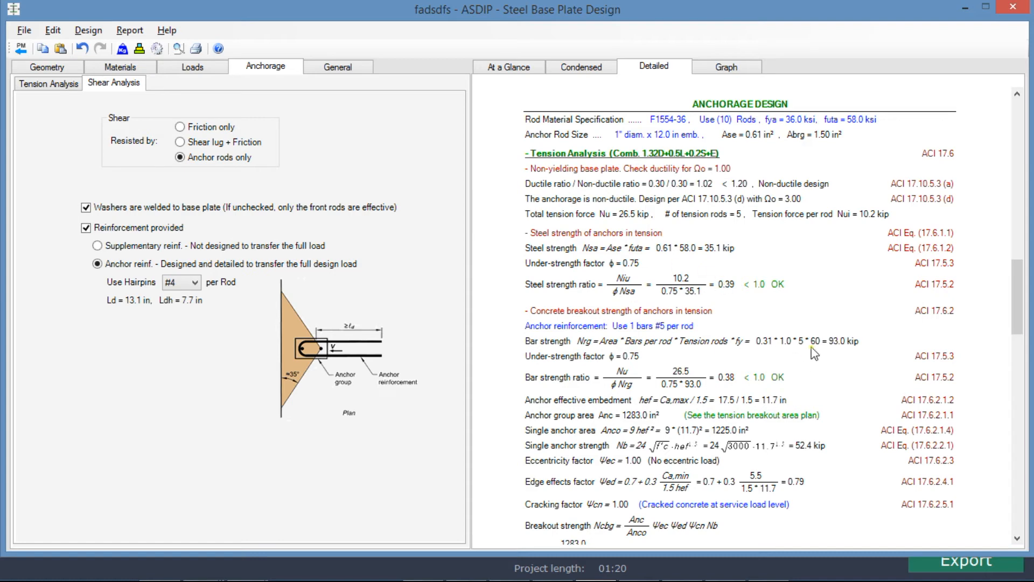
scroll(down, 3)
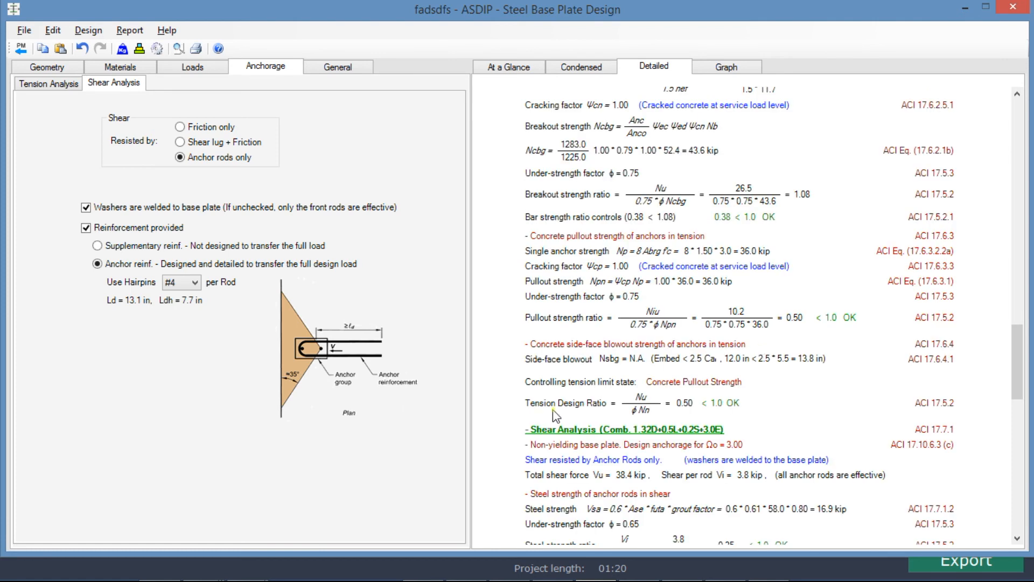
mouse_move(673, 418)
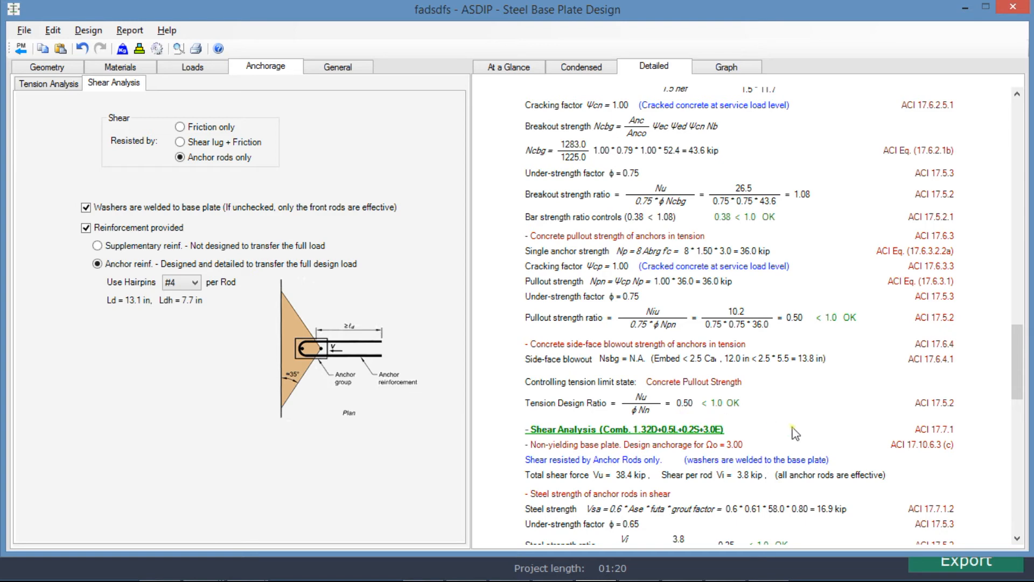
mouse_move(545, 447)
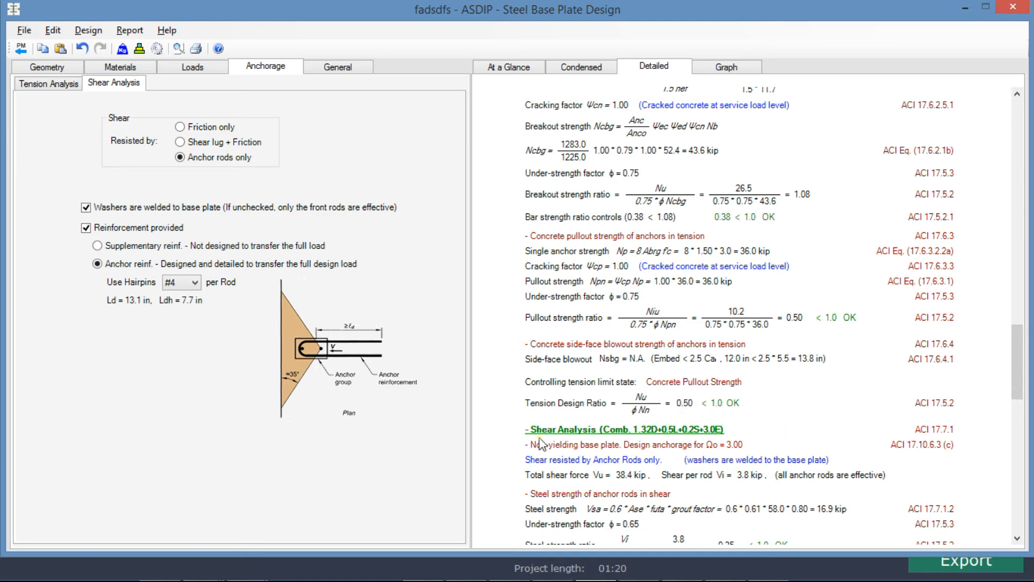
mouse_move(731, 443)
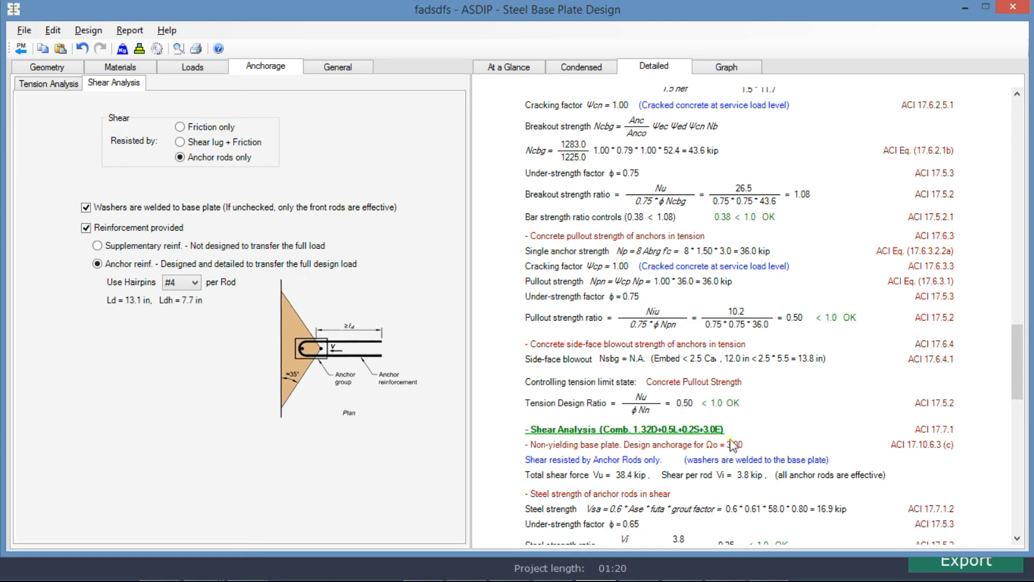
scroll(down, 3)
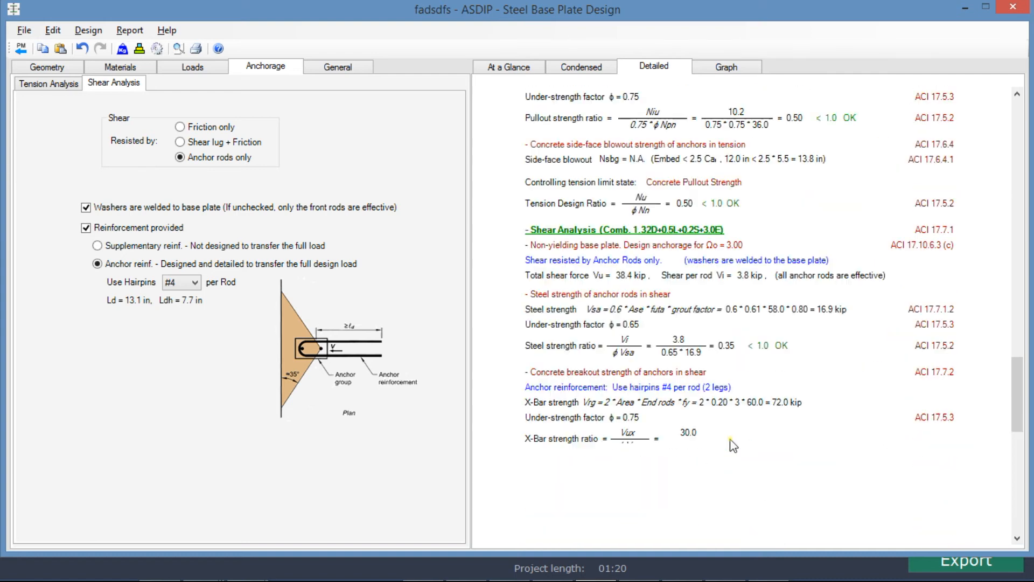
scroll(down, 3)
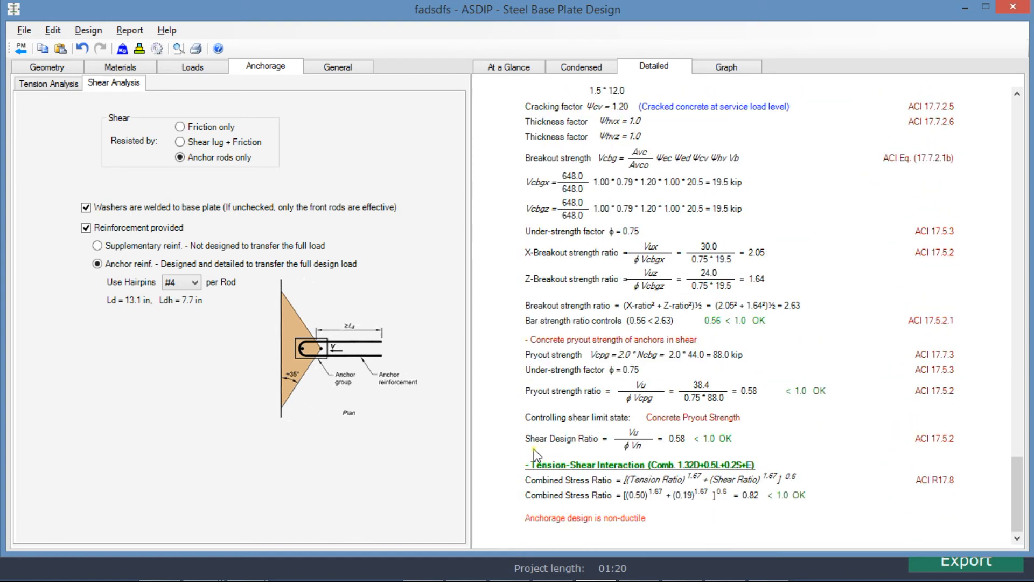
mouse_move(685, 449)
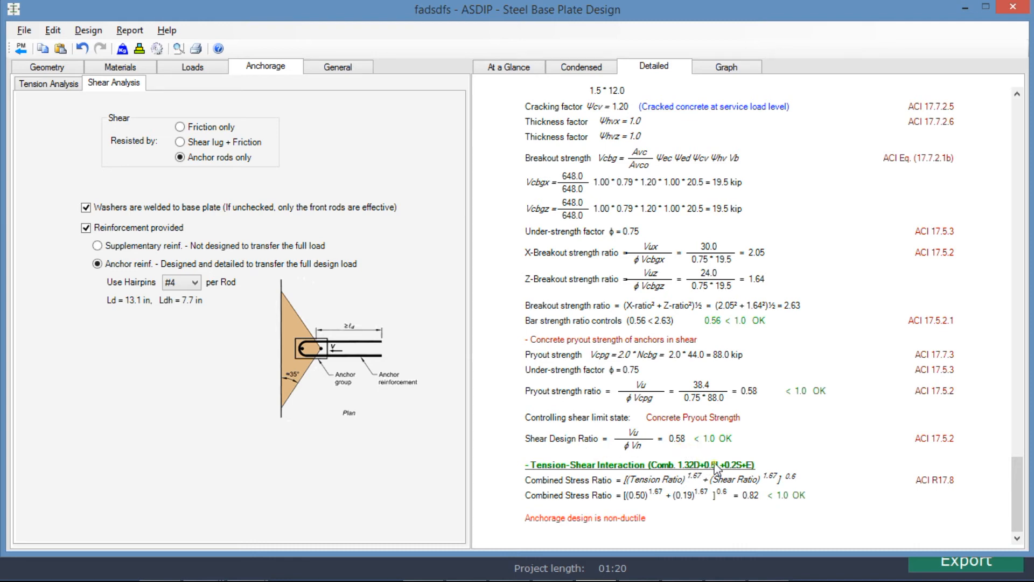
mouse_move(760, 513)
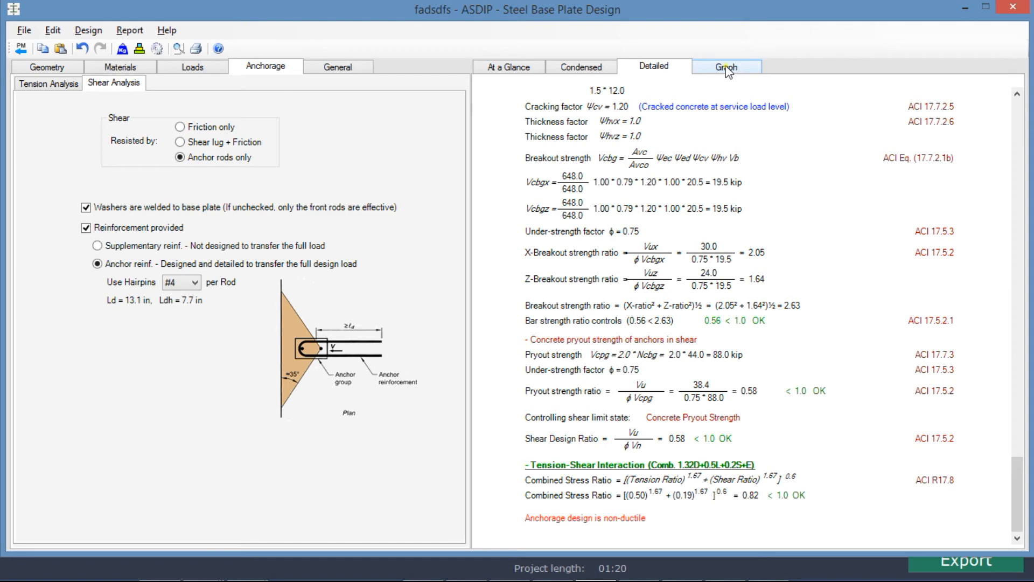
Show the Base Plate graph with rod tension up to 12.7 kip, bearing 0.91 and anchorage 0.82
click(727, 66)
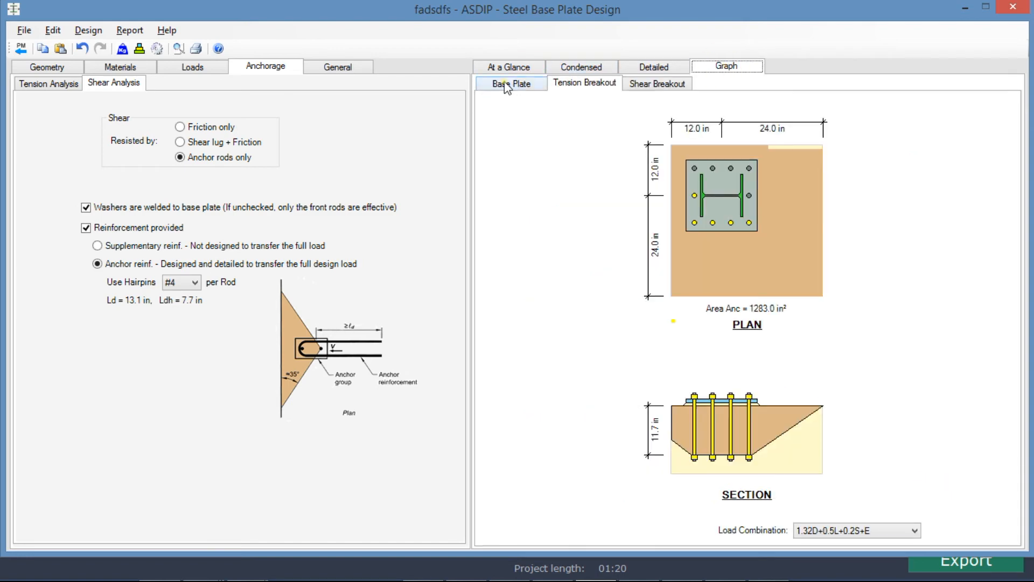
click(511, 82)
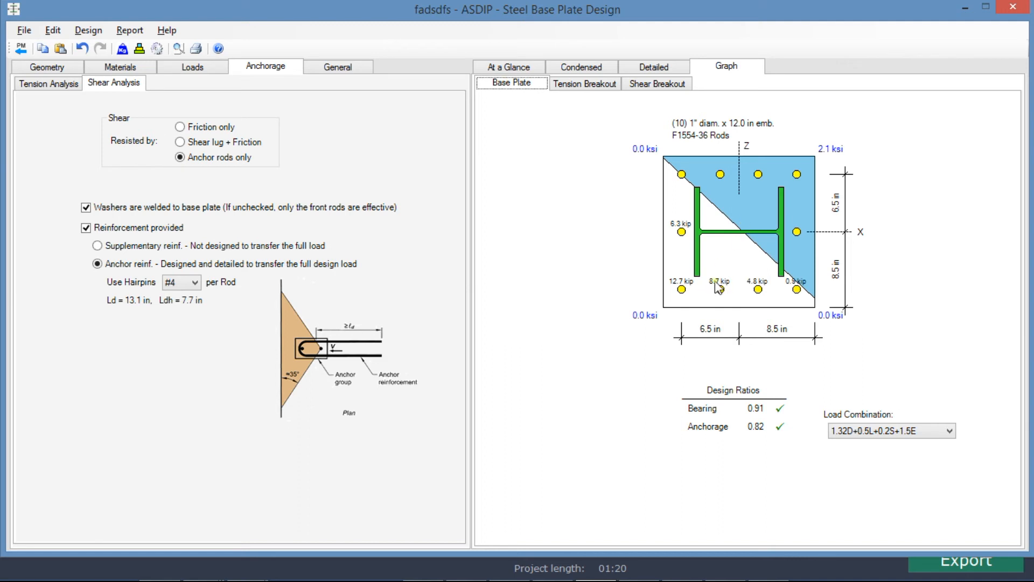
mouse_move(854, 271)
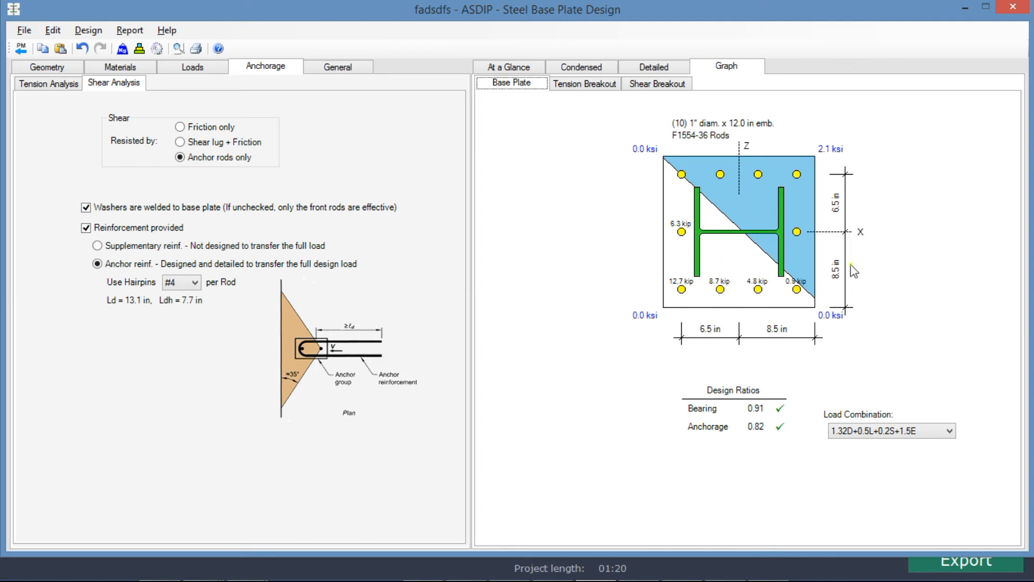
mouse_move(758, 198)
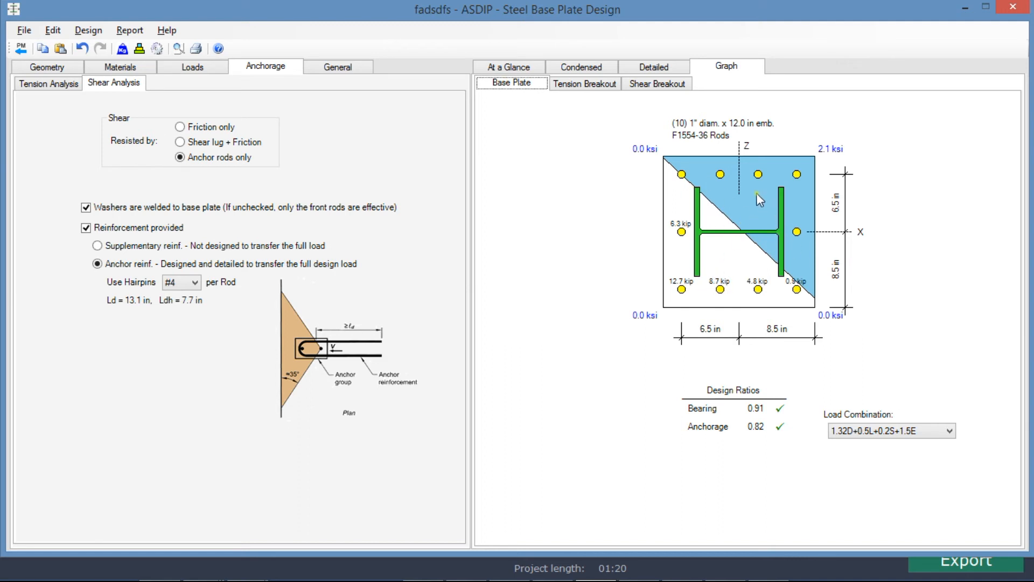
mouse_move(786, 307)
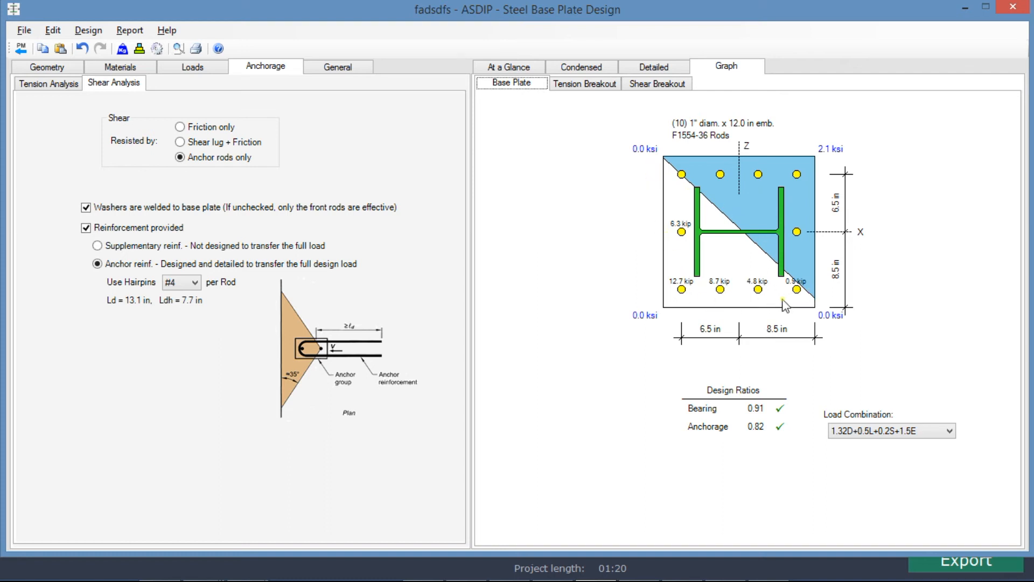
mouse_move(686, 301)
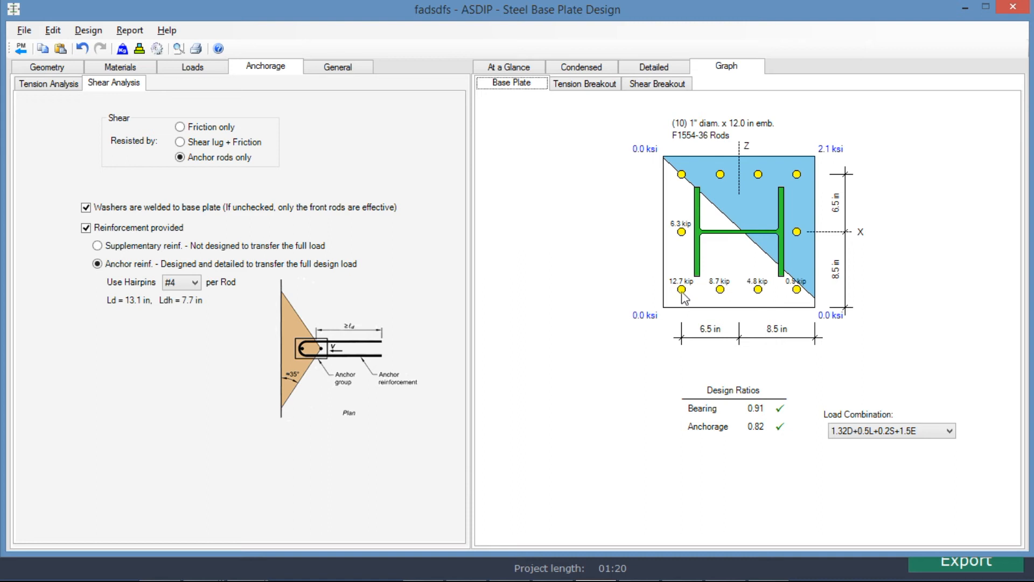
mouse_move(709, 233)
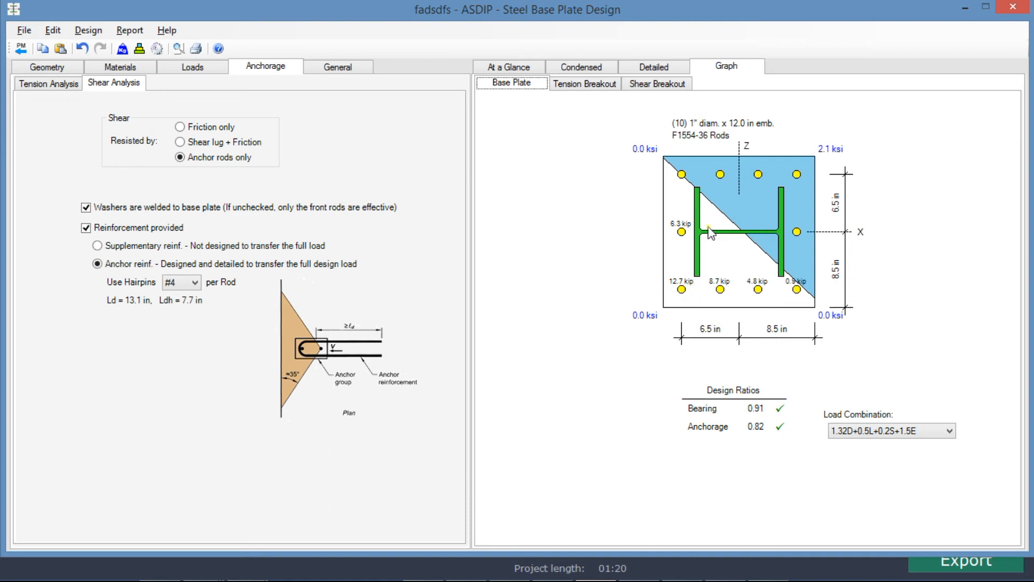
mouse_move(766, 194)
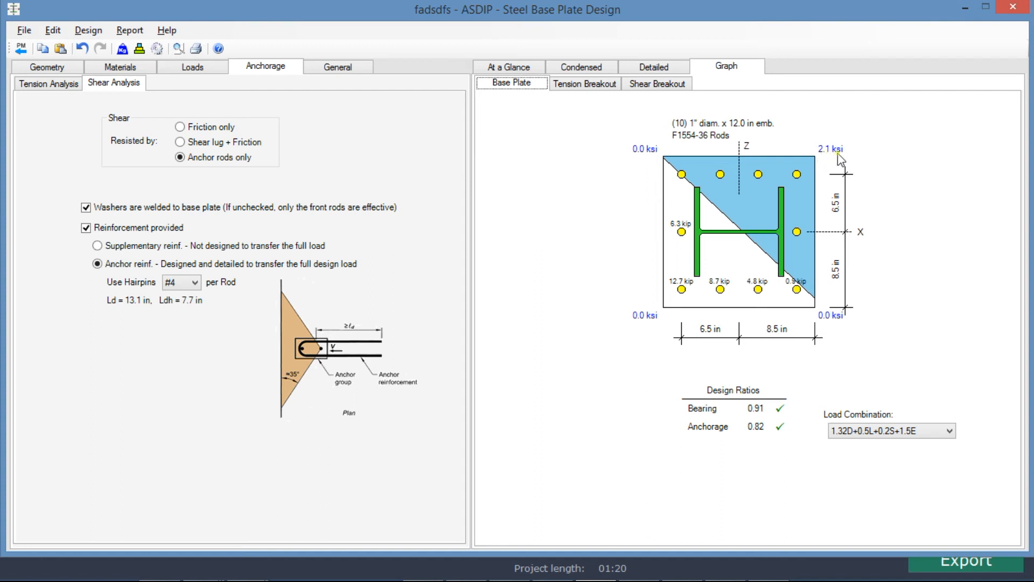
mouse_move(903, 440)
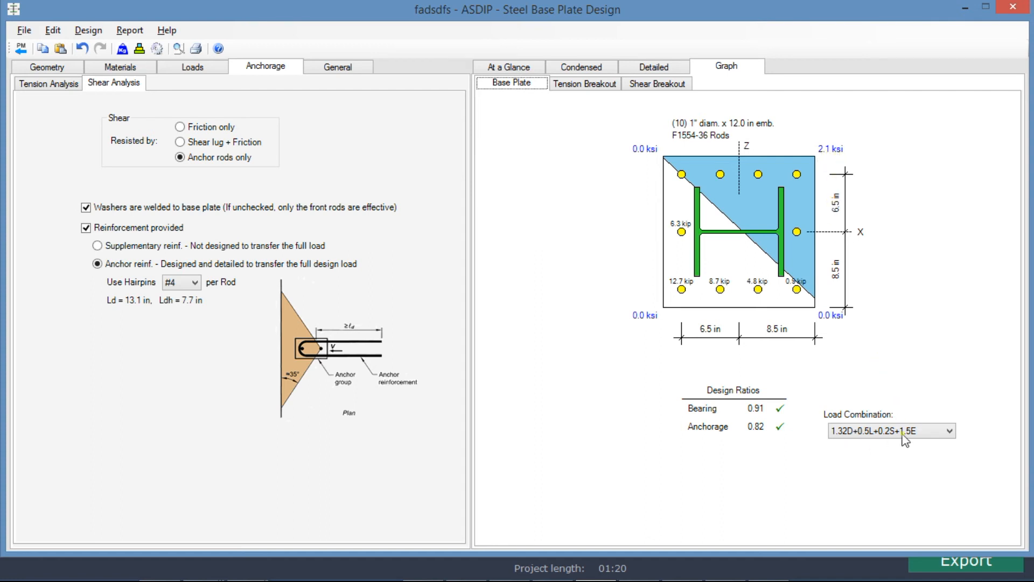
click(948, 431)
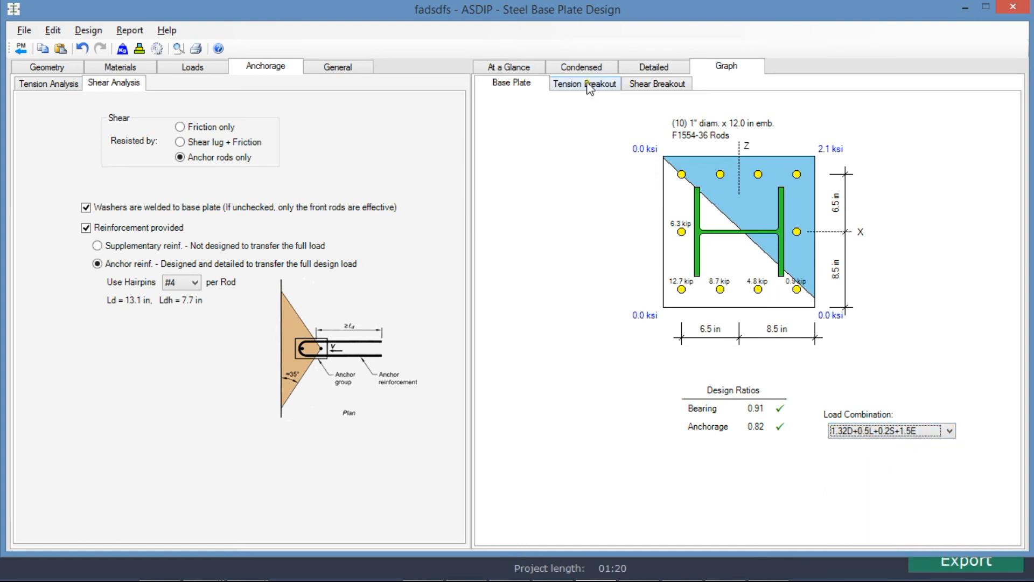
Show the Tension Breakout plan and section with anchor area 1283.0 in² at 11.7 in depth
click(585, 83)
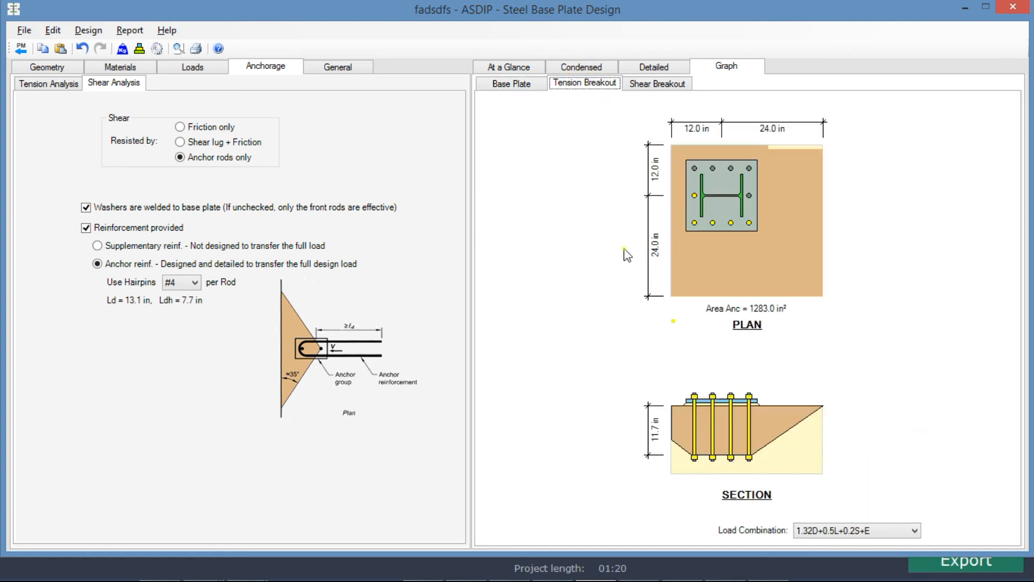
mouse_move(679, 273)
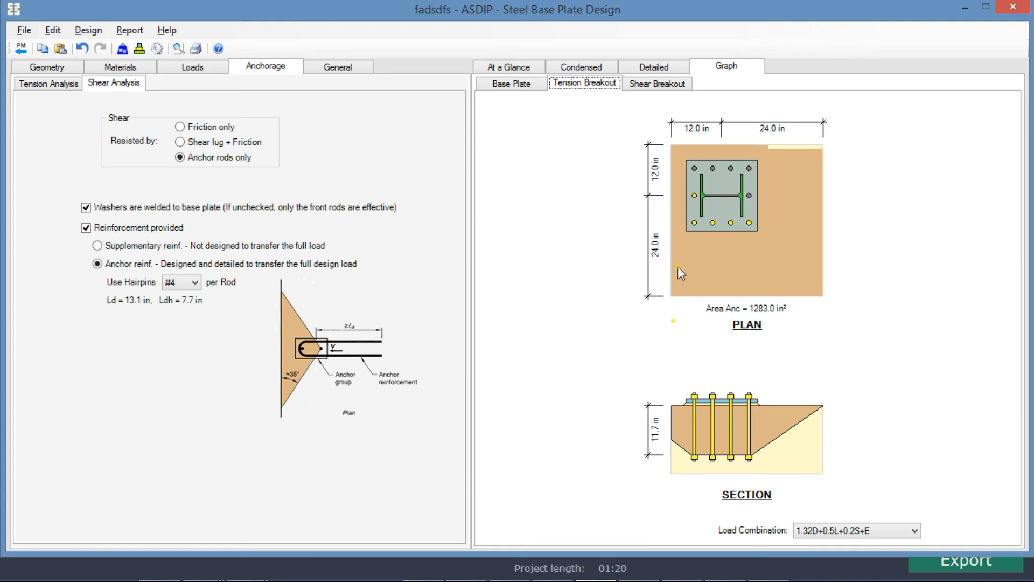
mouse_move(790, 194)
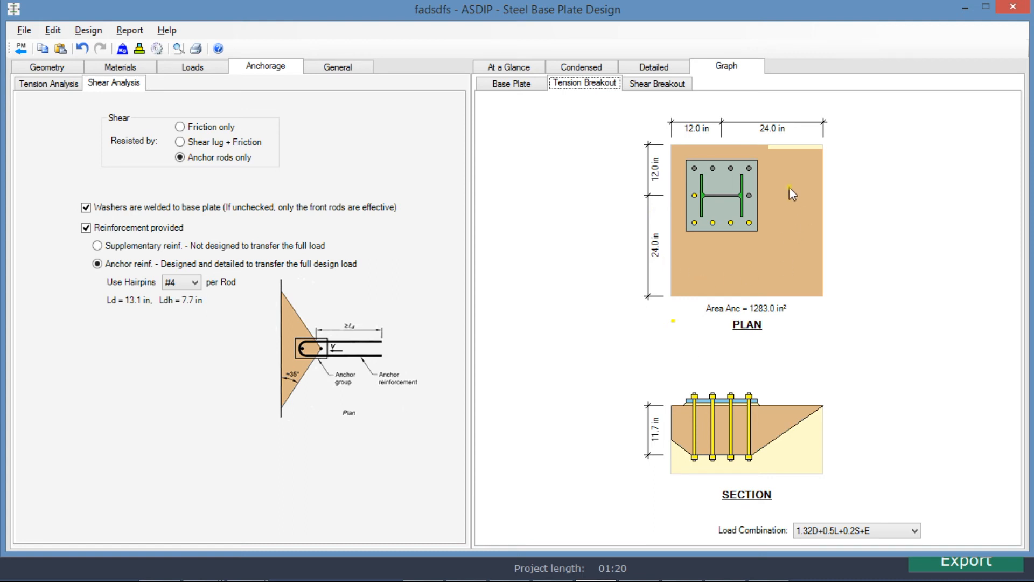
mouse_move(815, 156)
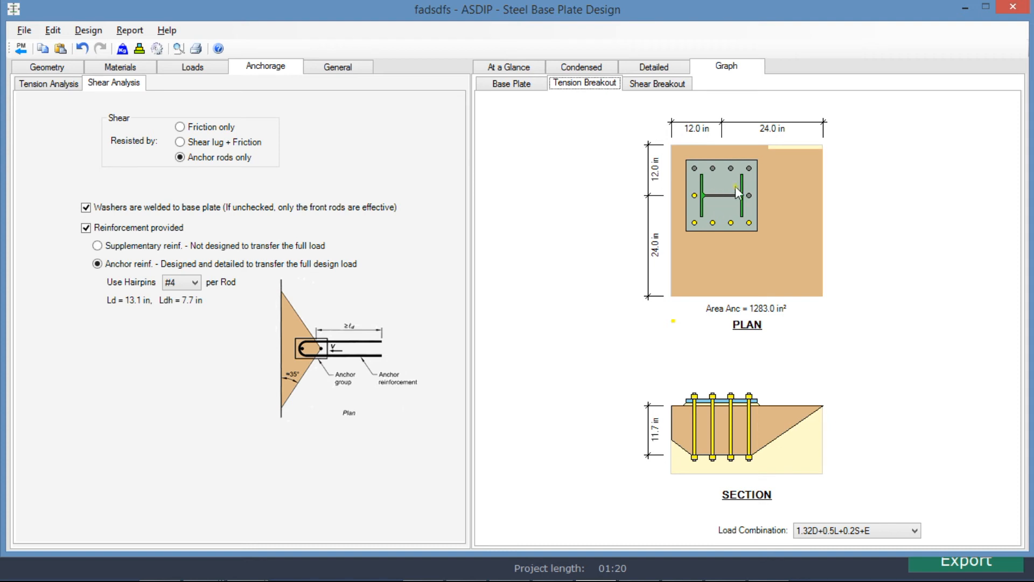
mouse_move(692, 209)
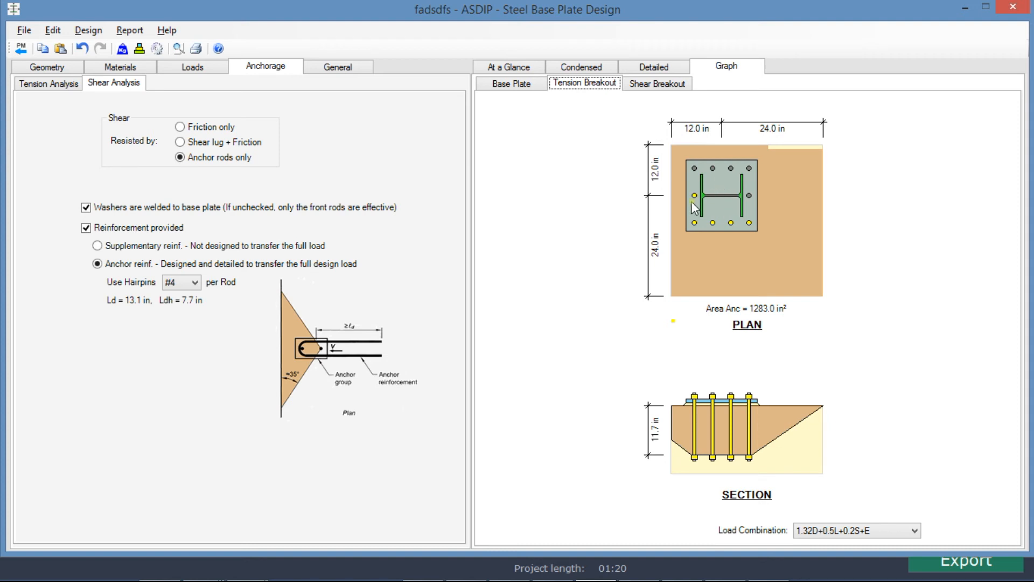
mouse_move(726, 230)
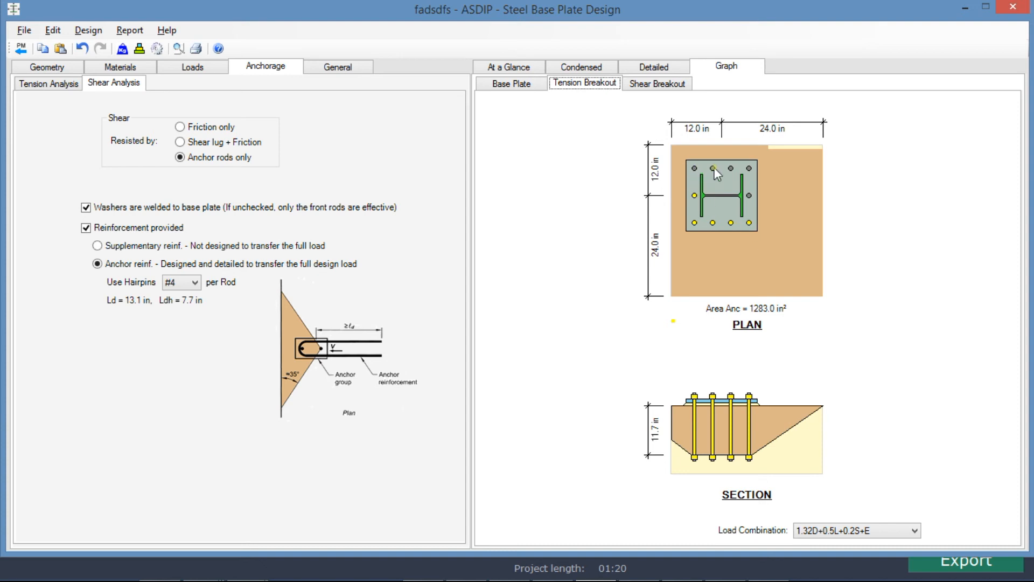
mouse_move(757, 201)
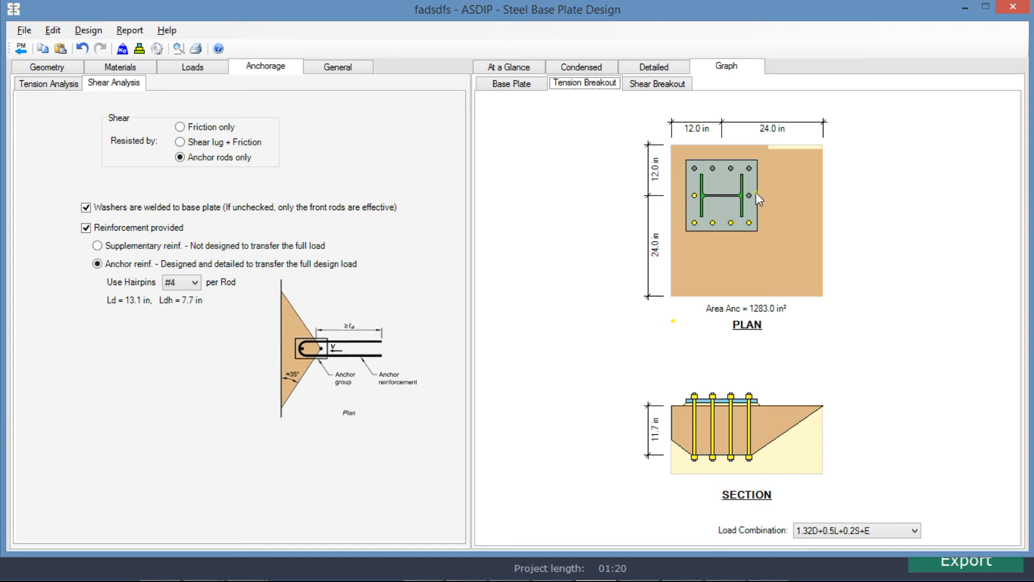
mouse_move(798, 322)
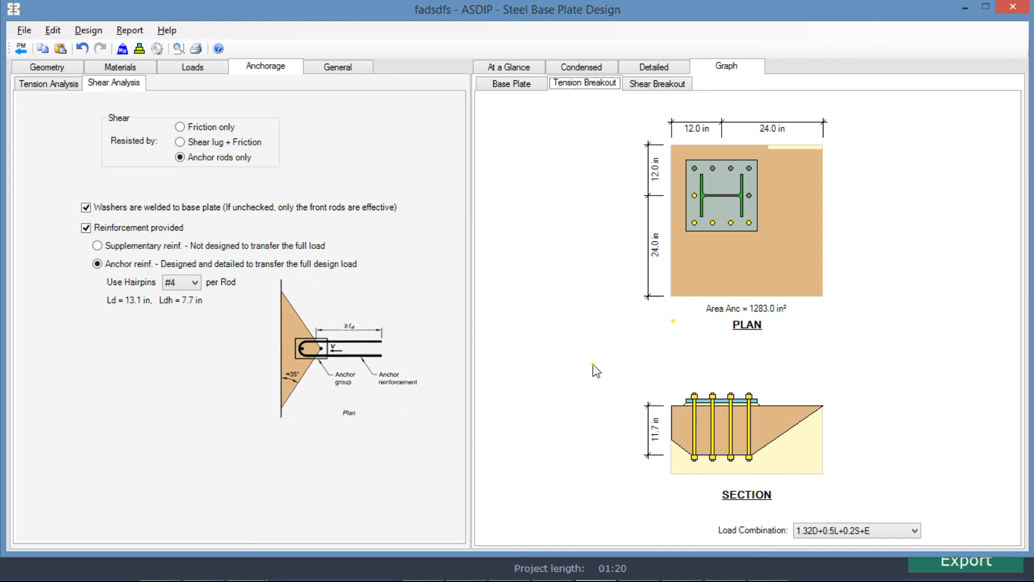
mouse_move(631, 445)
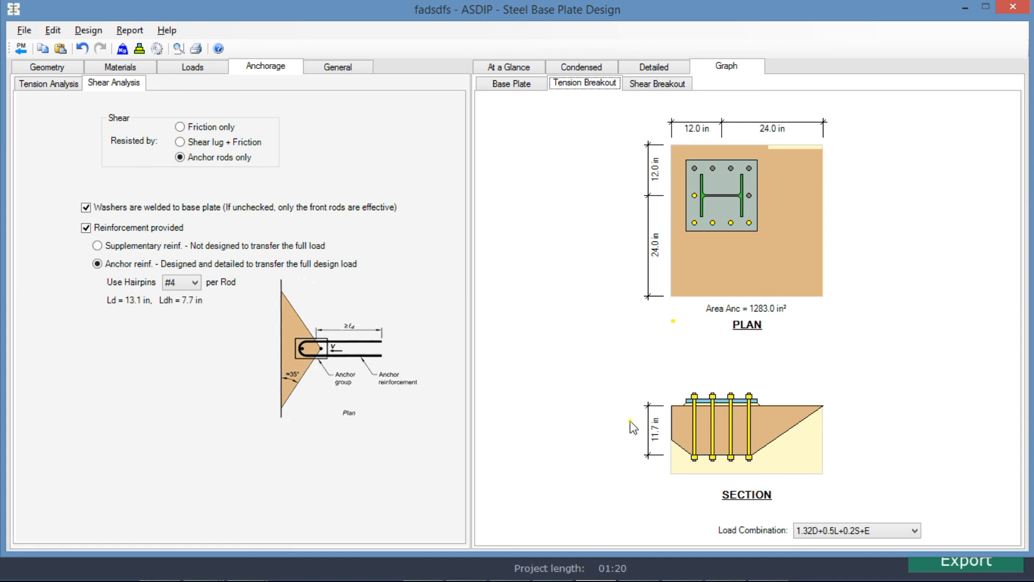
Show the Shear Breakout diagrams with X- and Z-areas of 648.0 in² and an 18 in section
click(657, 83)
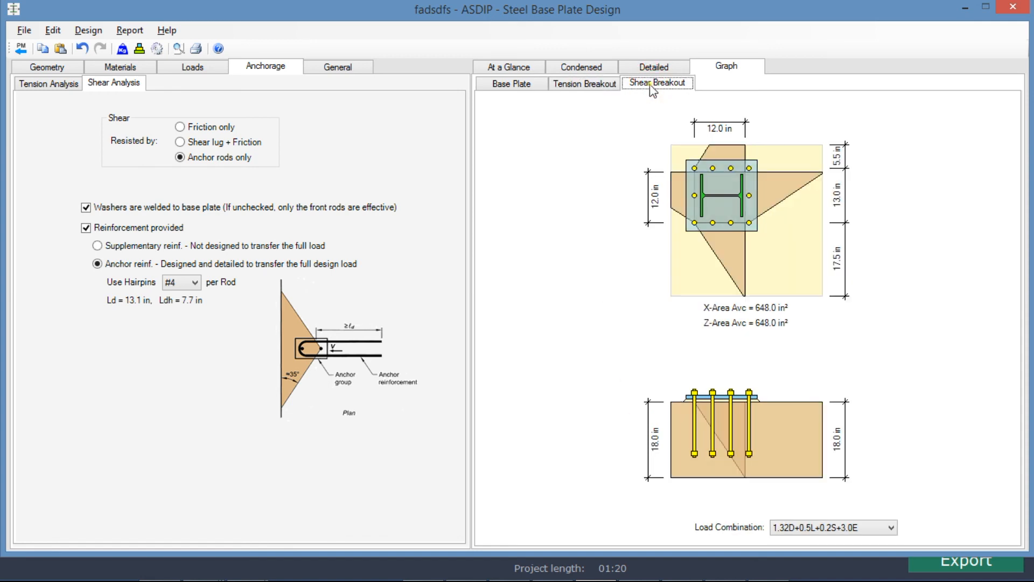
mouse_move(570, 201)
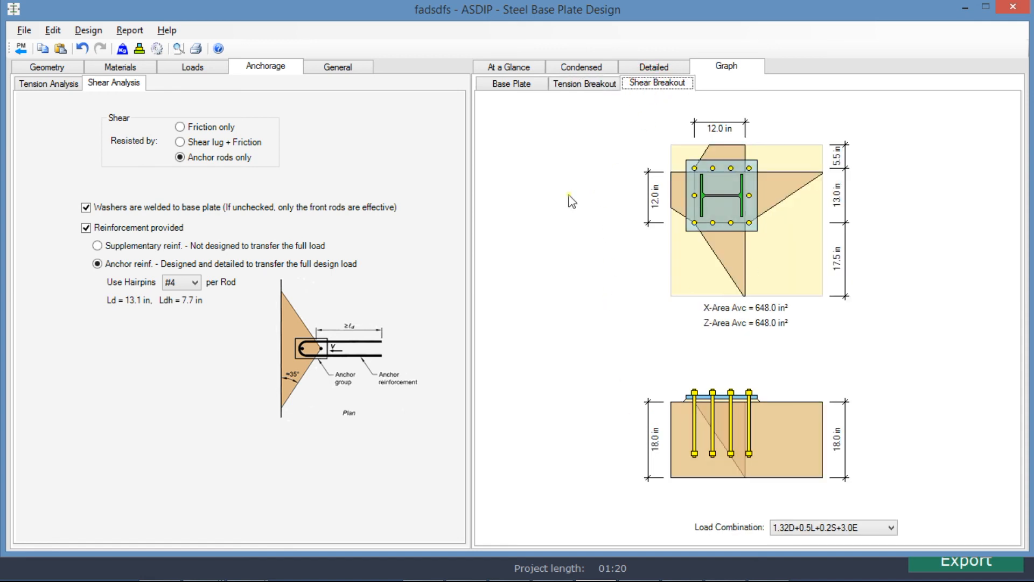
mouse_move(646, 285)
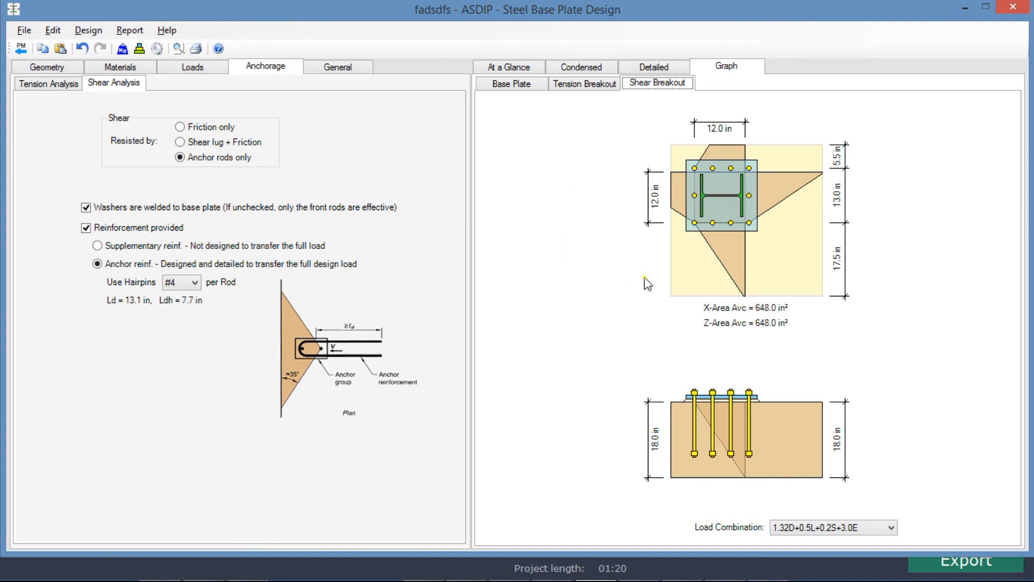
mouse_move(740, 231)
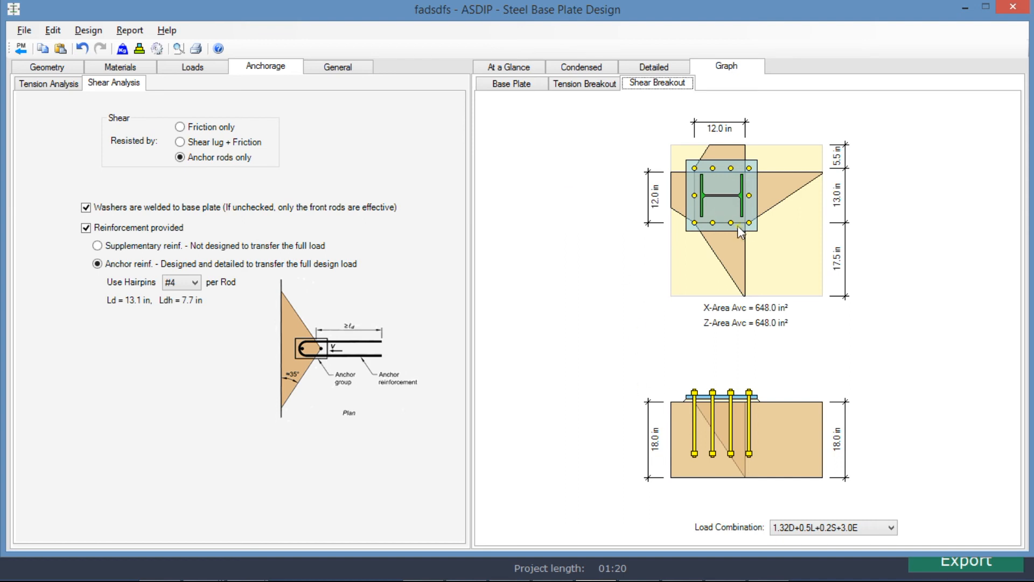
mouse_move(761, 315)
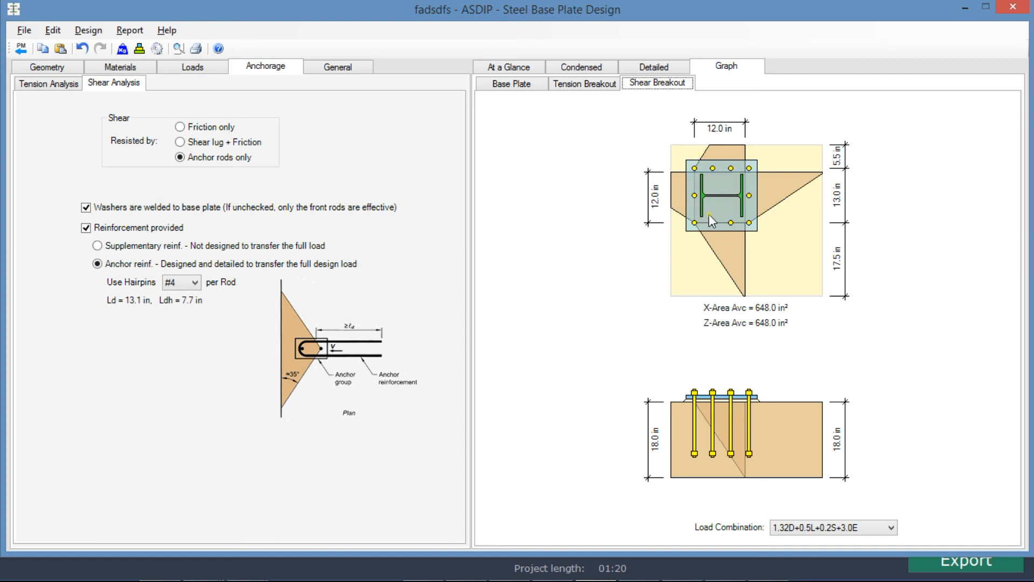
mouse_move(914, 530)
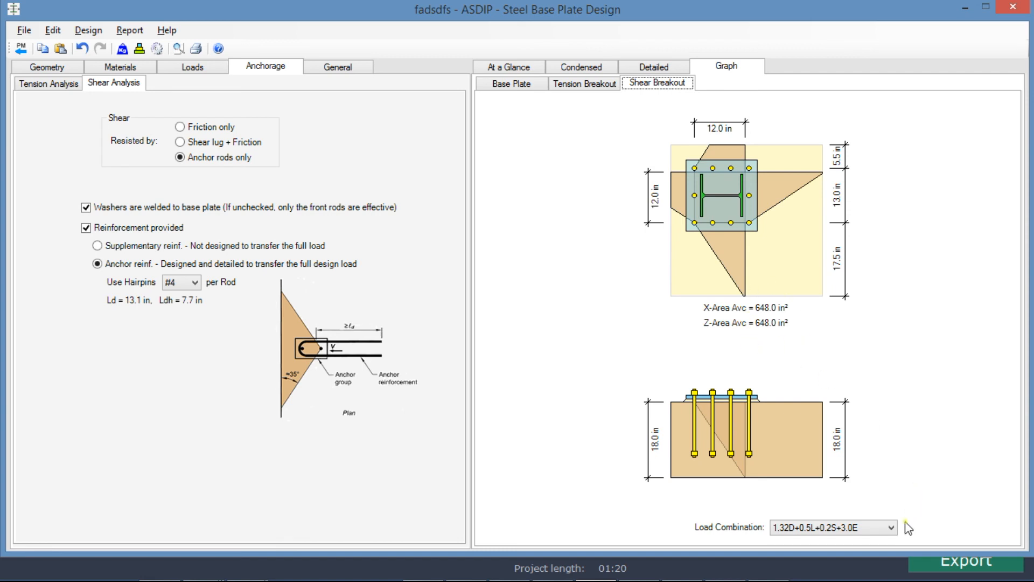
click(889, 529)
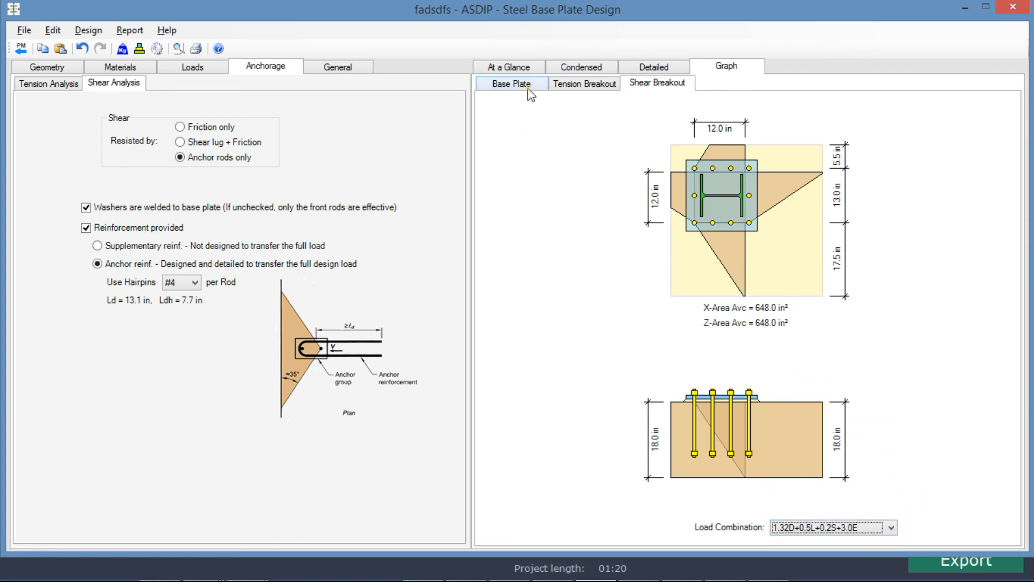
Show the At a Glance summary with bearing 0.91, tension 0.50, shear 0.58 and combined 0.82 all OK
click(509, 67)
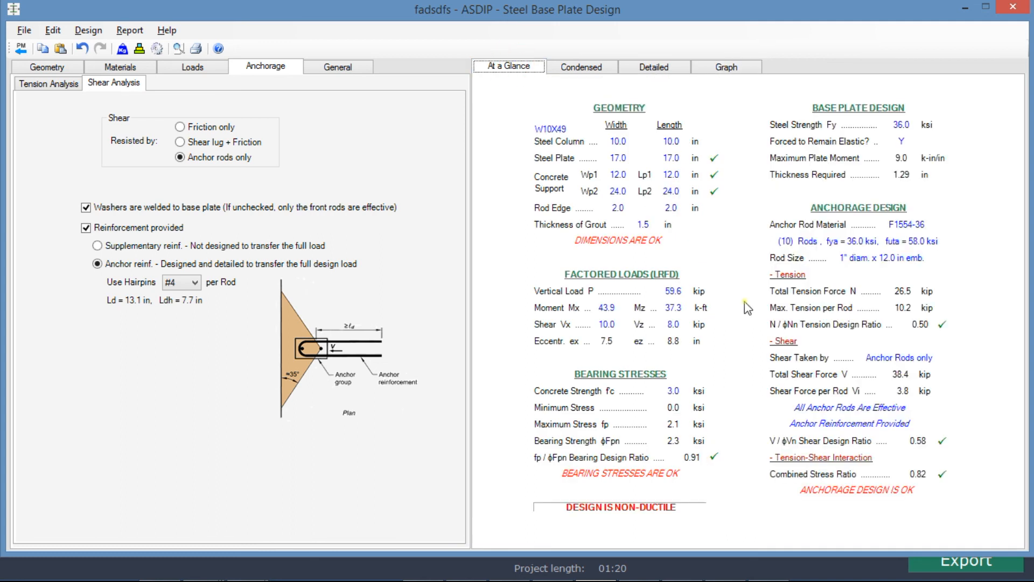
mouse_move(702, 461)
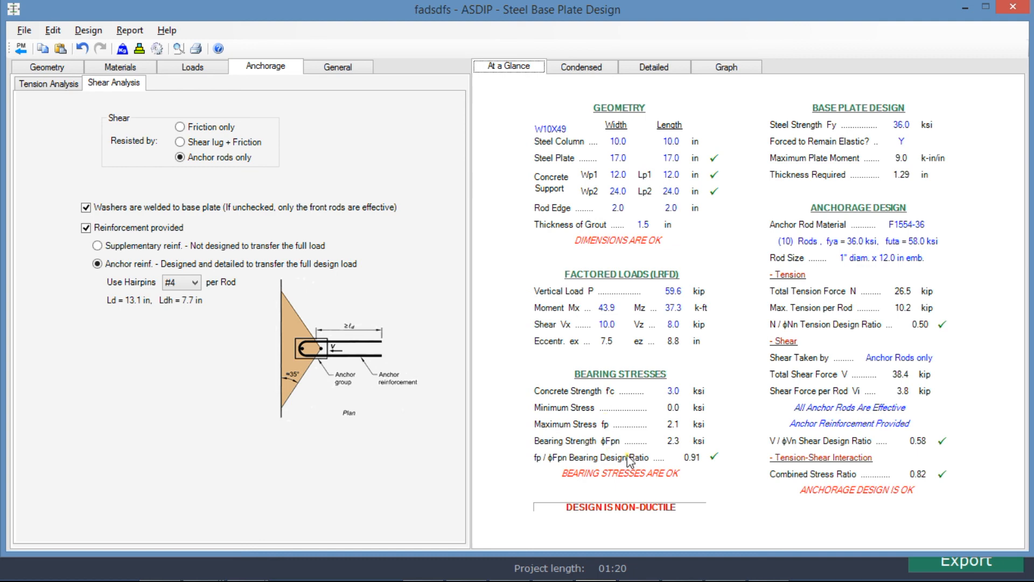
mouse_move(696, 473)
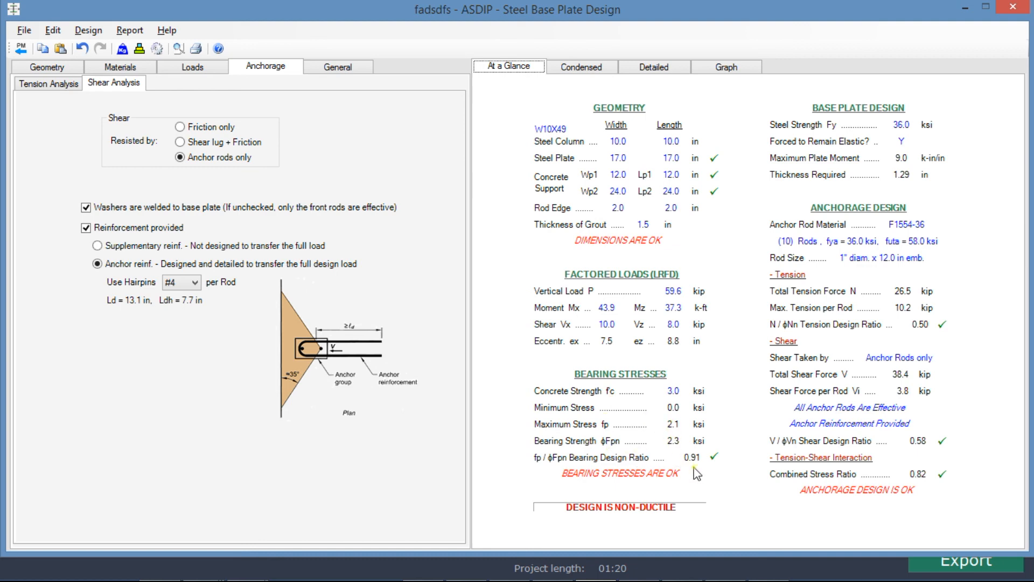
mouse_move(711, 418)
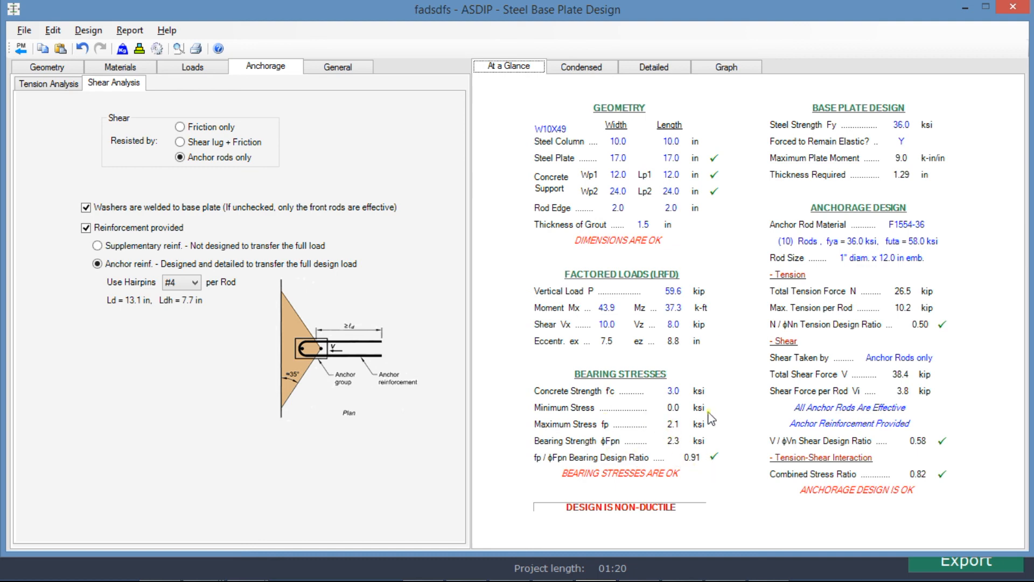
mouse_move(865, 186)
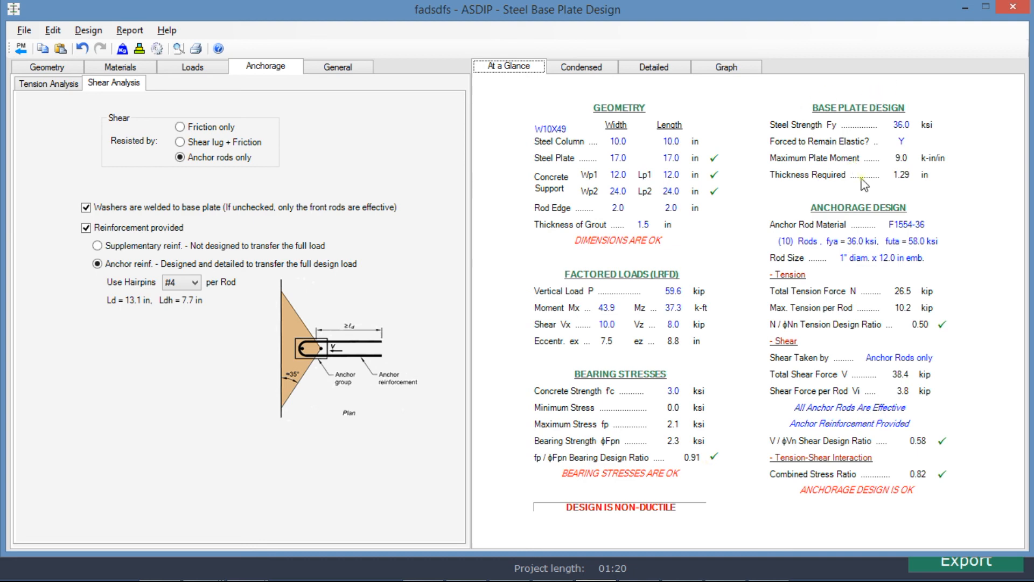
mouse_move(919, 186)
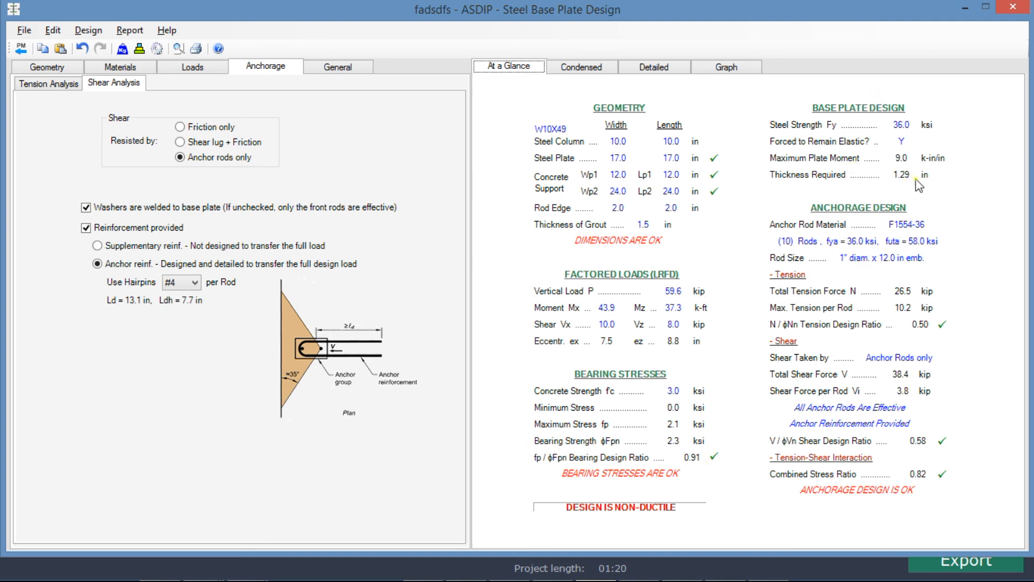
mouse_move(812, 353)
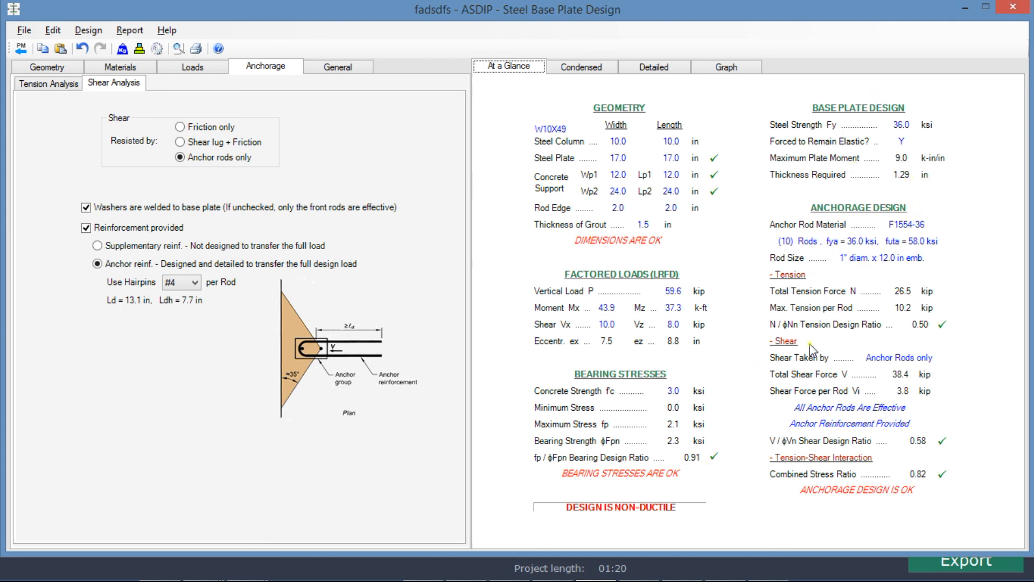
mouse_move(916, 339)
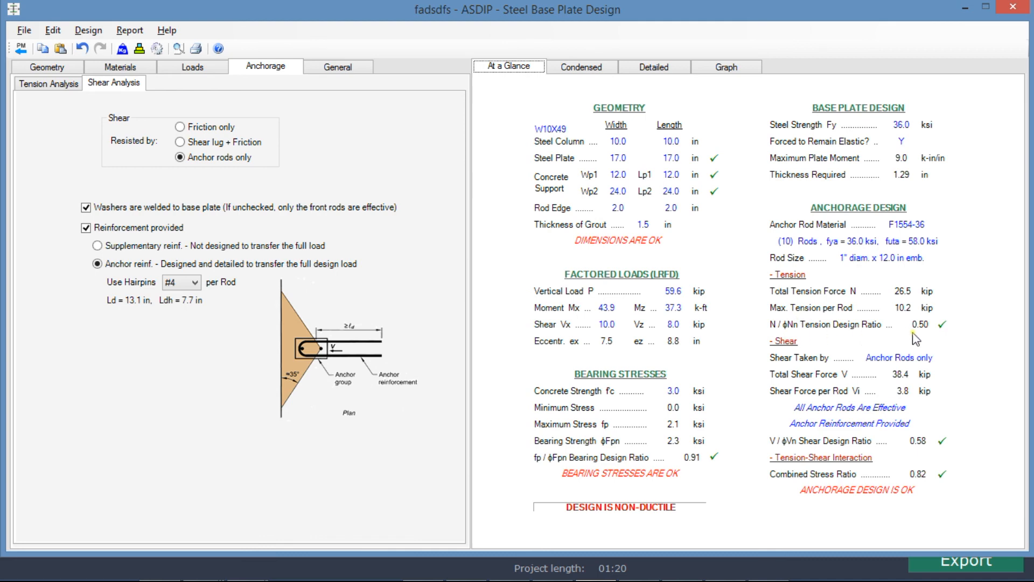
mouse_move(842, 432)
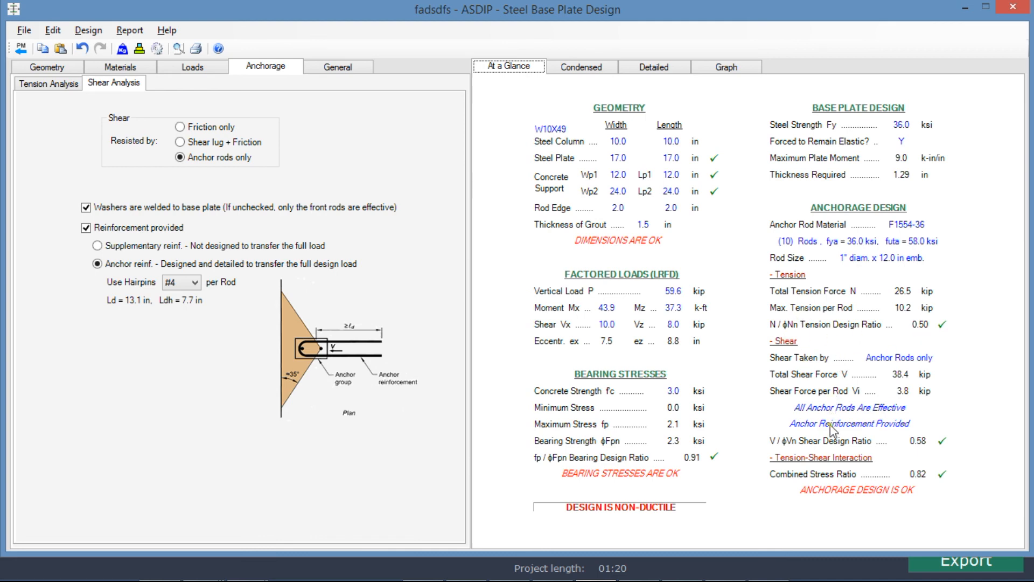
mouse_move(919, 445)
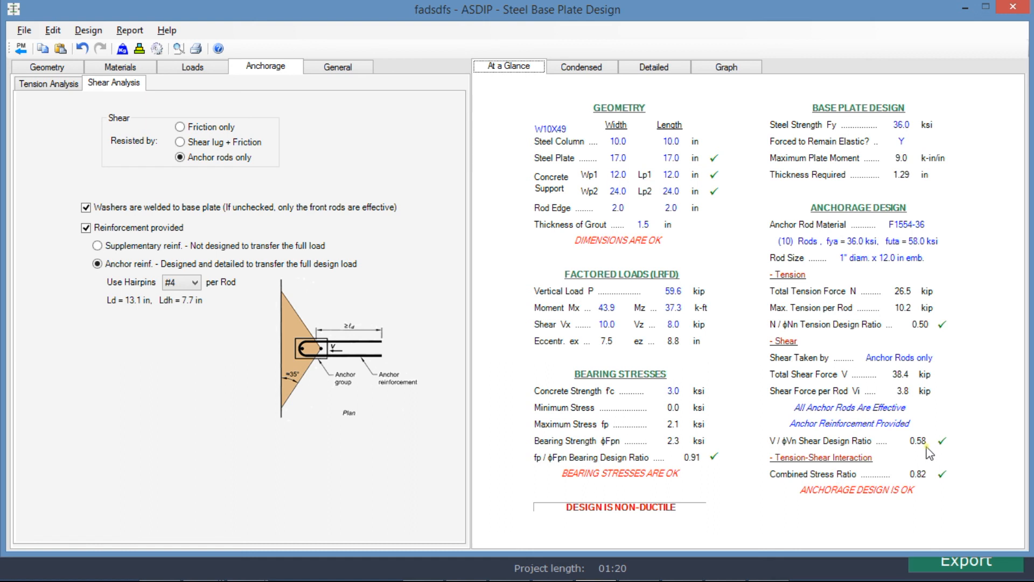
mouse_move(803, 469)
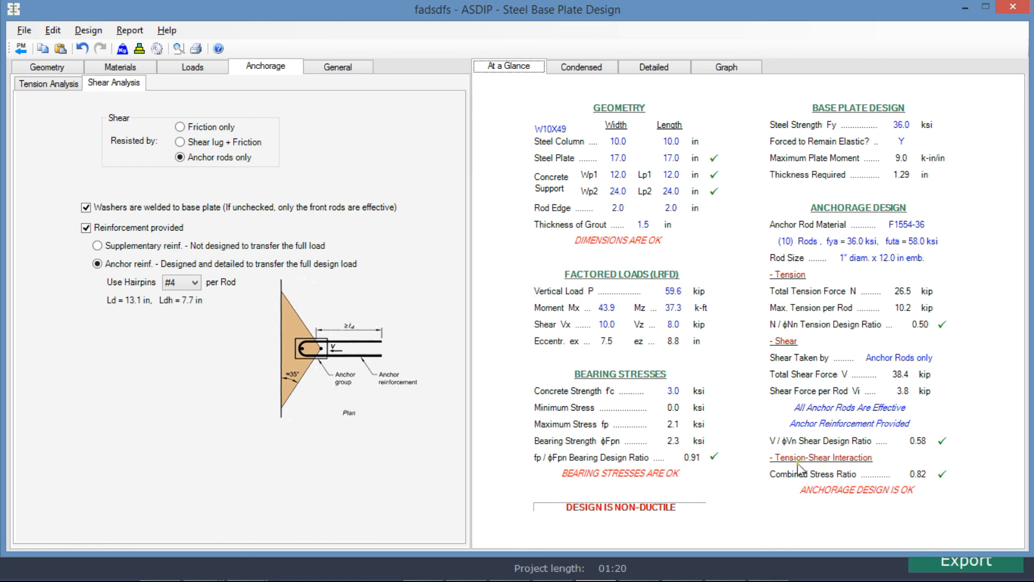
mouse_move(853, 502)
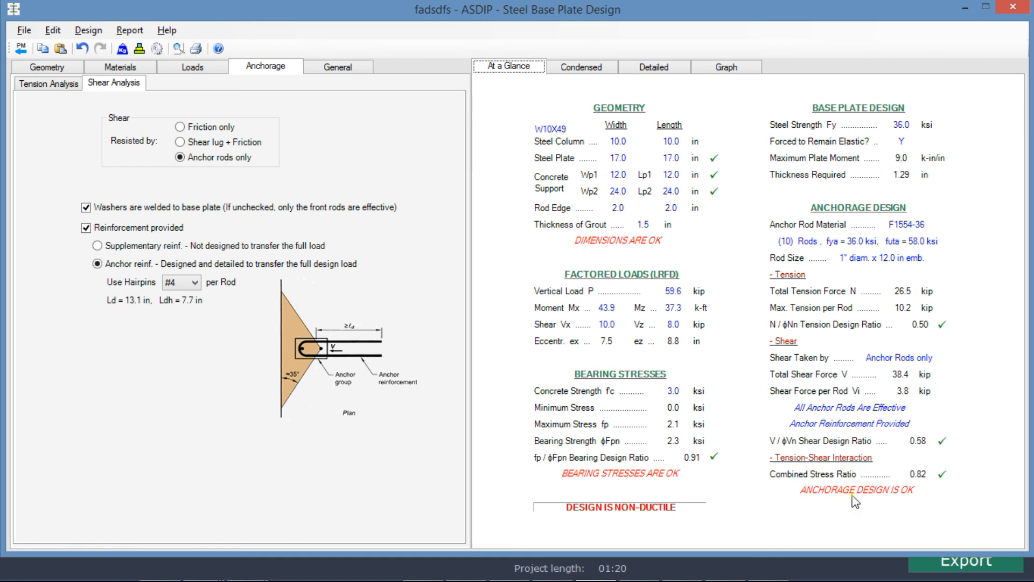
mouse_move(937, 492)
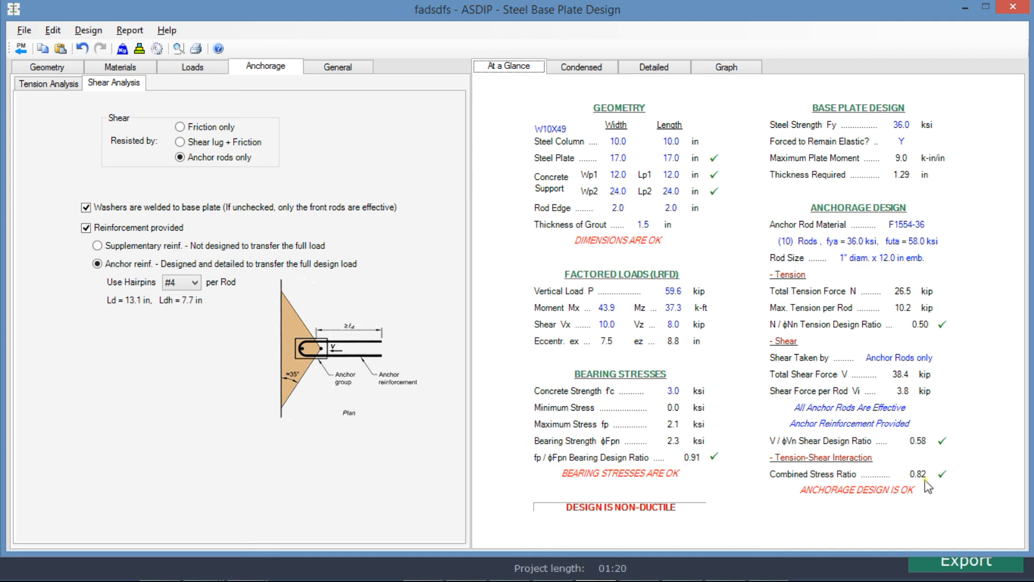
mouse_move(968, 401)
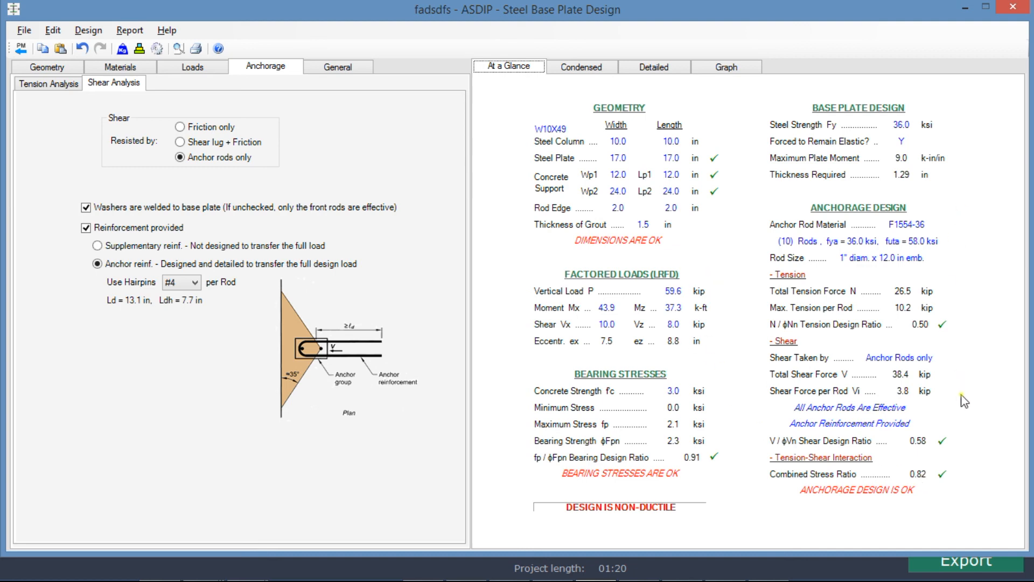
mouse_move(971, 475)
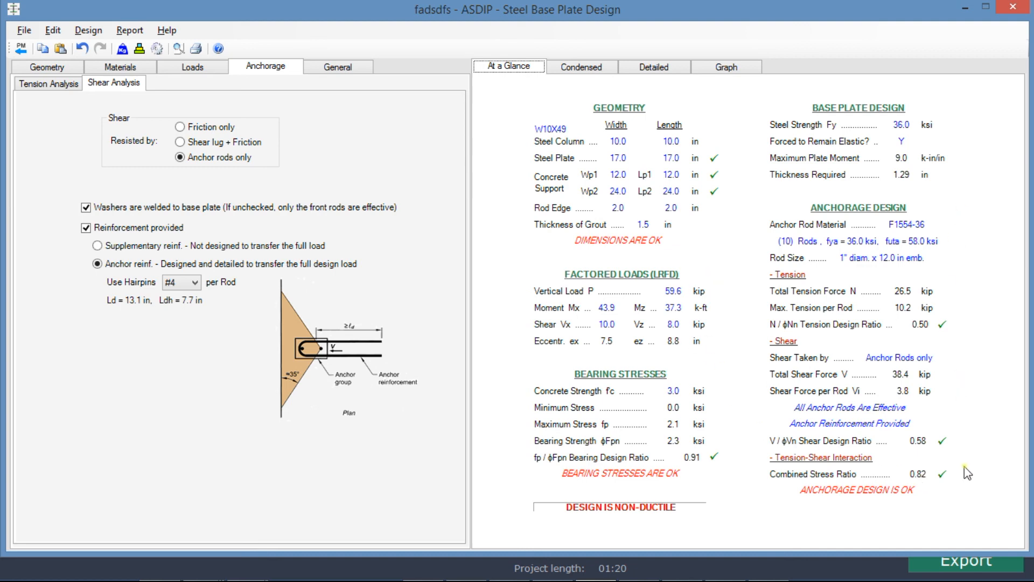